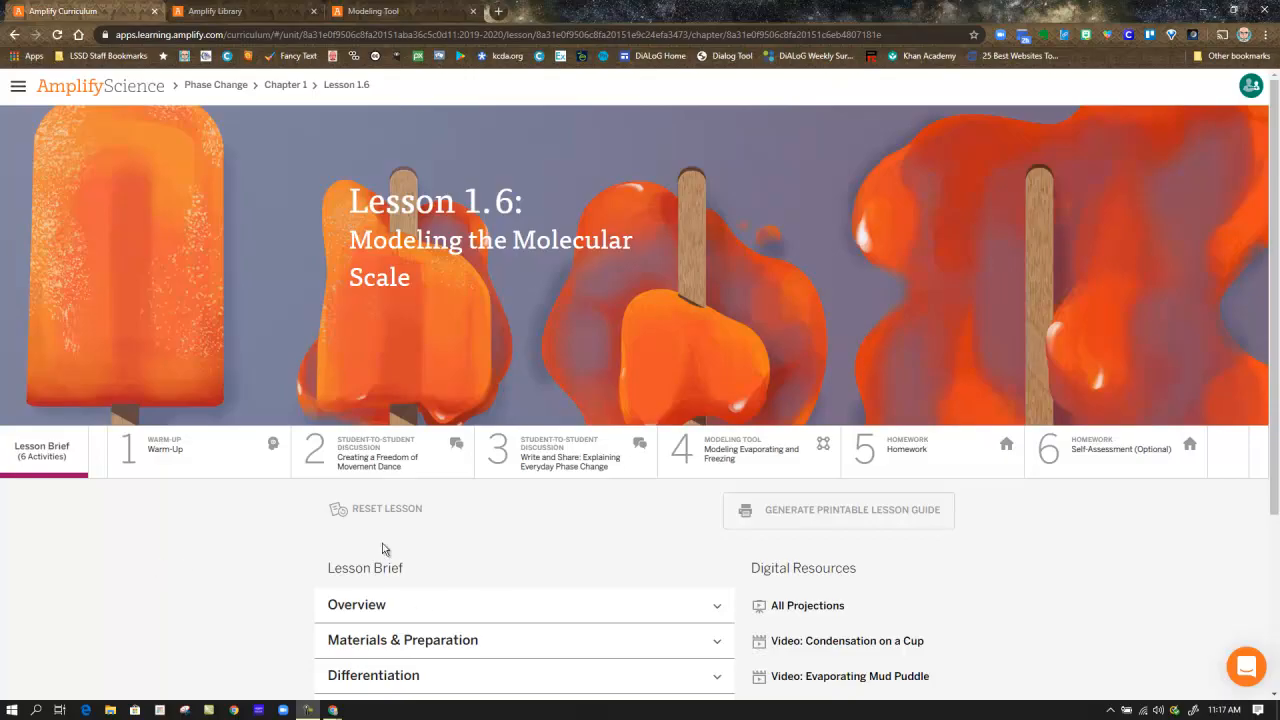
Review the Warm-Up activity's dance idea boxes from top to bottom.
scroll("down", 3)
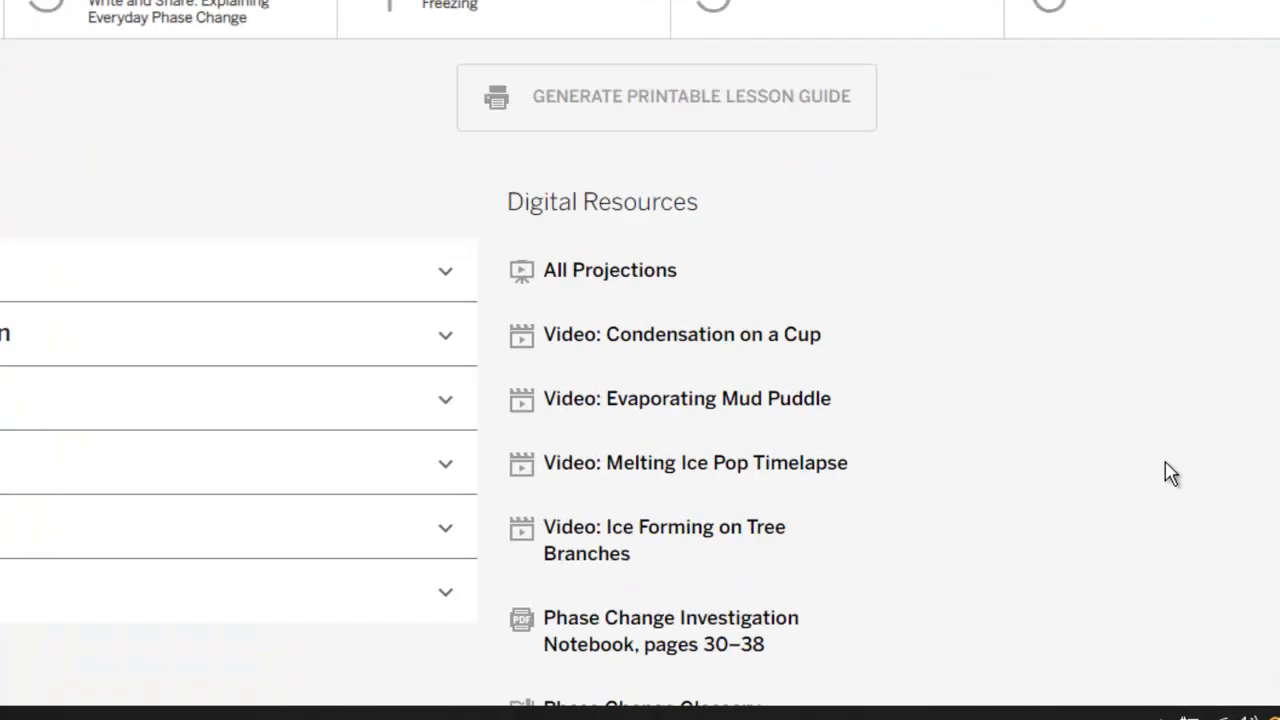
scroll("down", 3)
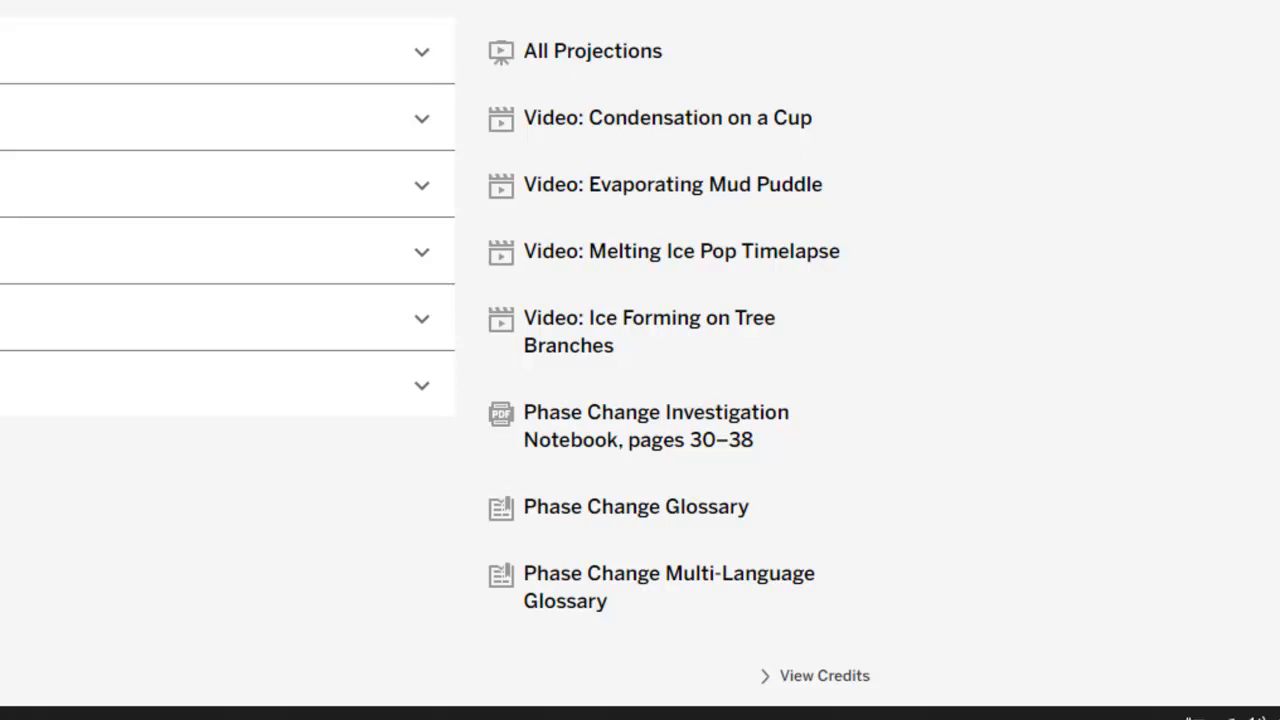
mouse_move(604, 60)
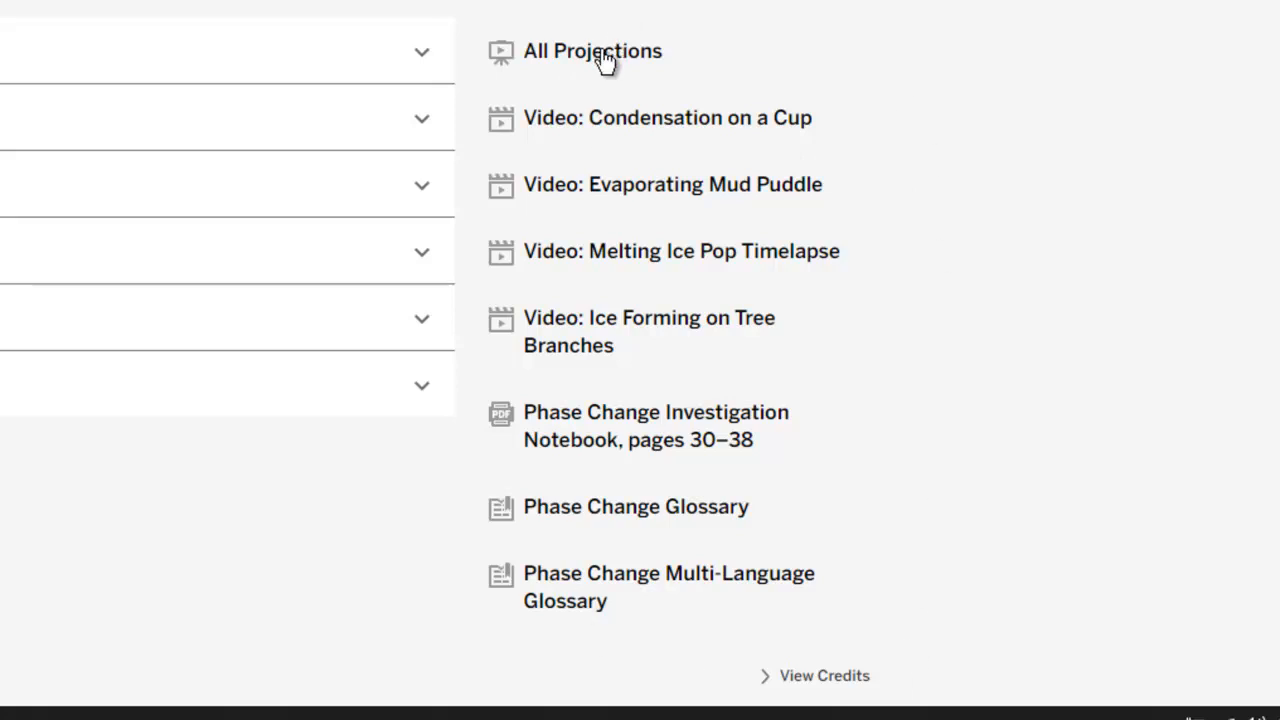
mouse_move(656, 112)
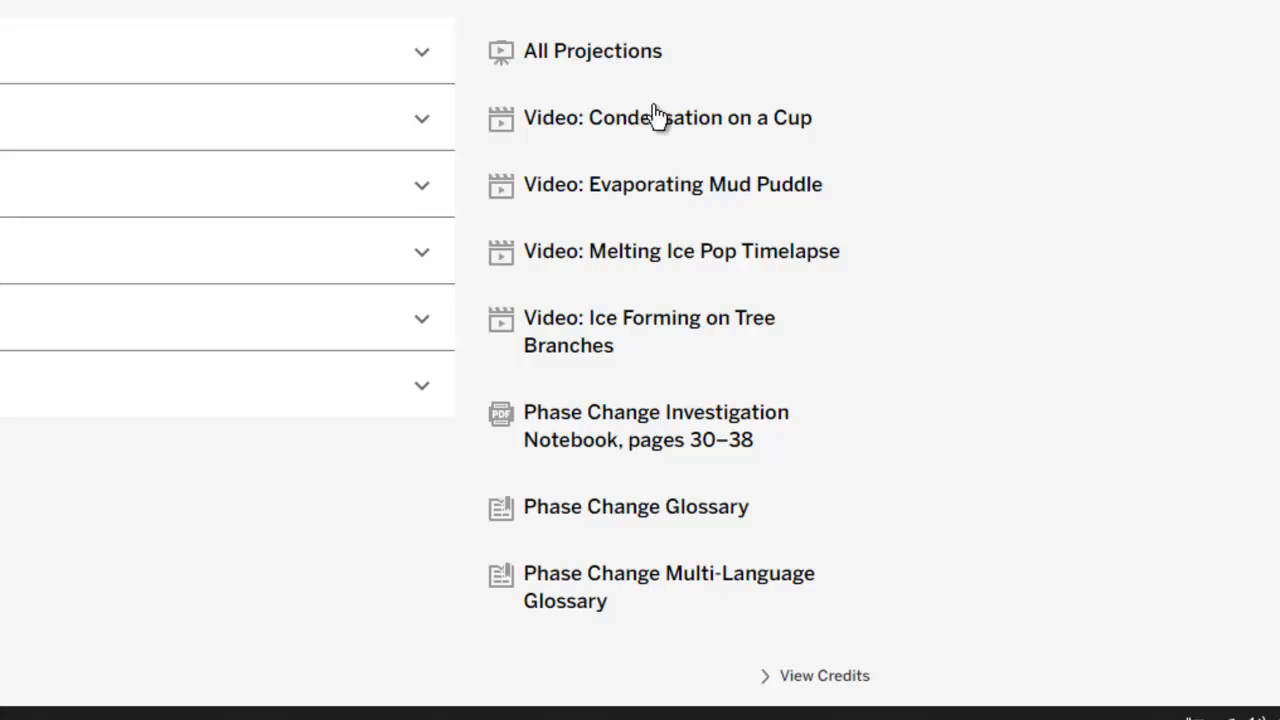
mouse_move(628, 122)
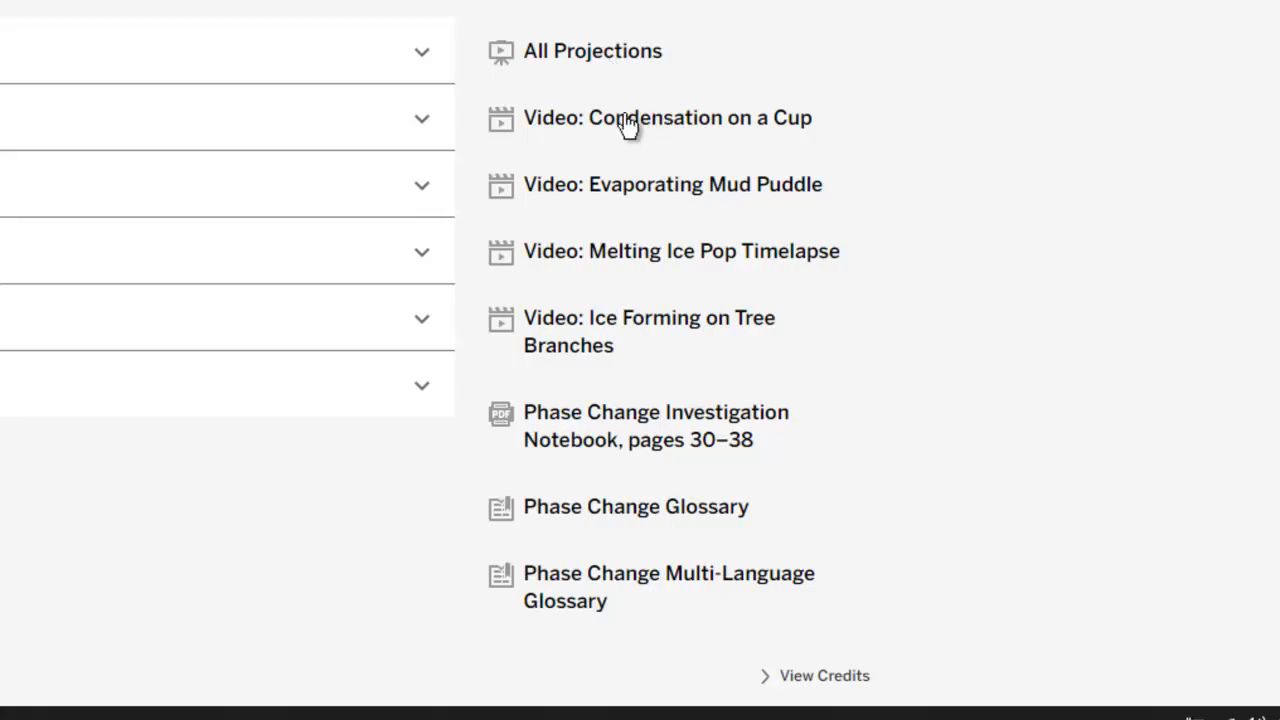
mouse_move(556, 96)
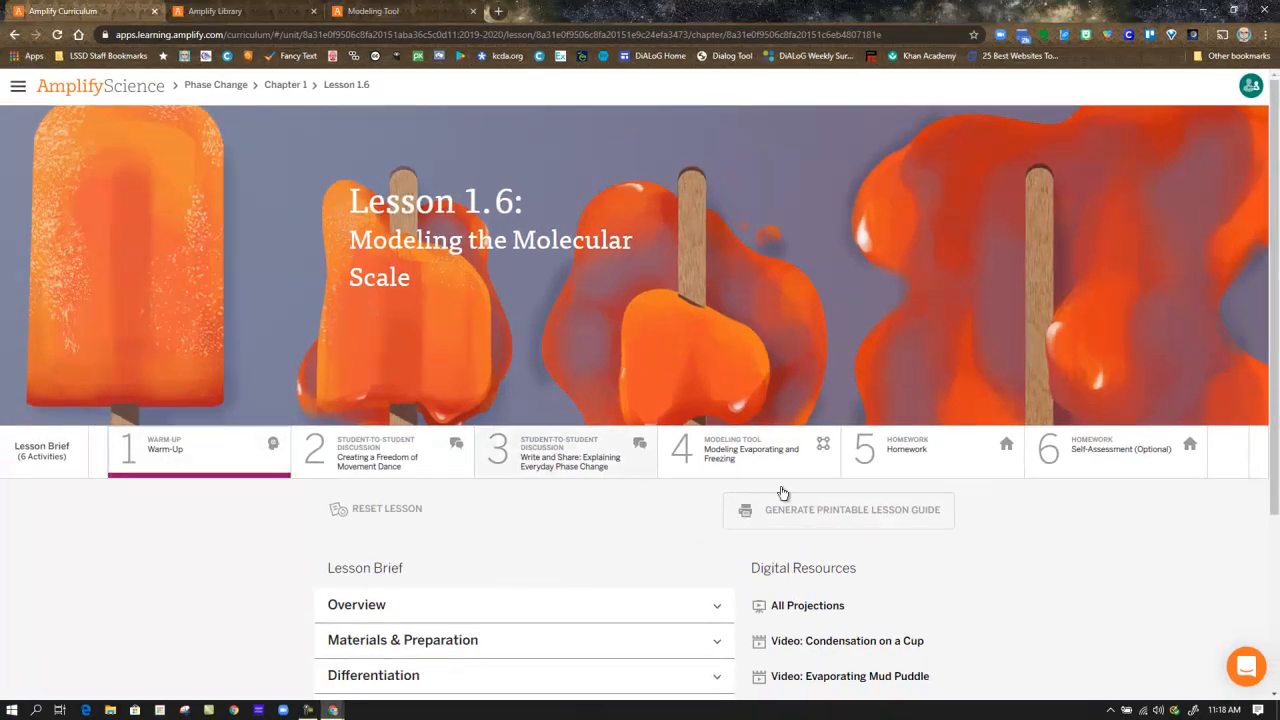
left_click(128, 448)
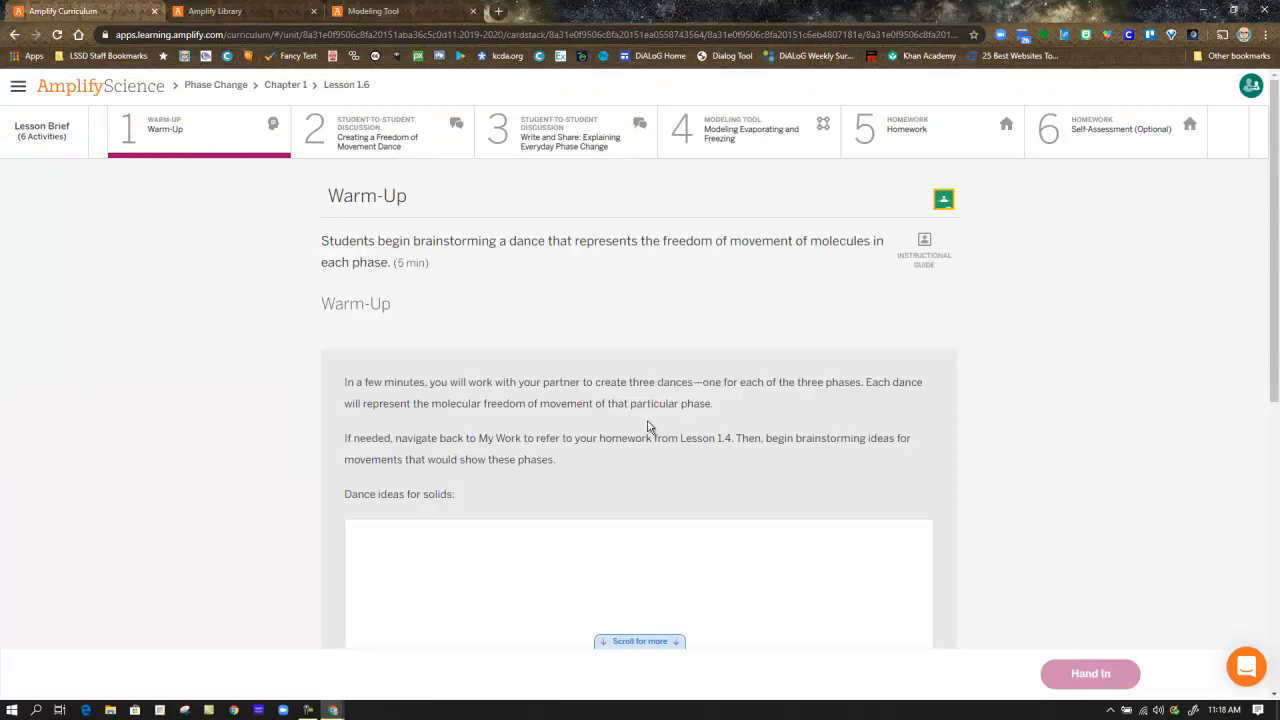
scroll("down", 3)
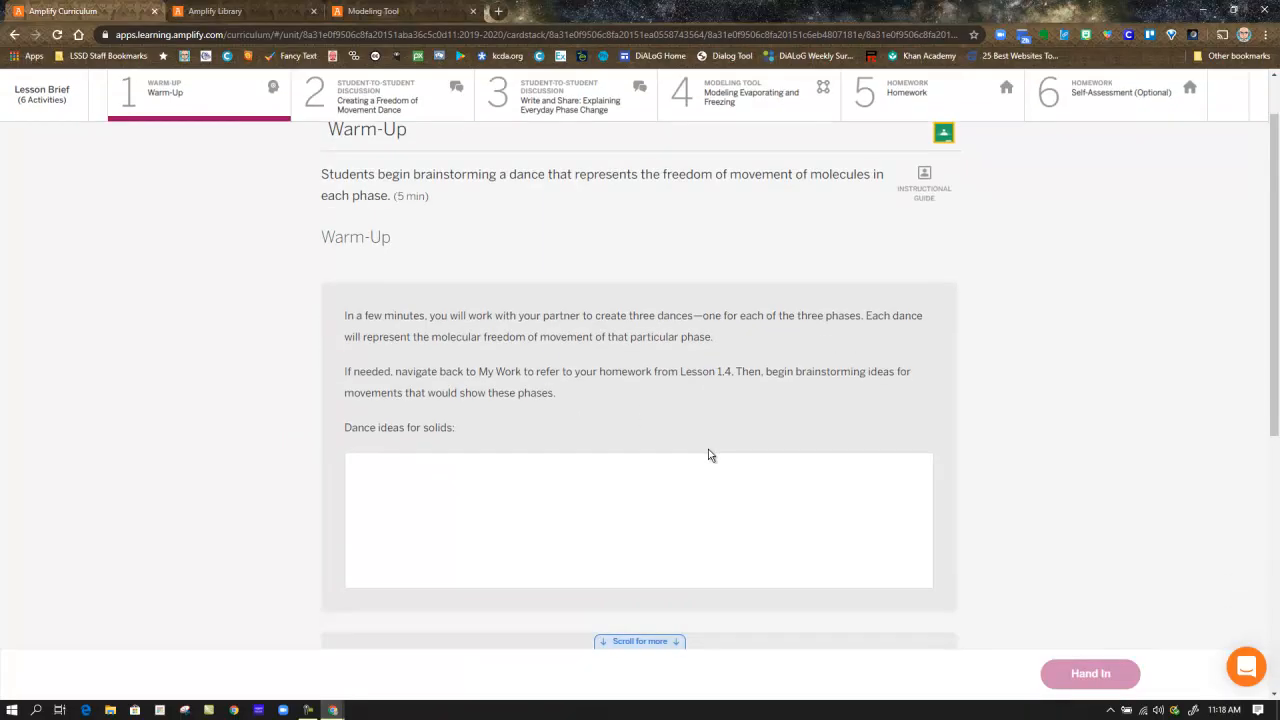
scroll("down", 3)
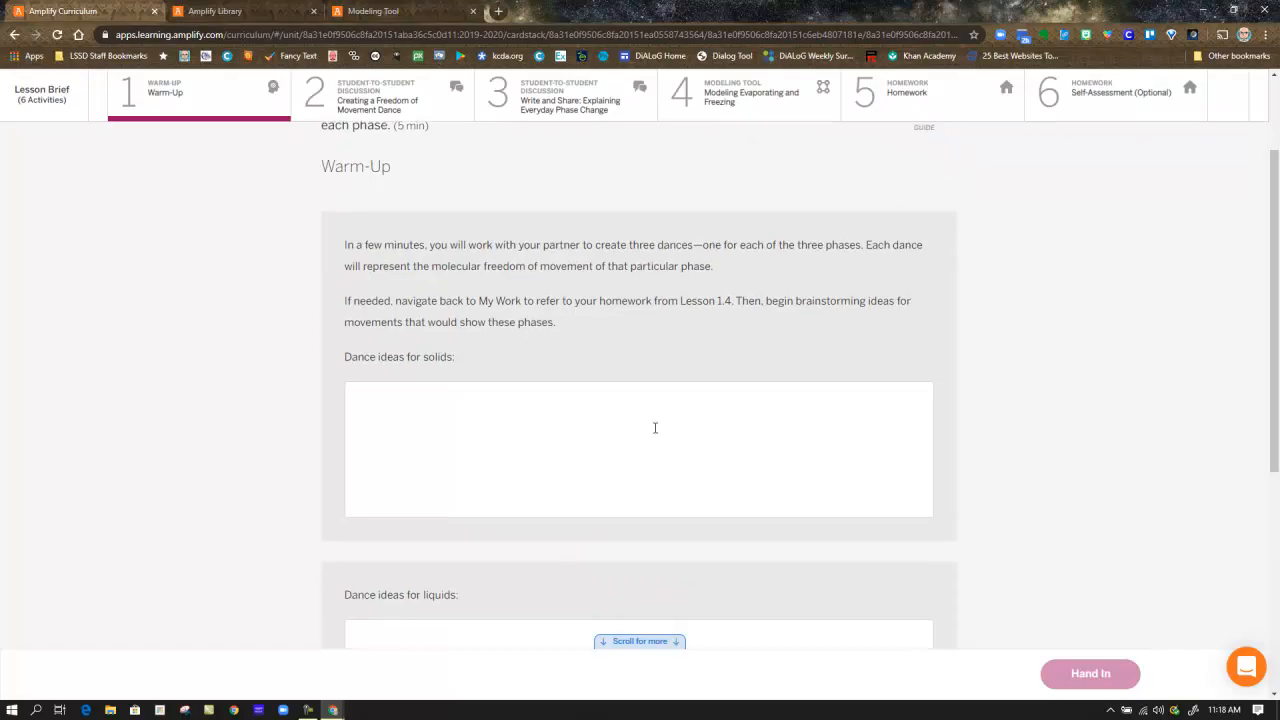
scroll("down", 3)
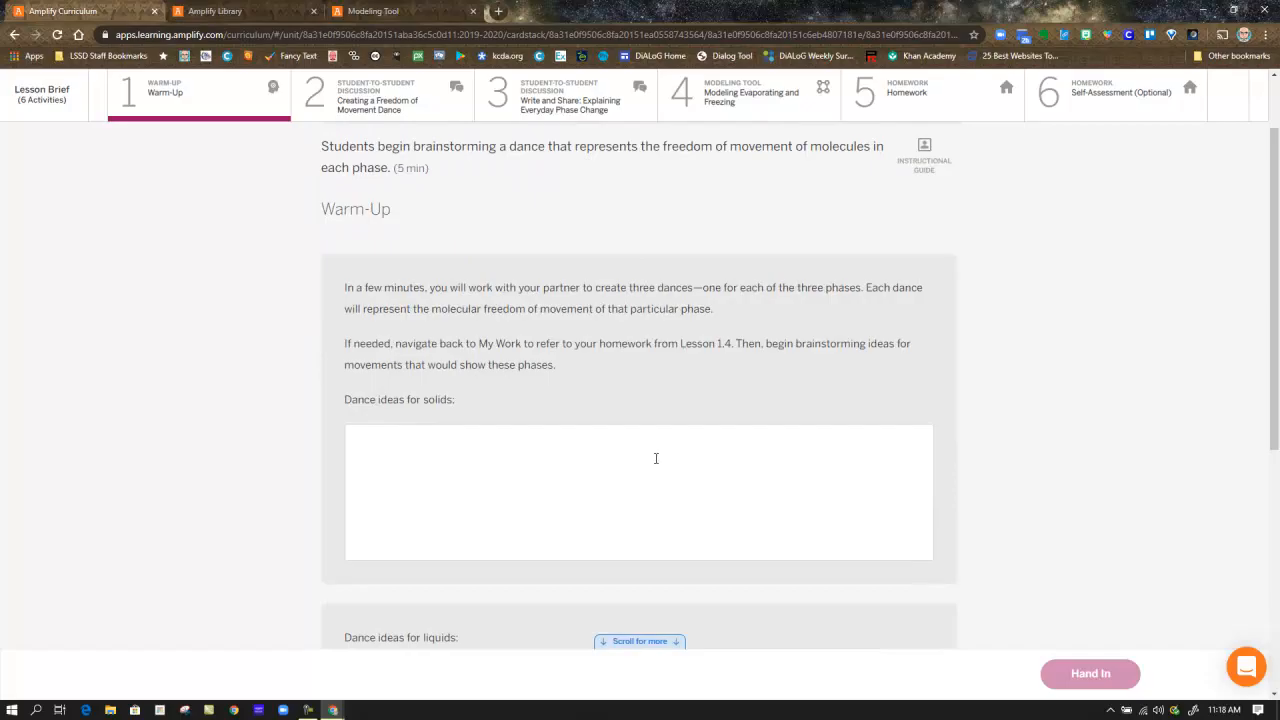
scroll("down", 3)
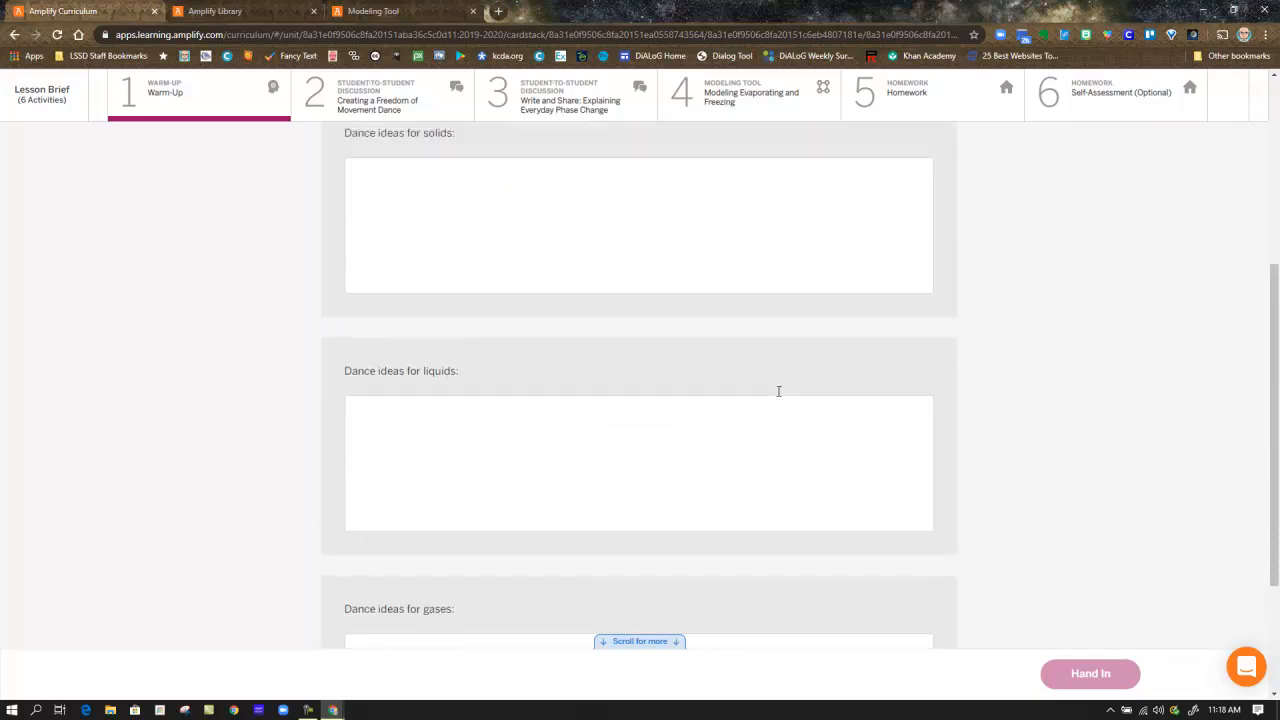
scroll("up", 3)
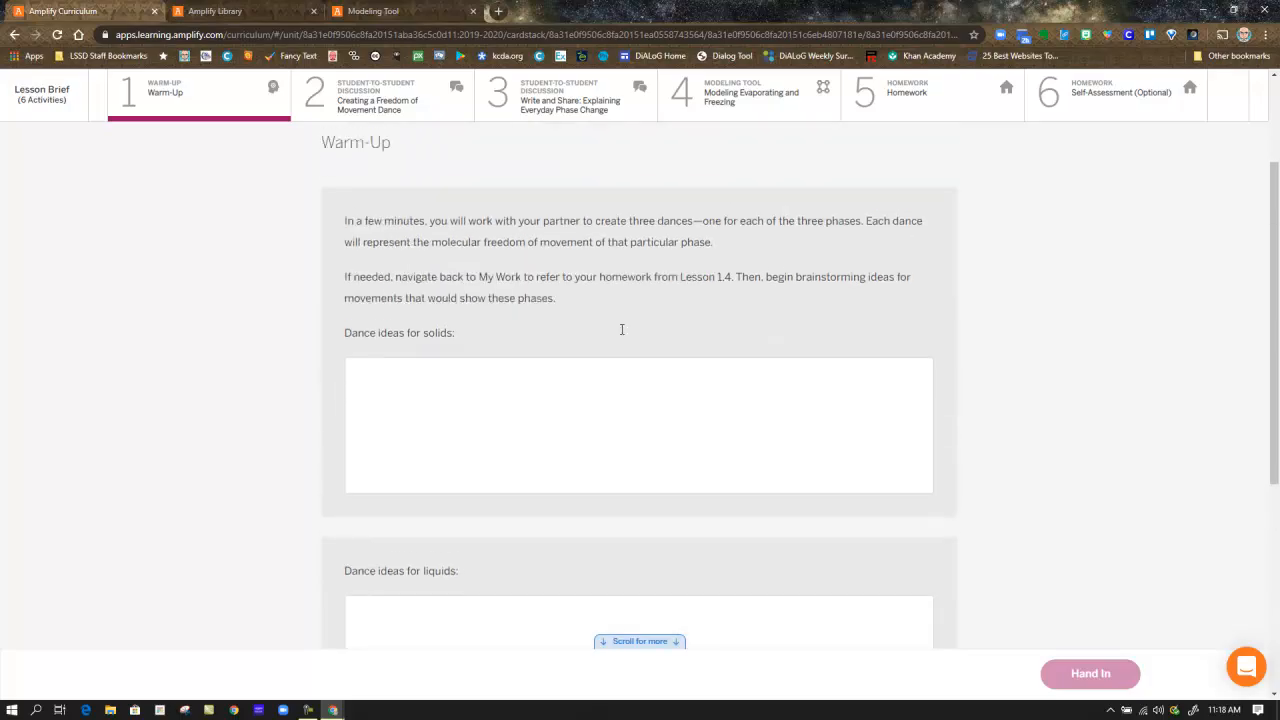
Move on to activity 2, Creating a Freedom of Movement Dance.
left_click(382, 96)
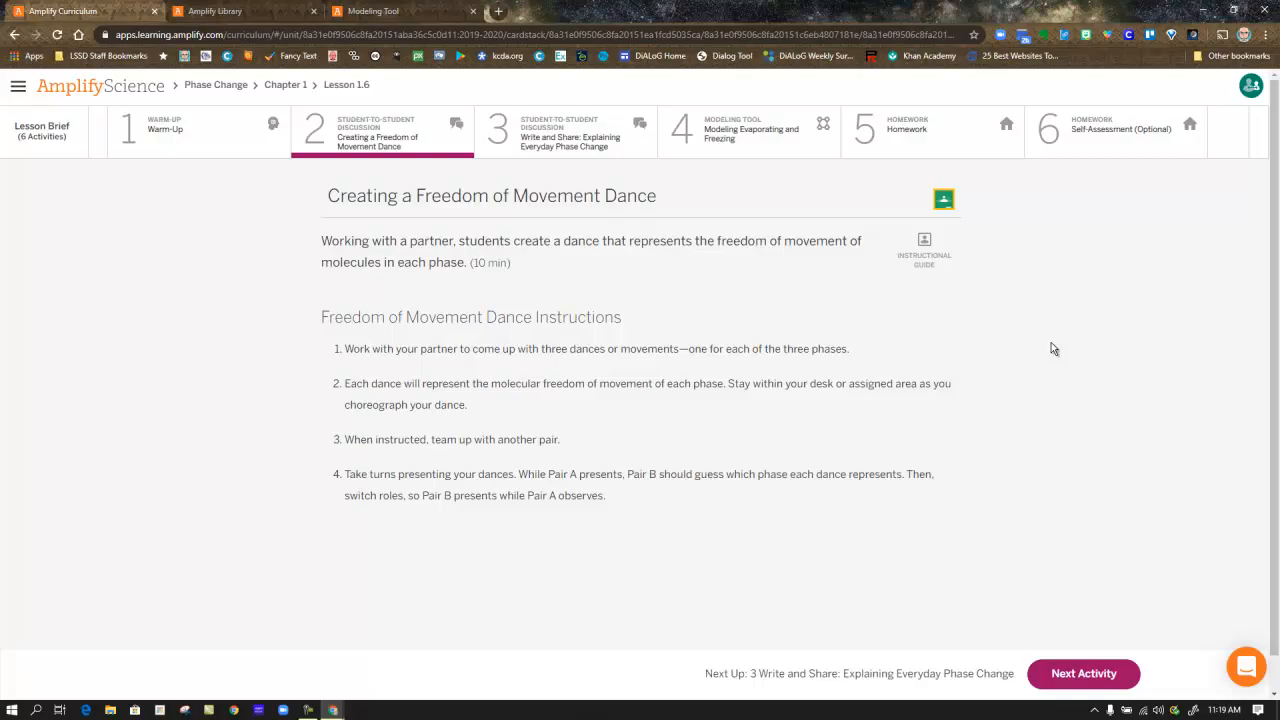
left_click(924, 240)
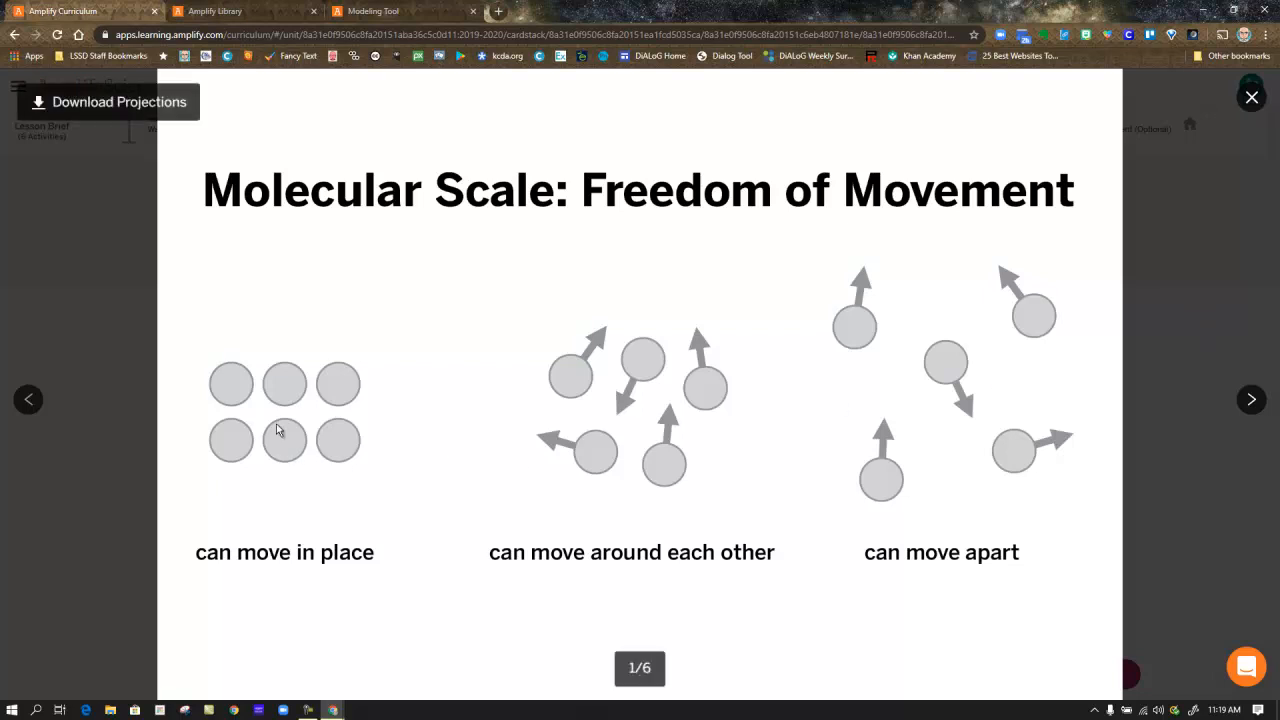
mouse_move(324, 448)
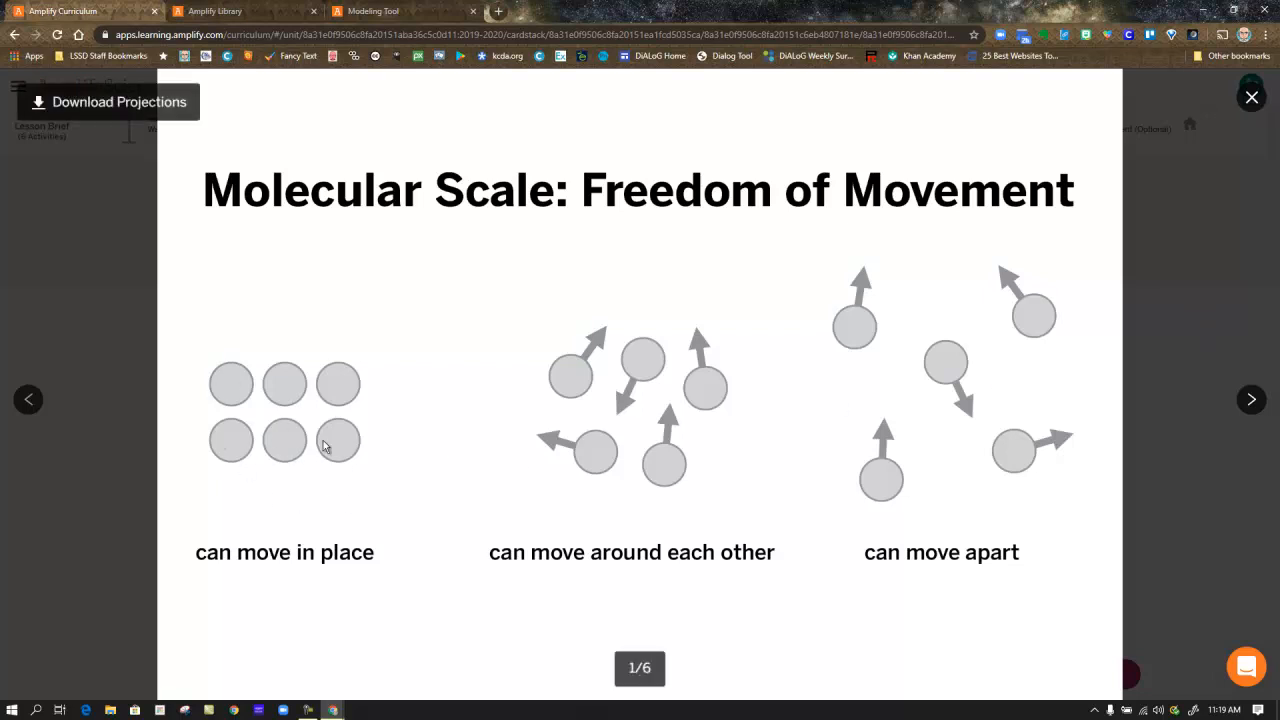
mouse_move(520, 560)
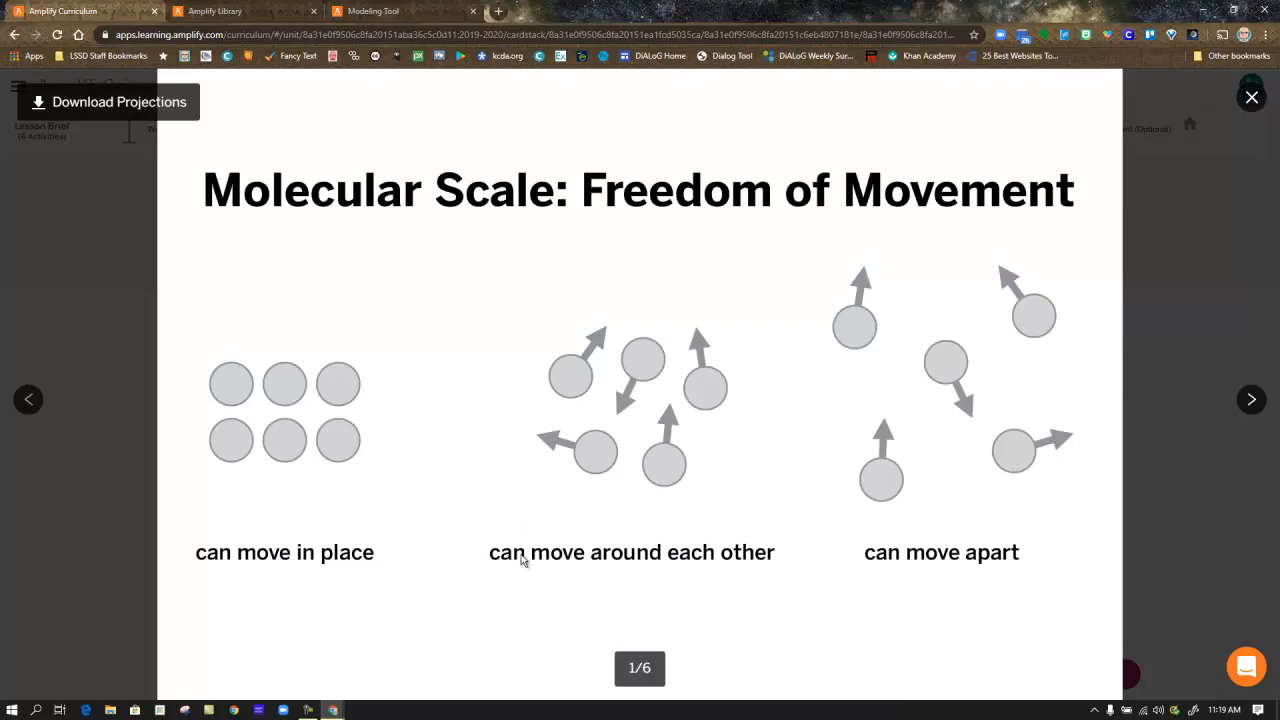
mouse_move(680, 408)
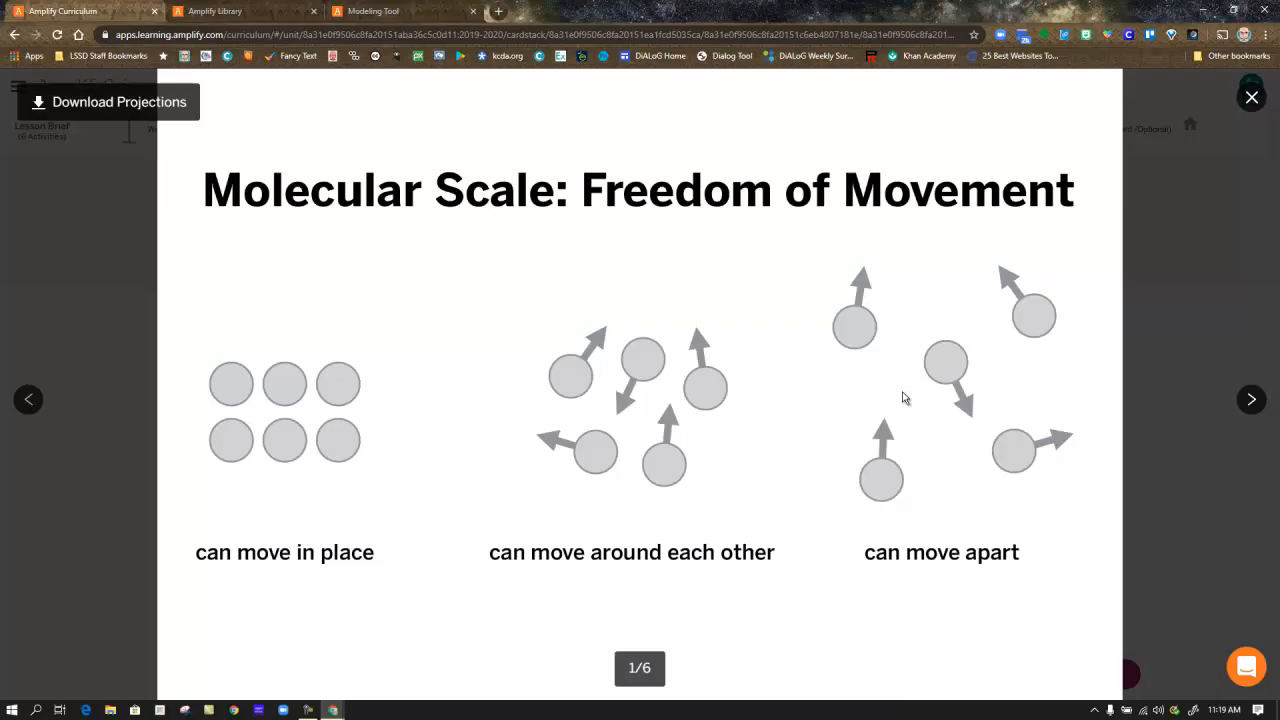
mouse_move(1252, 400)
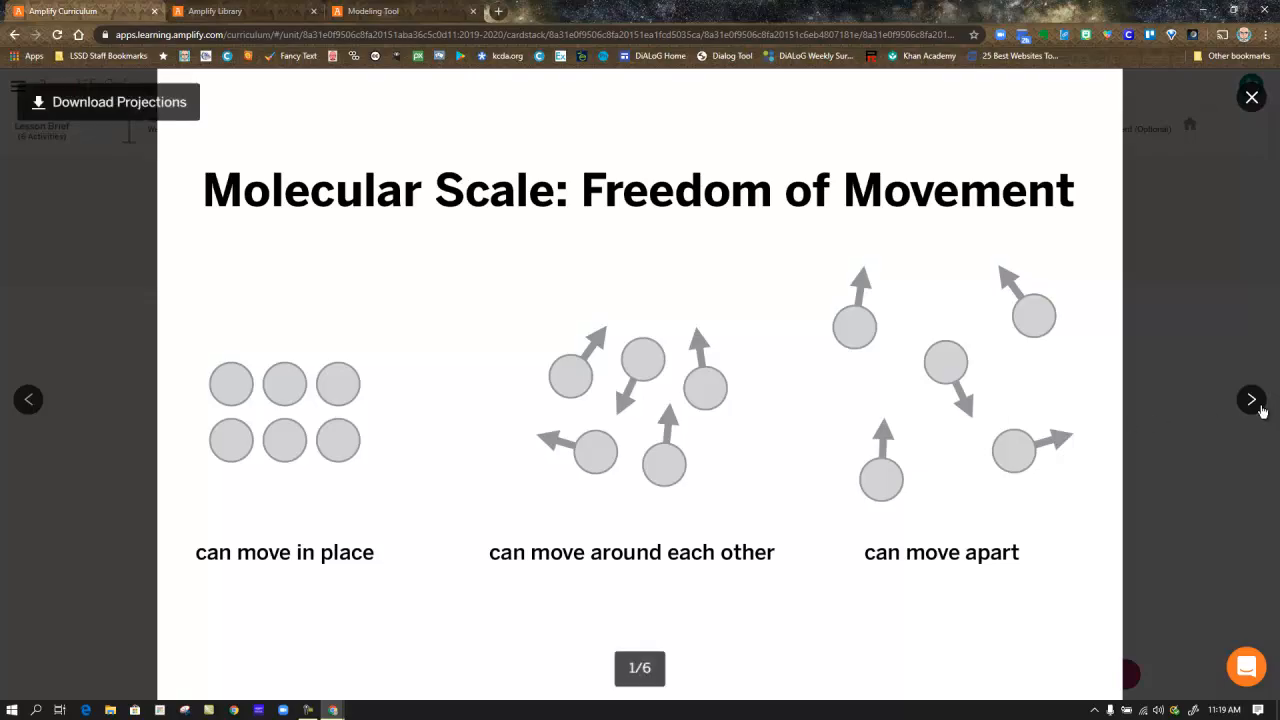
left_click(1252, 400)
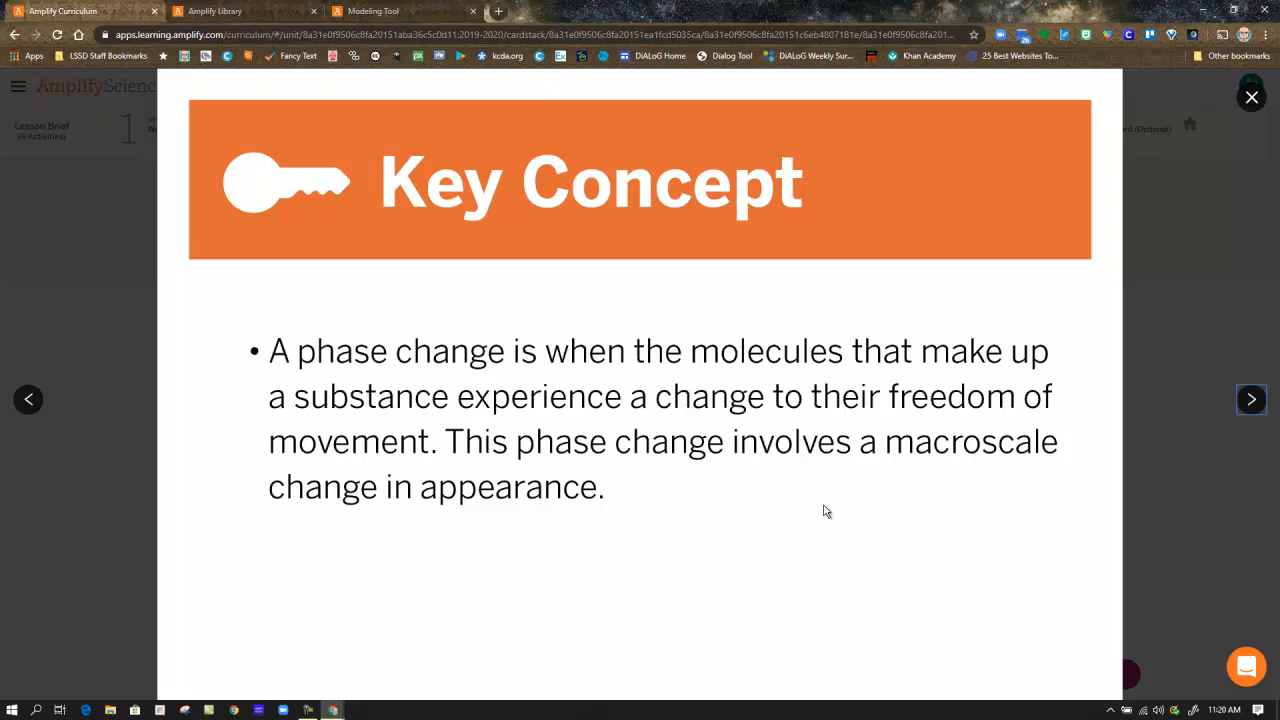
left_click(1252, 400)
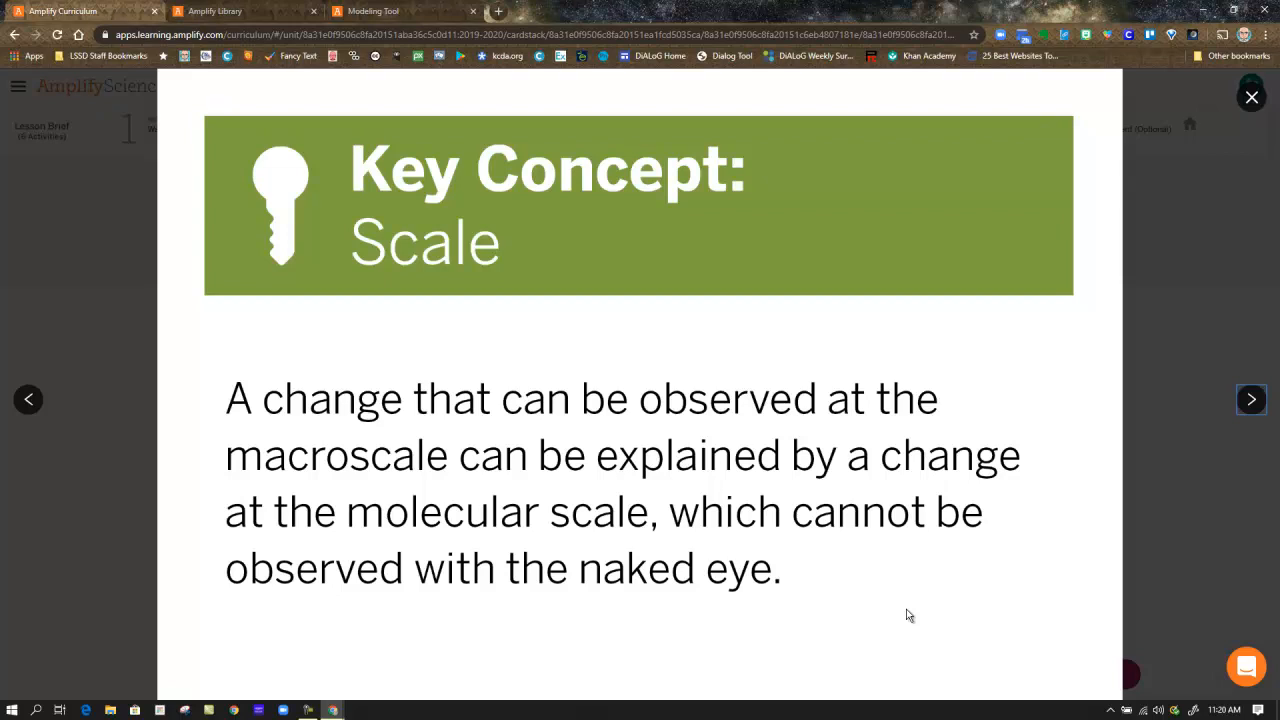
mouse_move(924, 602)
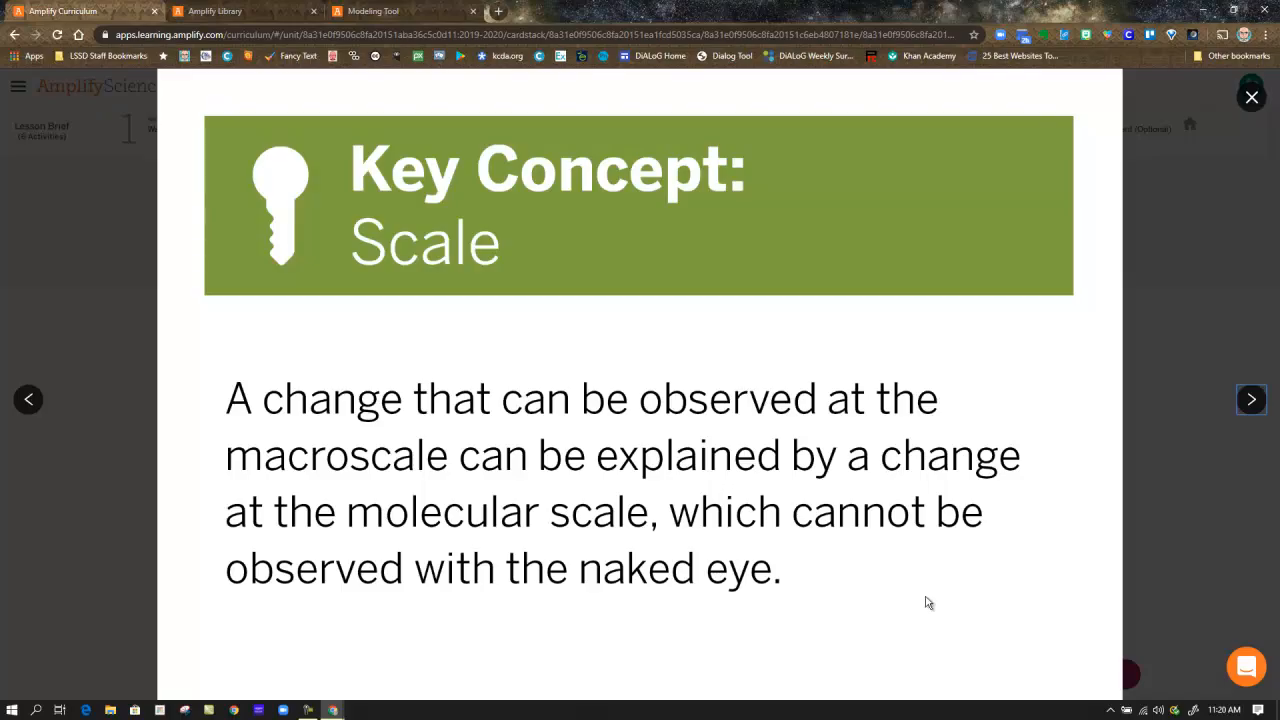
left_click(1252, 96)
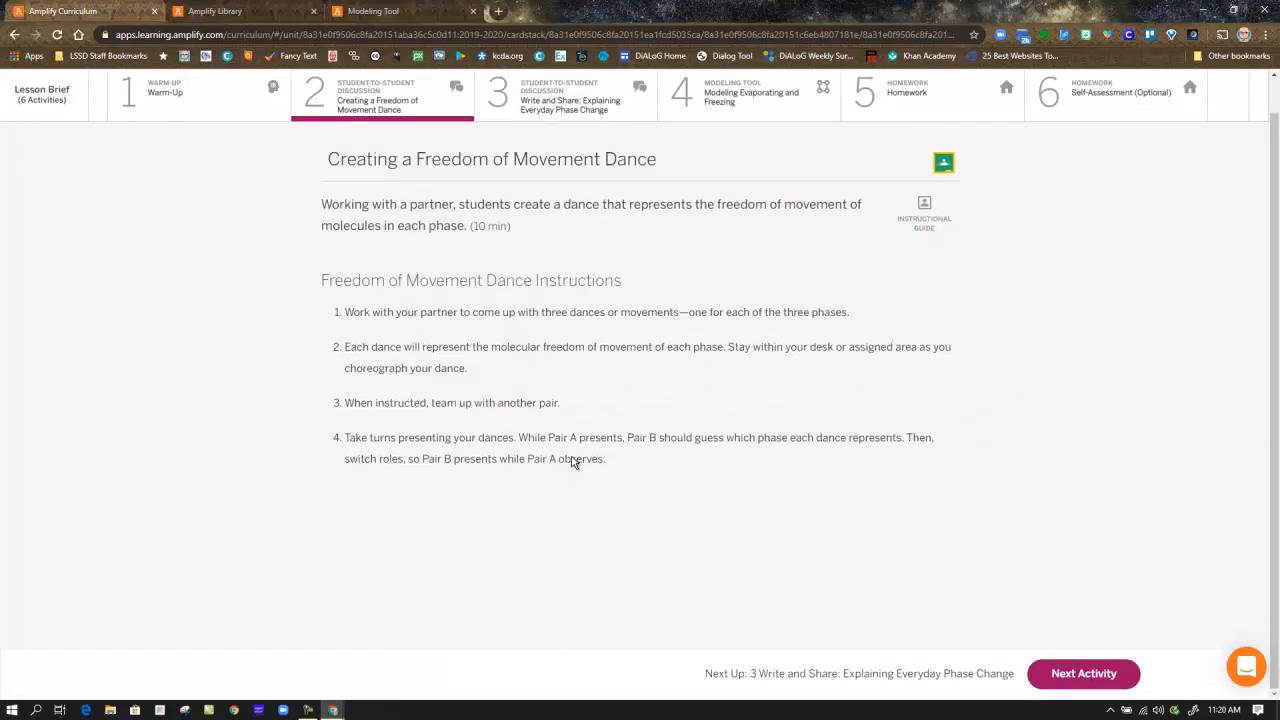
mouse_move(790, 554)
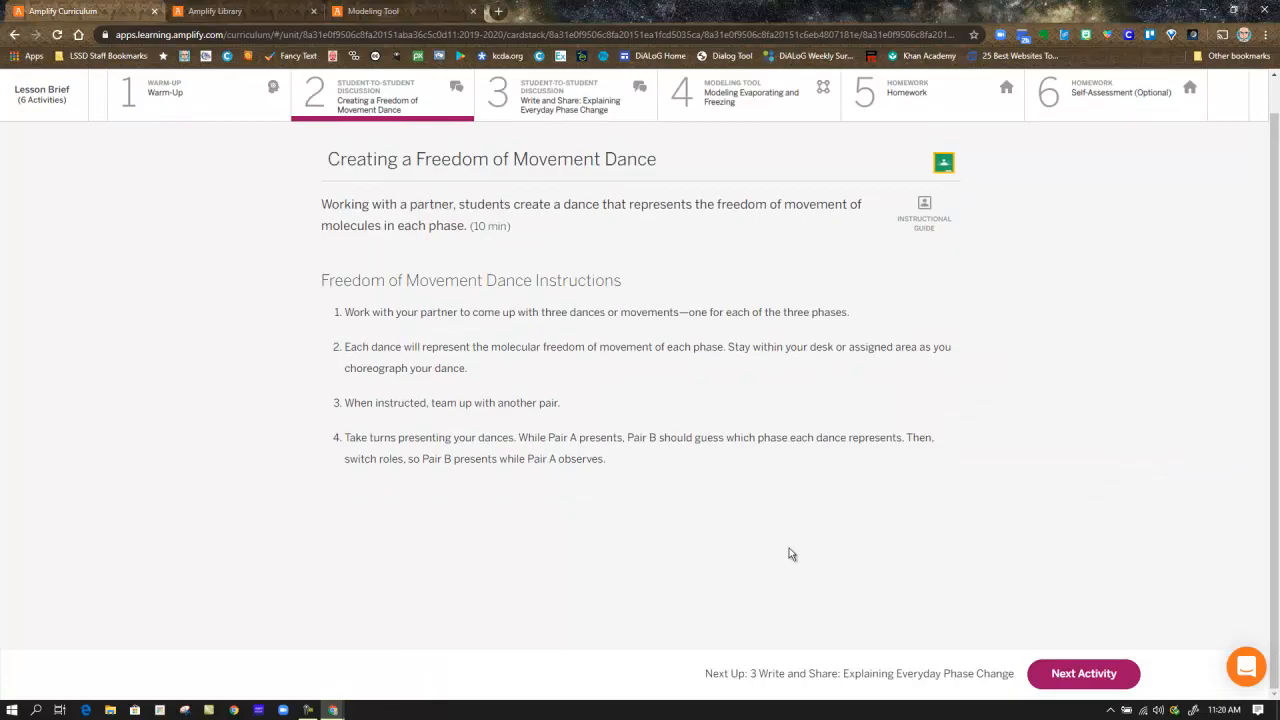
mouse_move(748, 564)
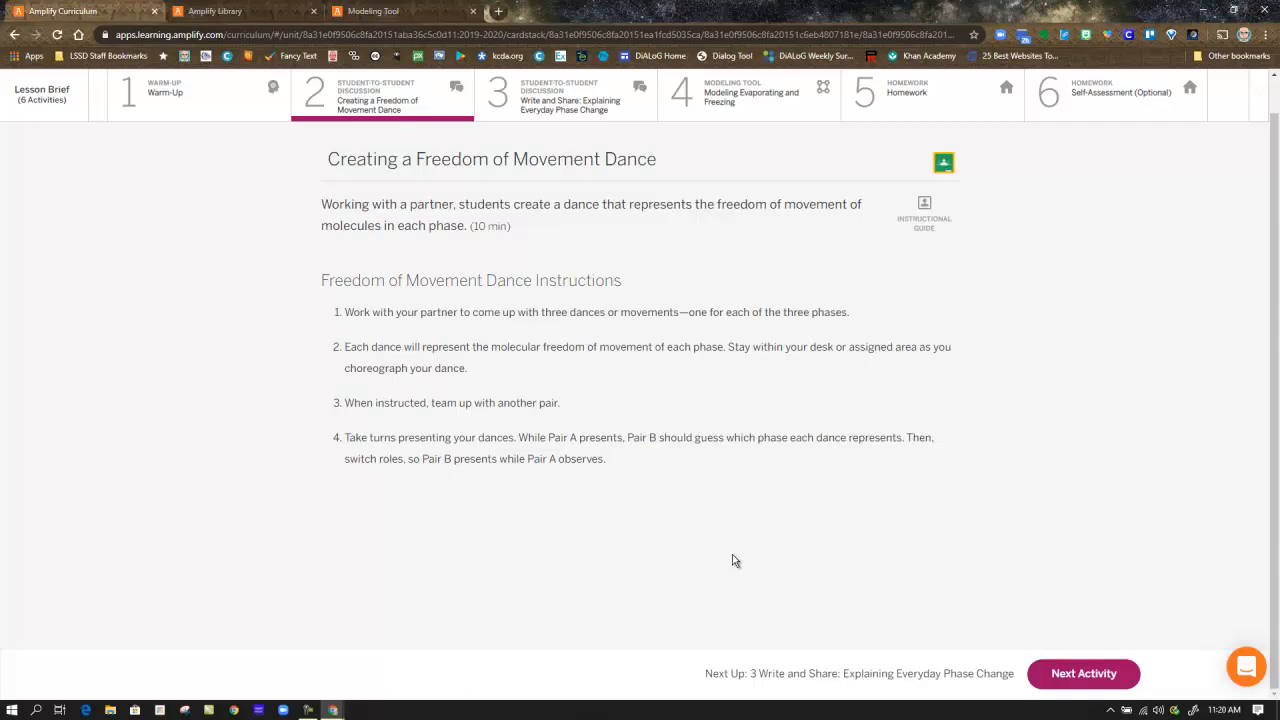
mouse_move(684, 532)
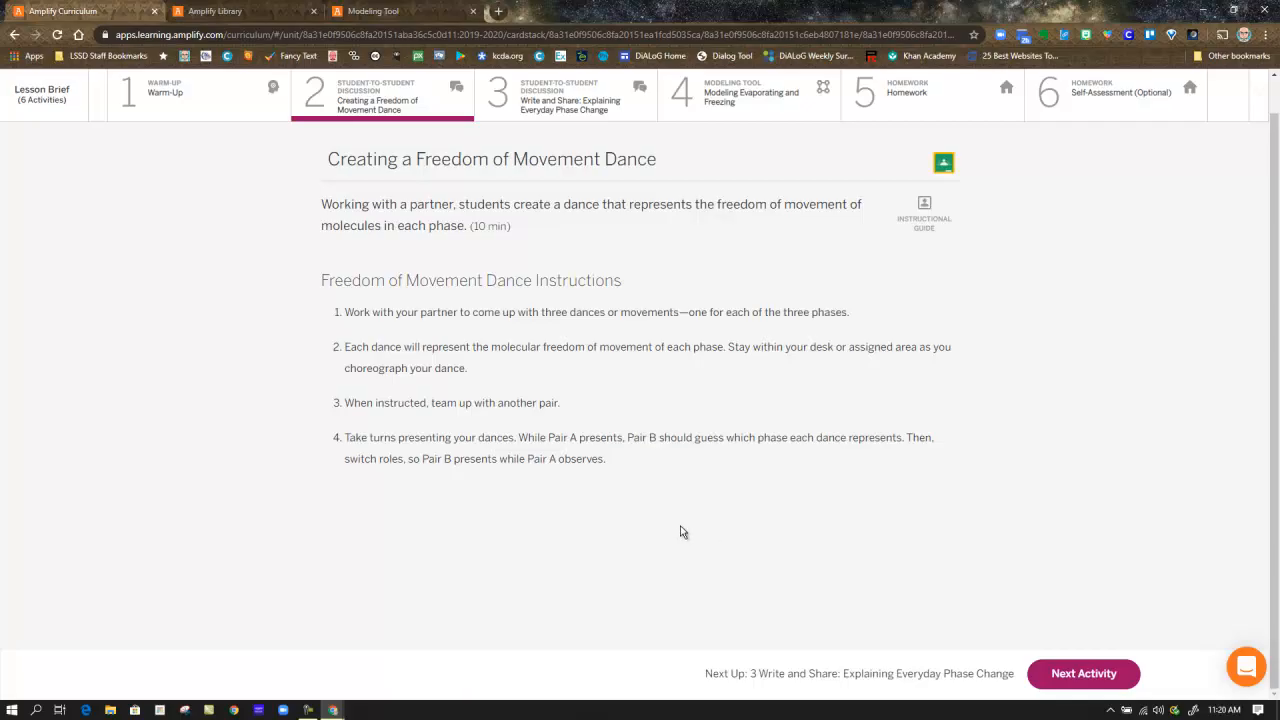
Switch to activity 3, Write and Share: Explaining Everyday Phase Change.
left_click(1084, 672)
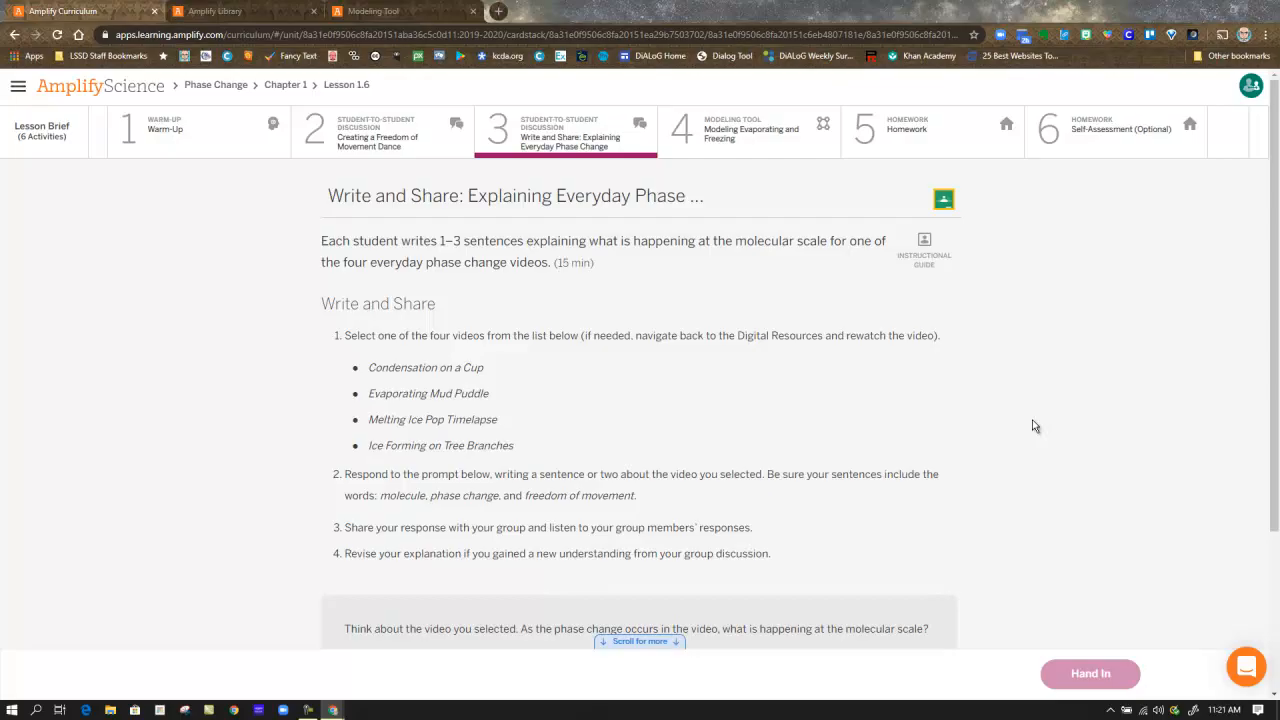
mouse_move(1022, 446)
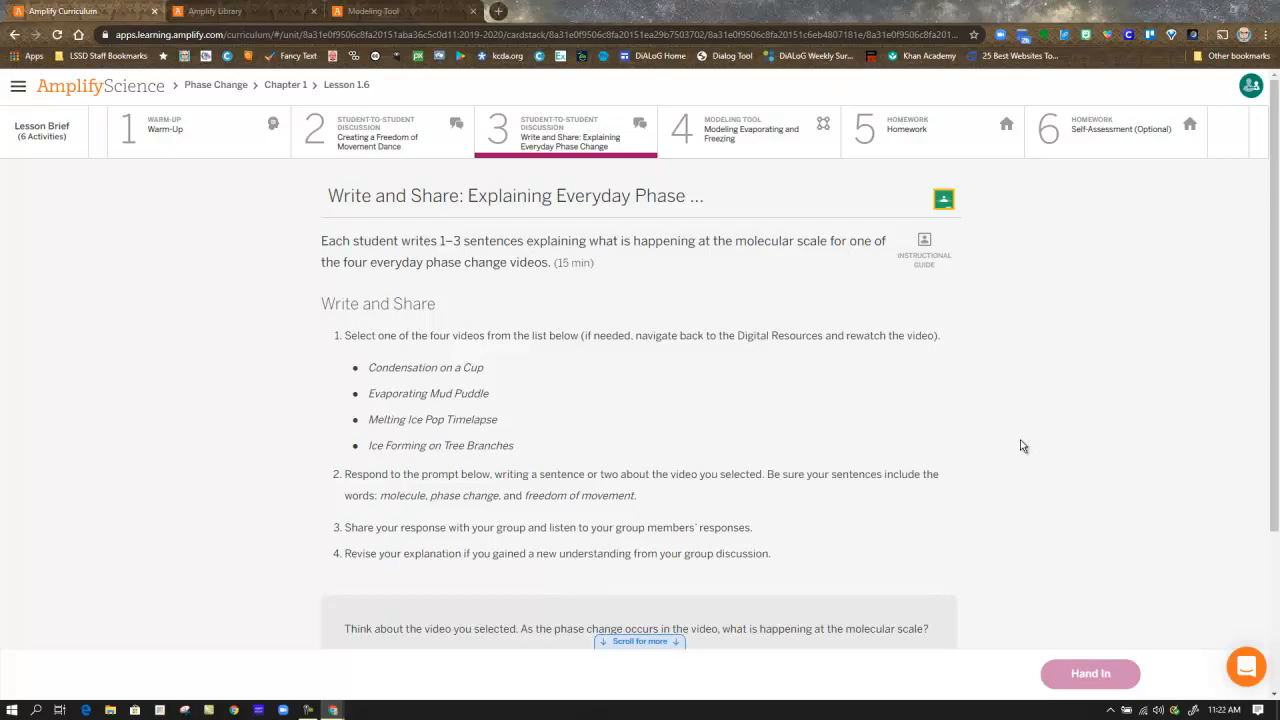
mouse_move(660, 460)
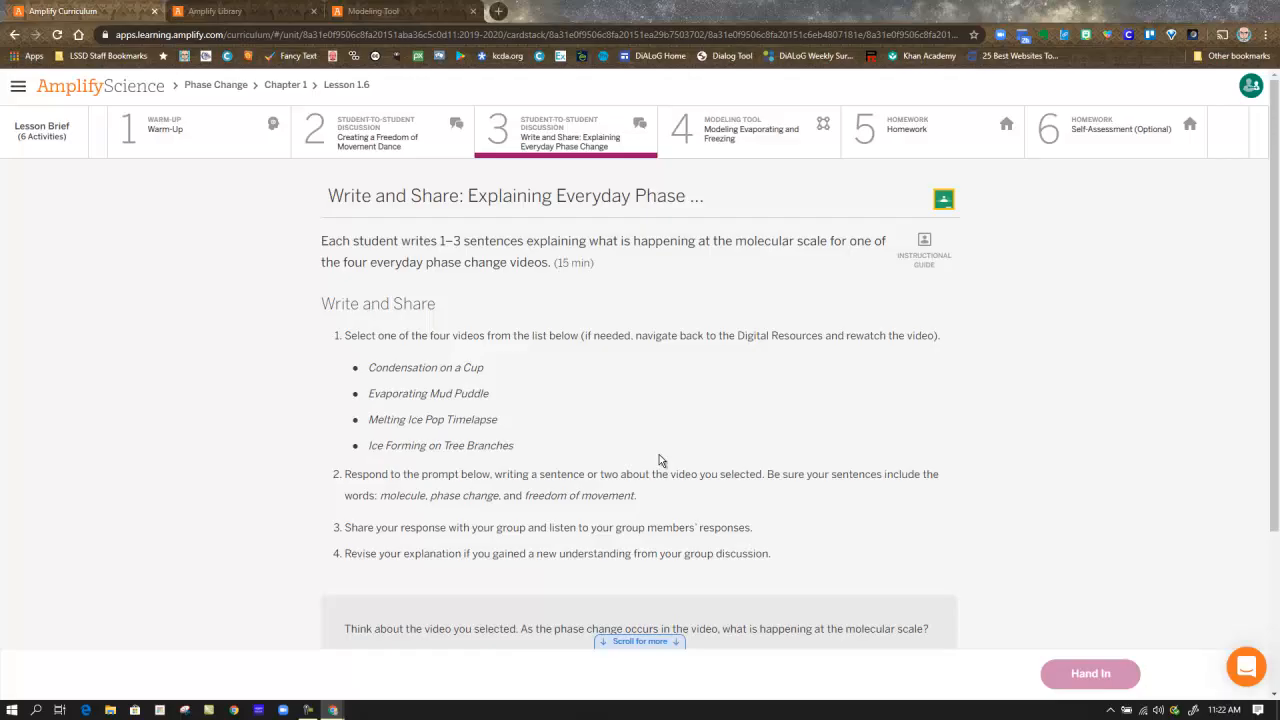
mouse_move(604, 400)
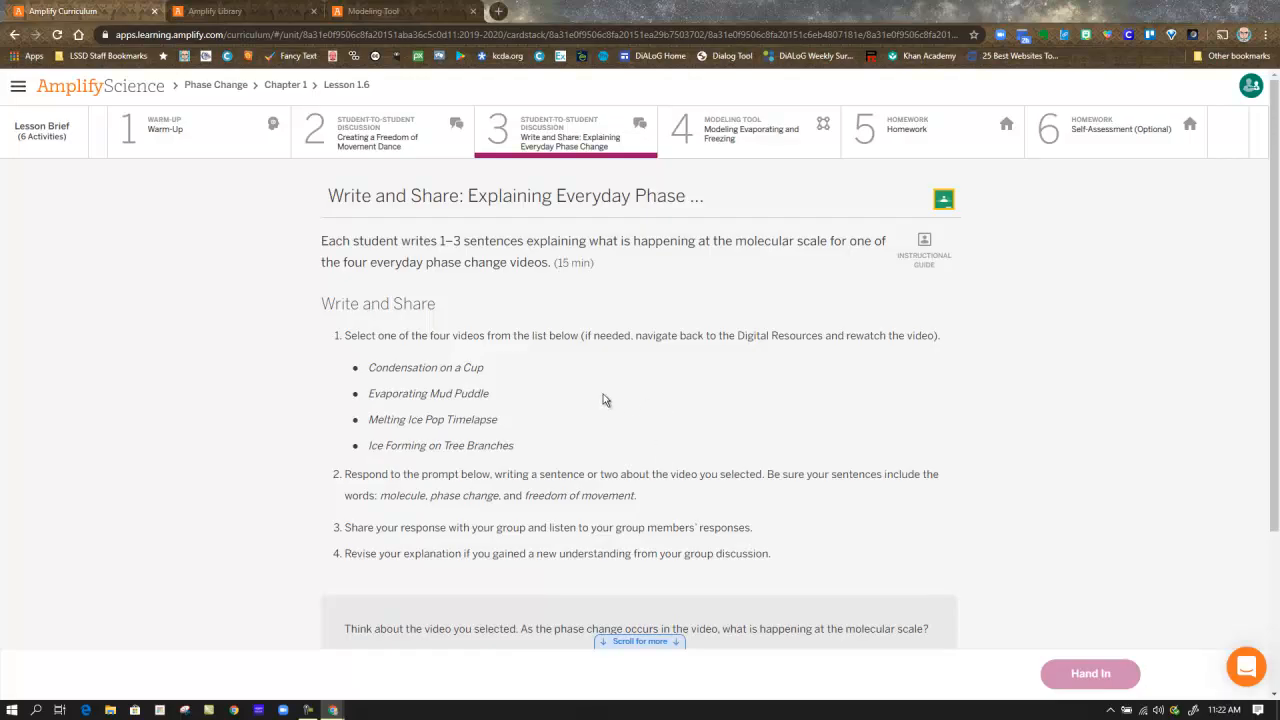
mouse_move(616, 410)
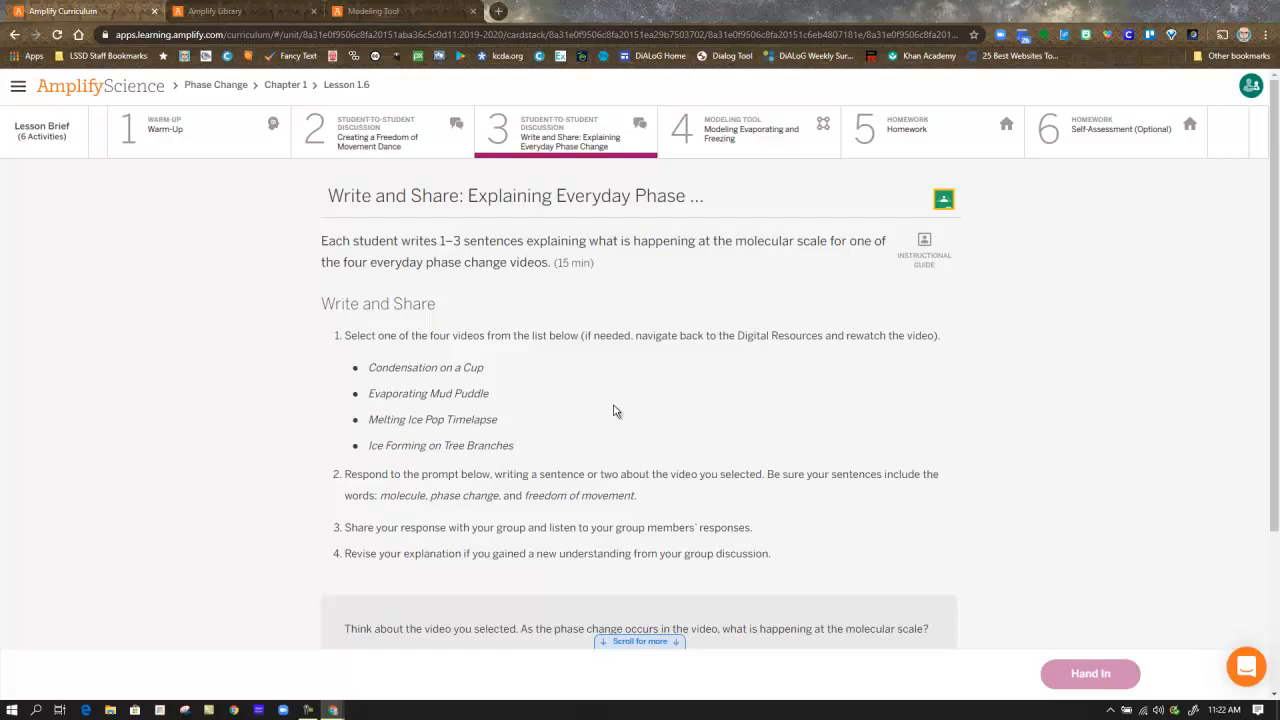
mouse_move(824, 408)
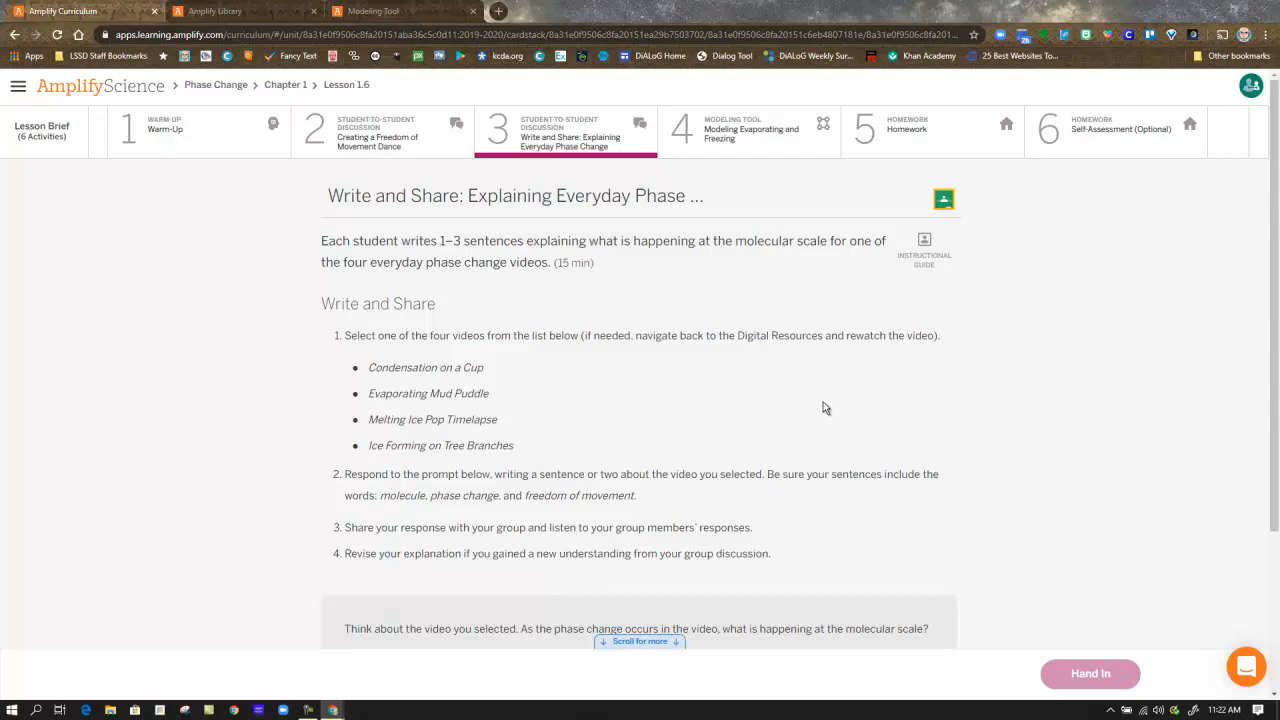
mouse_move(560, 388)
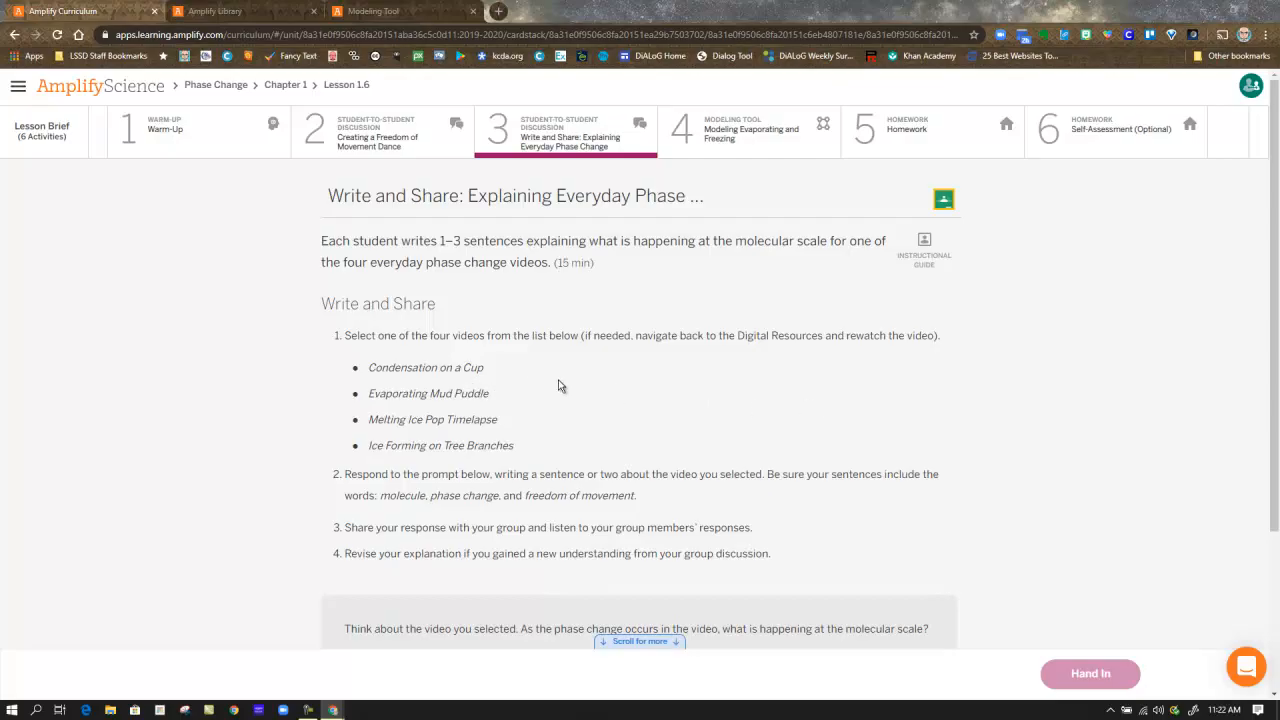
mouse_move(640, 392)
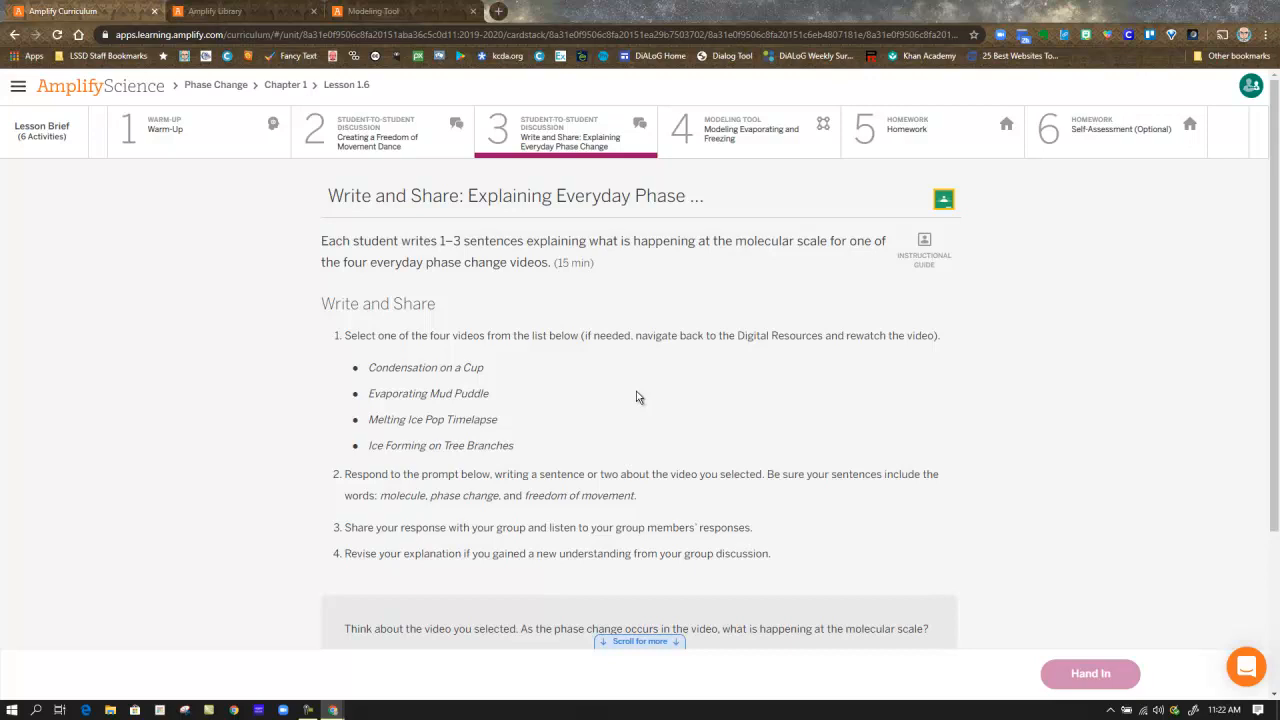
mouse_move(664, 404)
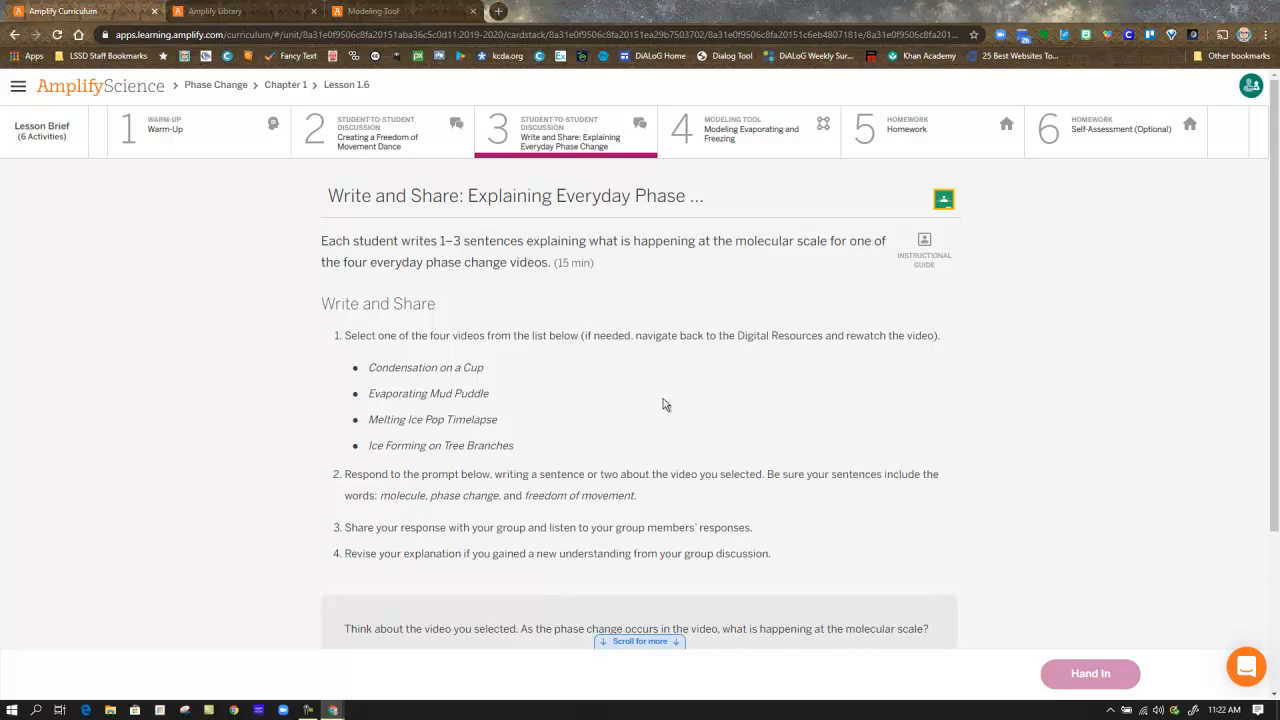
mouse_move(930, 250)
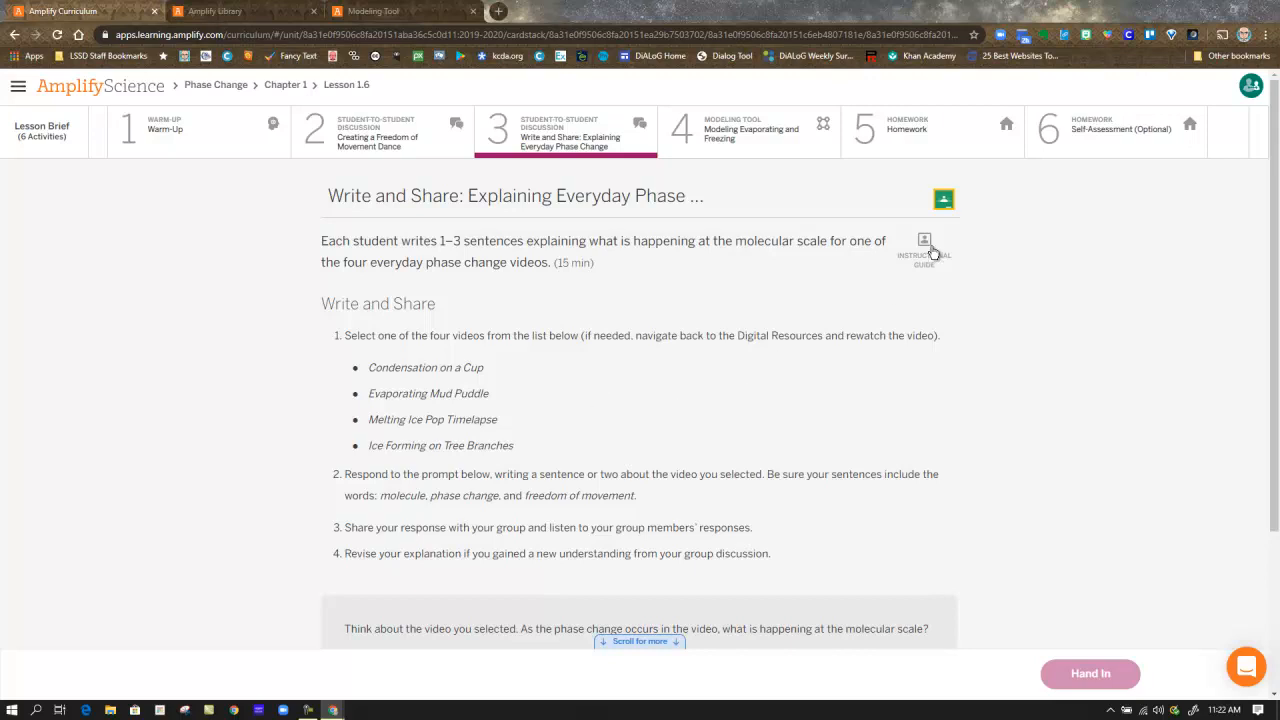
Bring up the step-by-step Instructional Guide for the Write and Share activity.
left_click(924, 240)
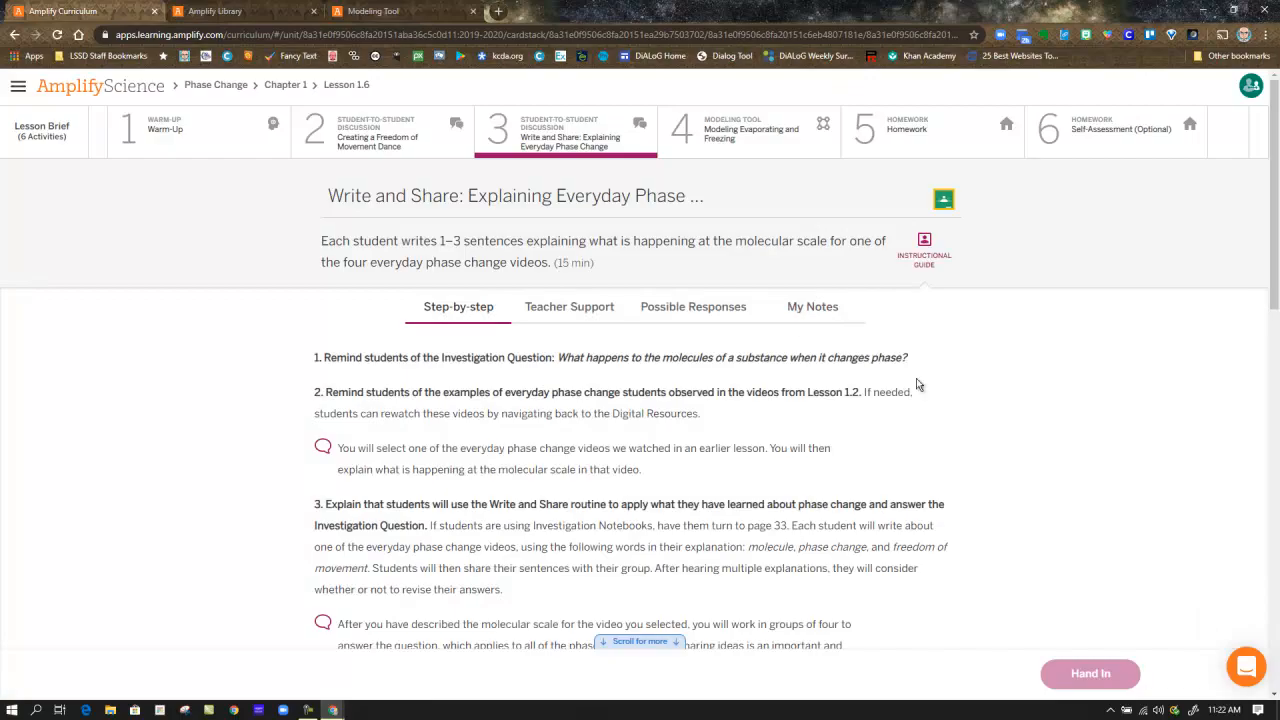
Project the Example Explanation slide about water evaporating from a cup, then close it.
left_click(924, 240)
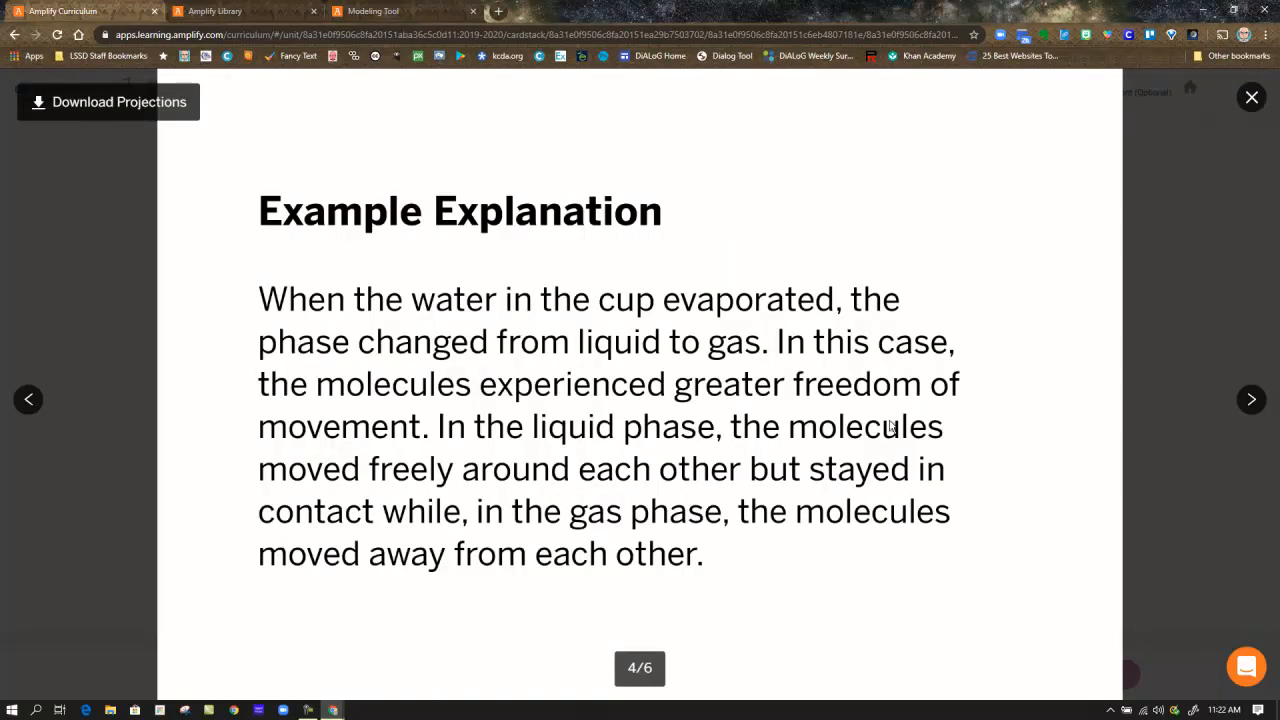
mouse_move(944, 516)
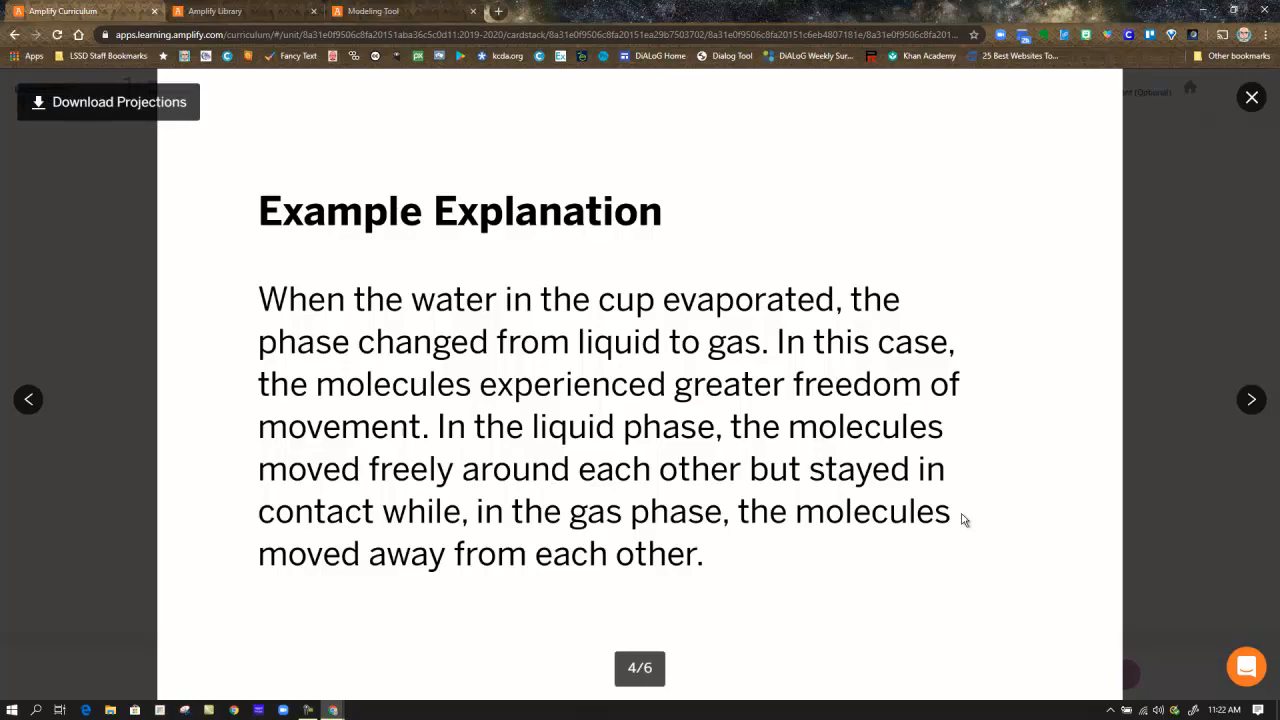
mouse_move(532, 320)
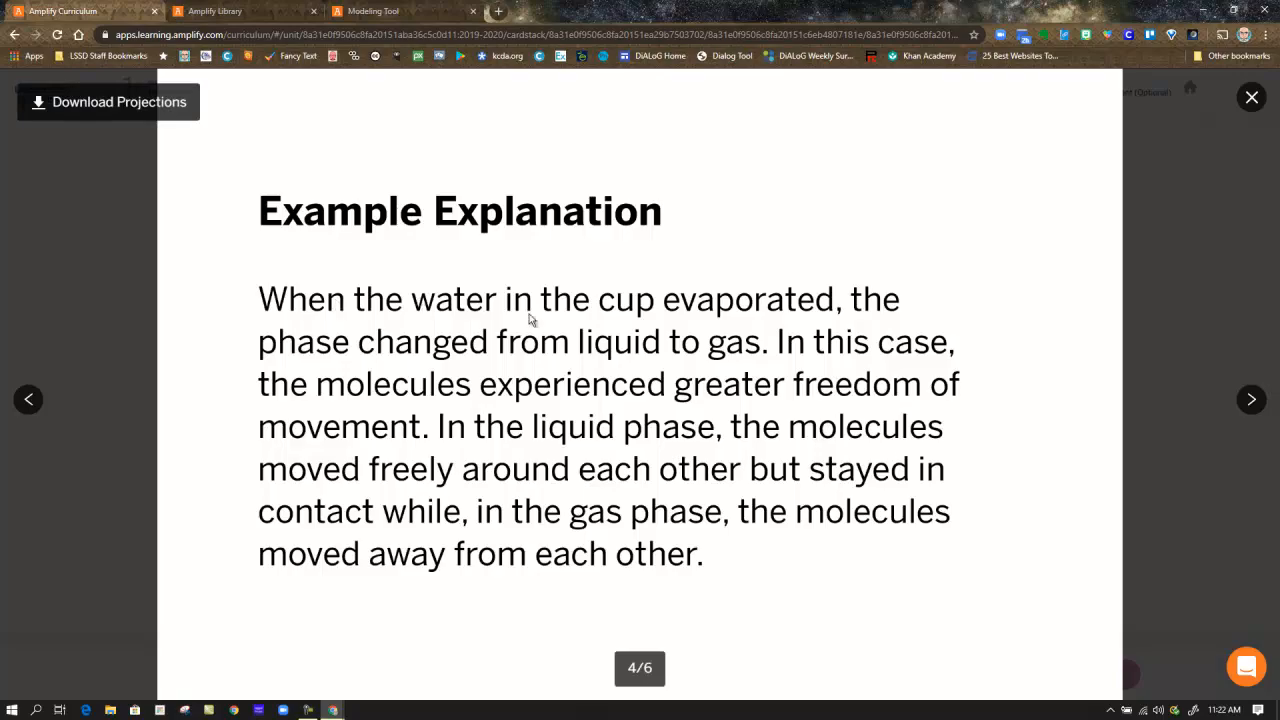
mouse_move(546, 352)
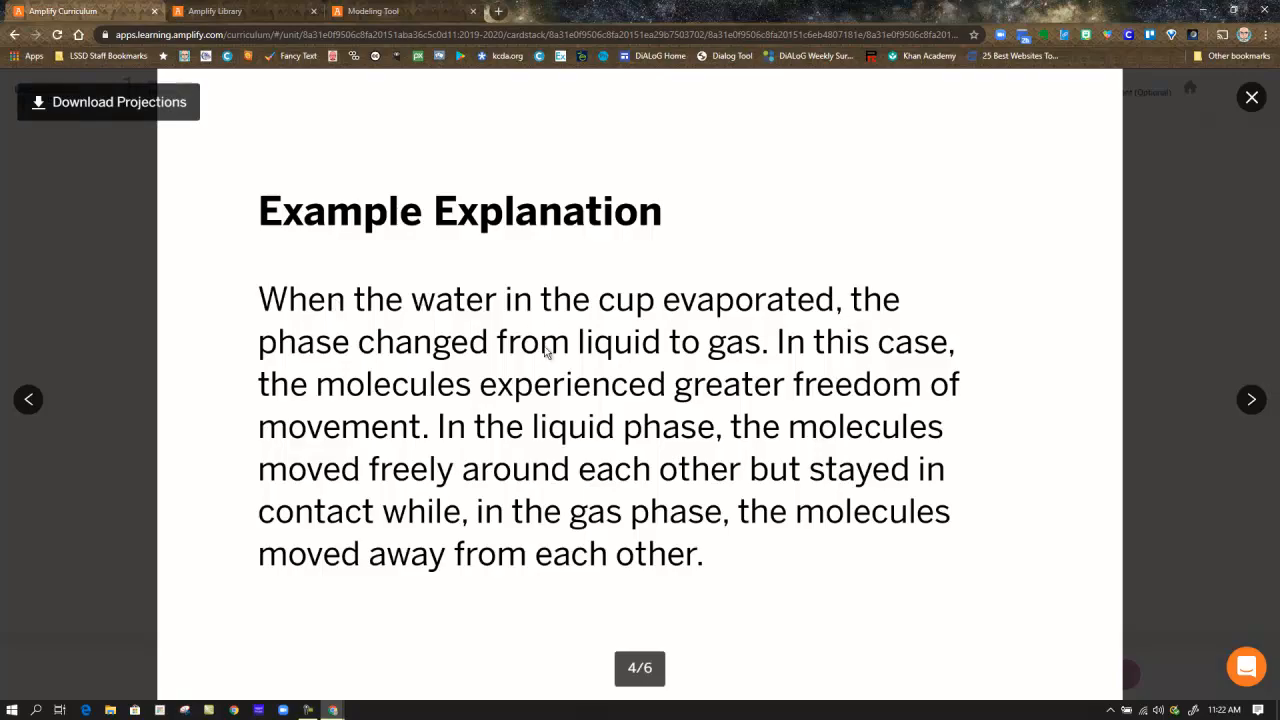
mouse_move(920, 356)
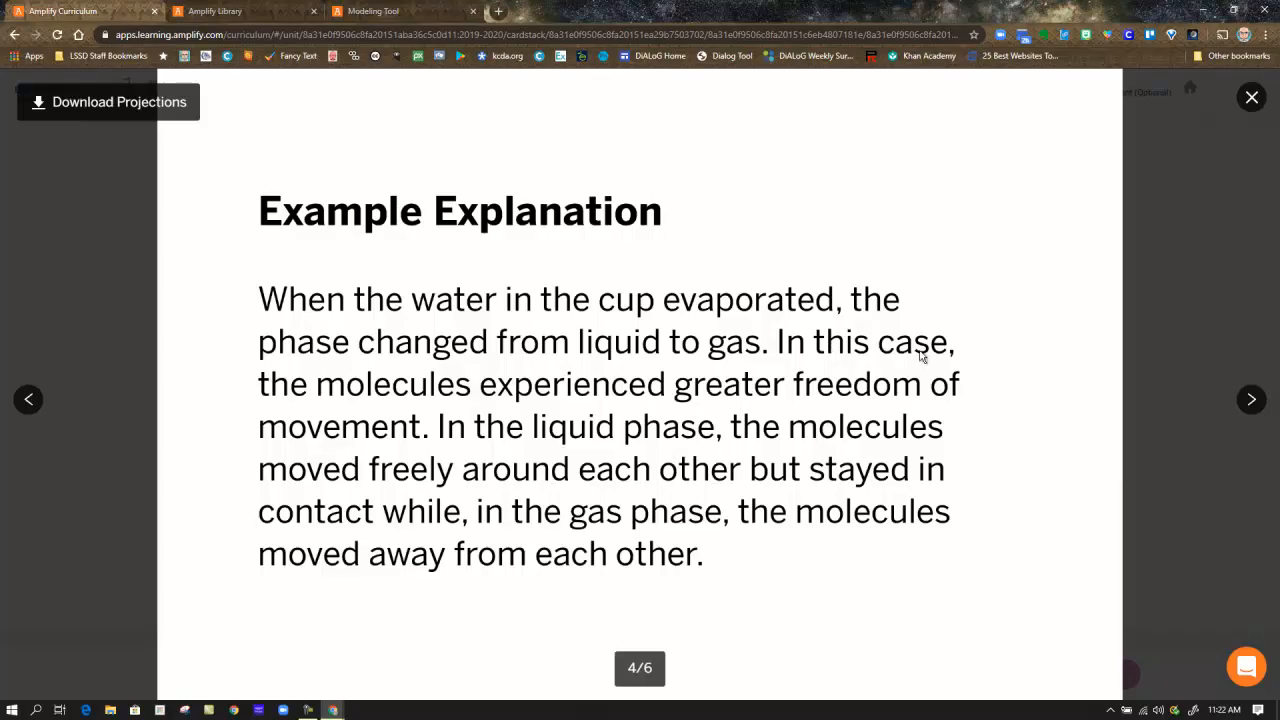
mouse_move(646, 422)
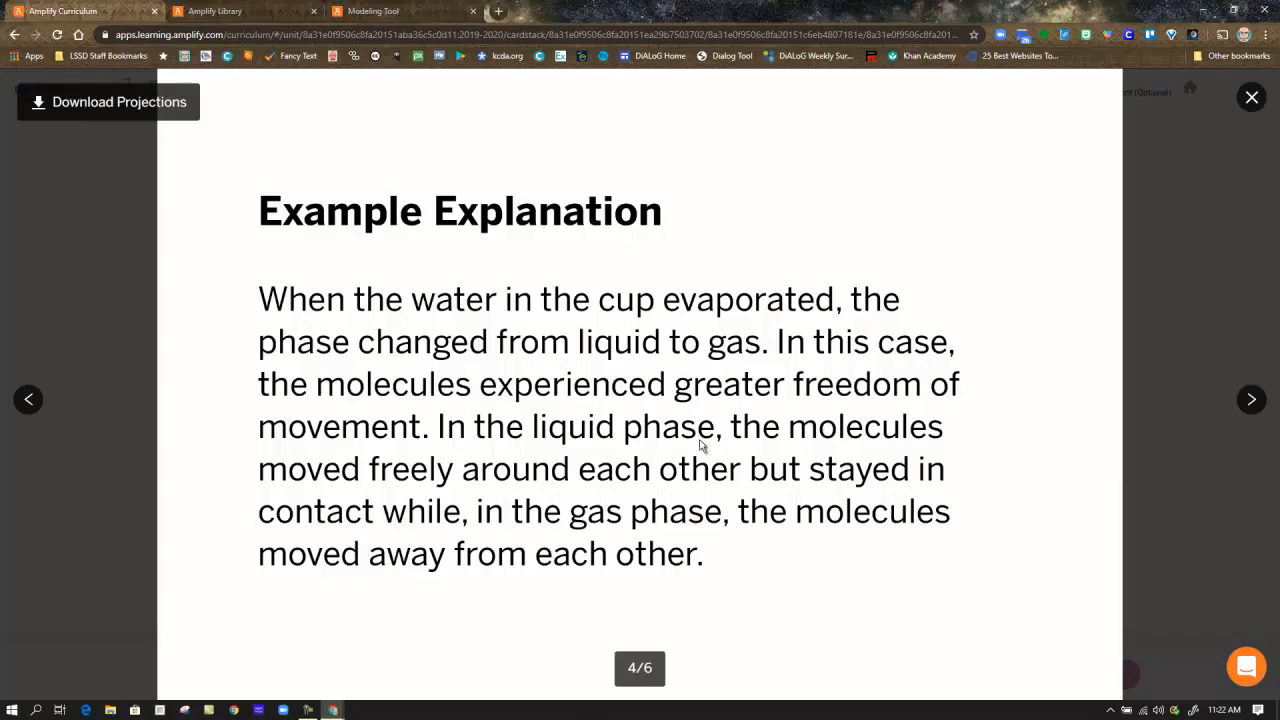
mouse_move(628, 476)
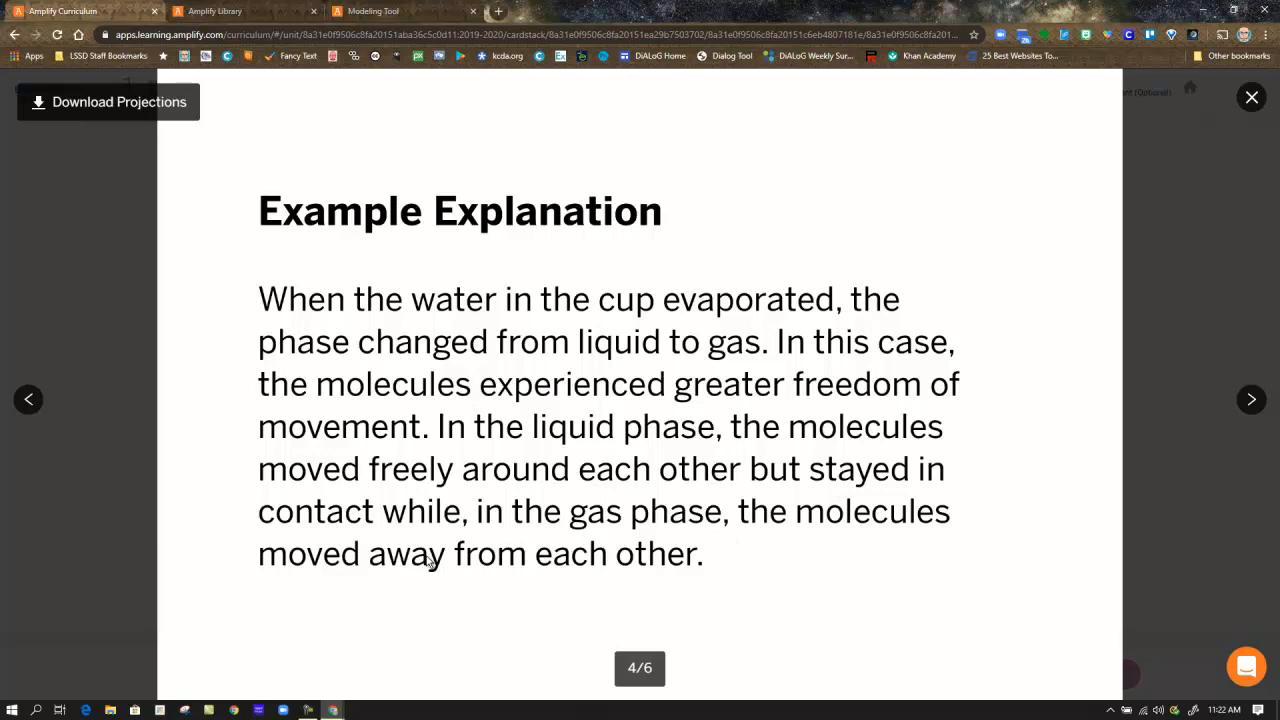
mouse_move(906, 512)
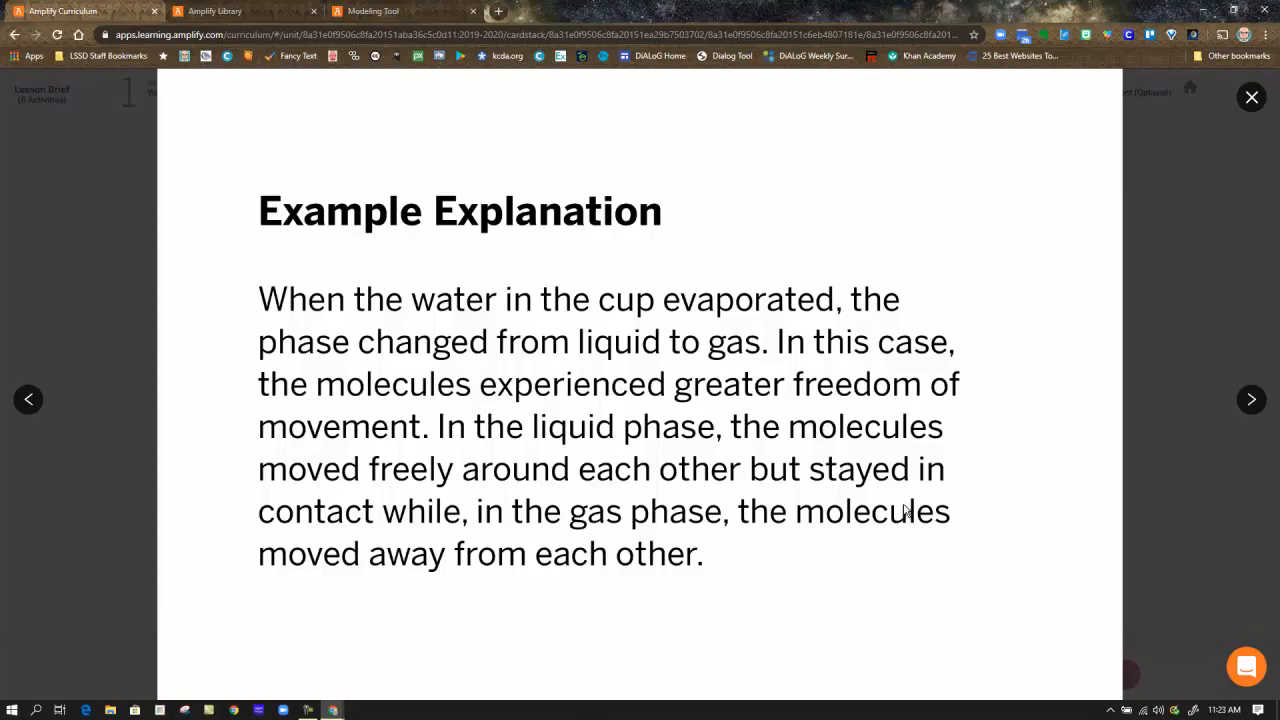
left_click(1252, 96)
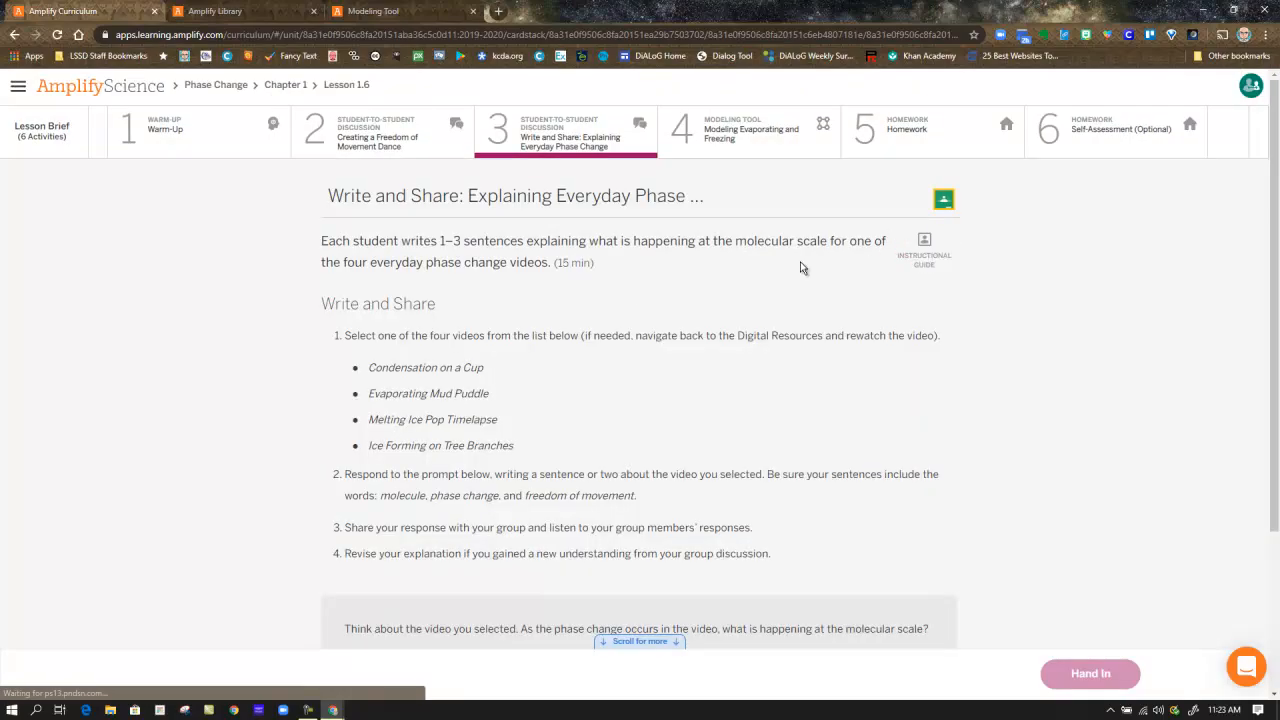
Reveal the empty response box under the molecular-scale writing prompt.
scroll("down", 3)
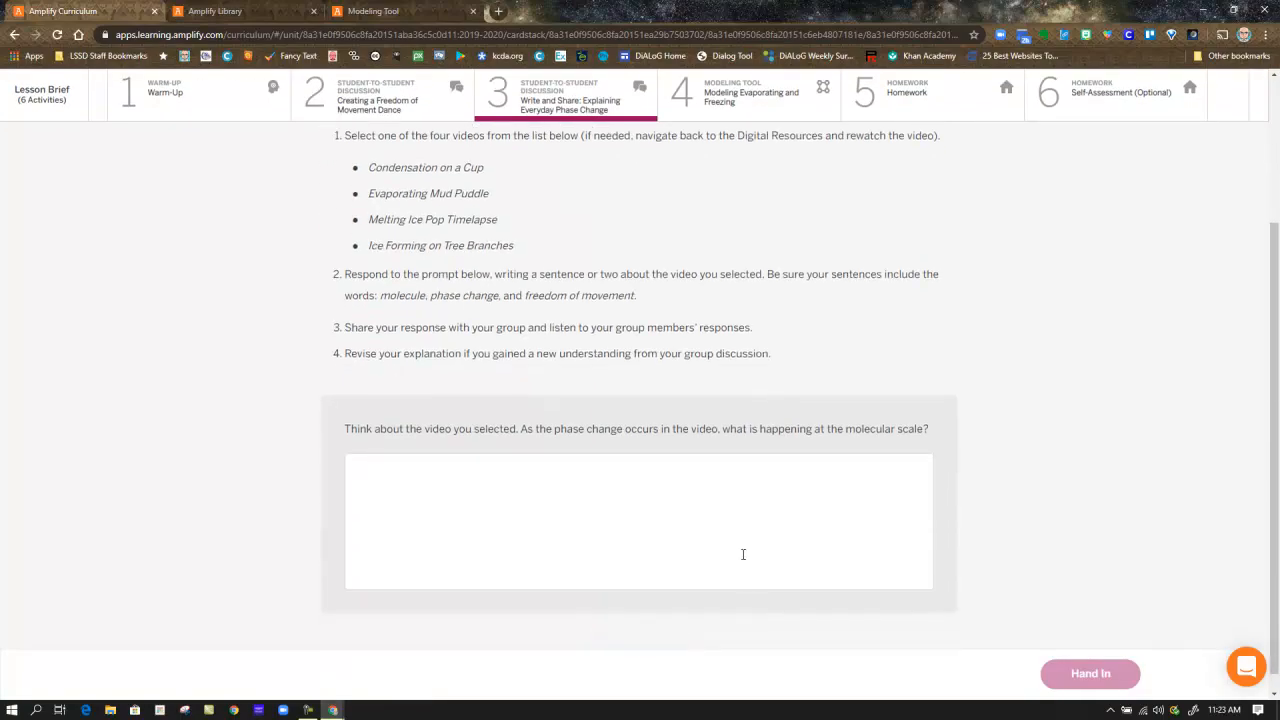
mouse_move(1084, 616)
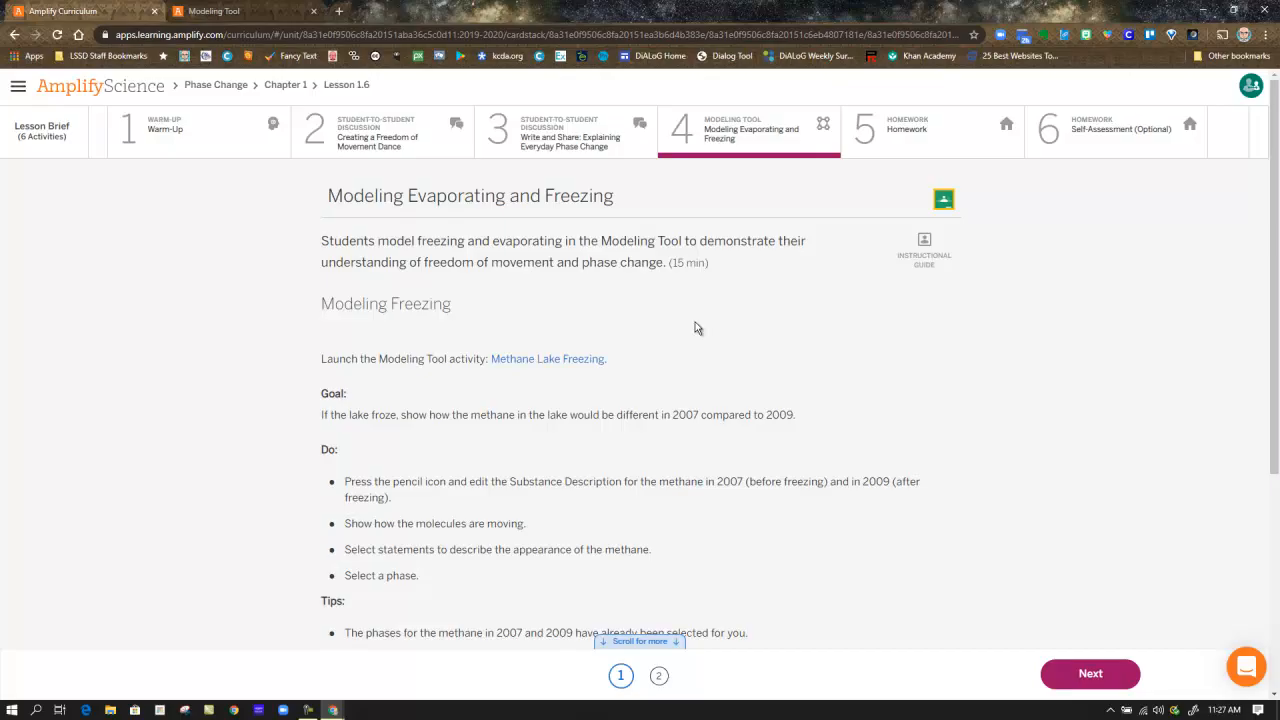
mouse_move(924, 244)
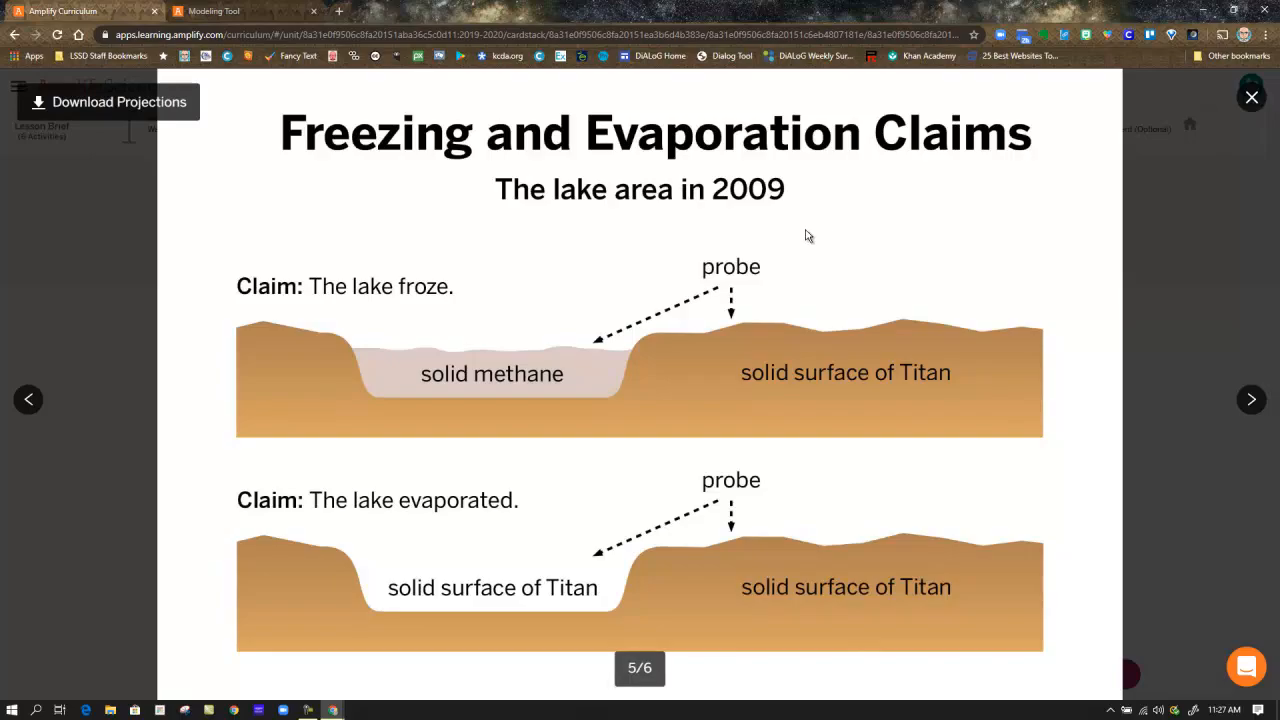
mouse_move(344, 312)
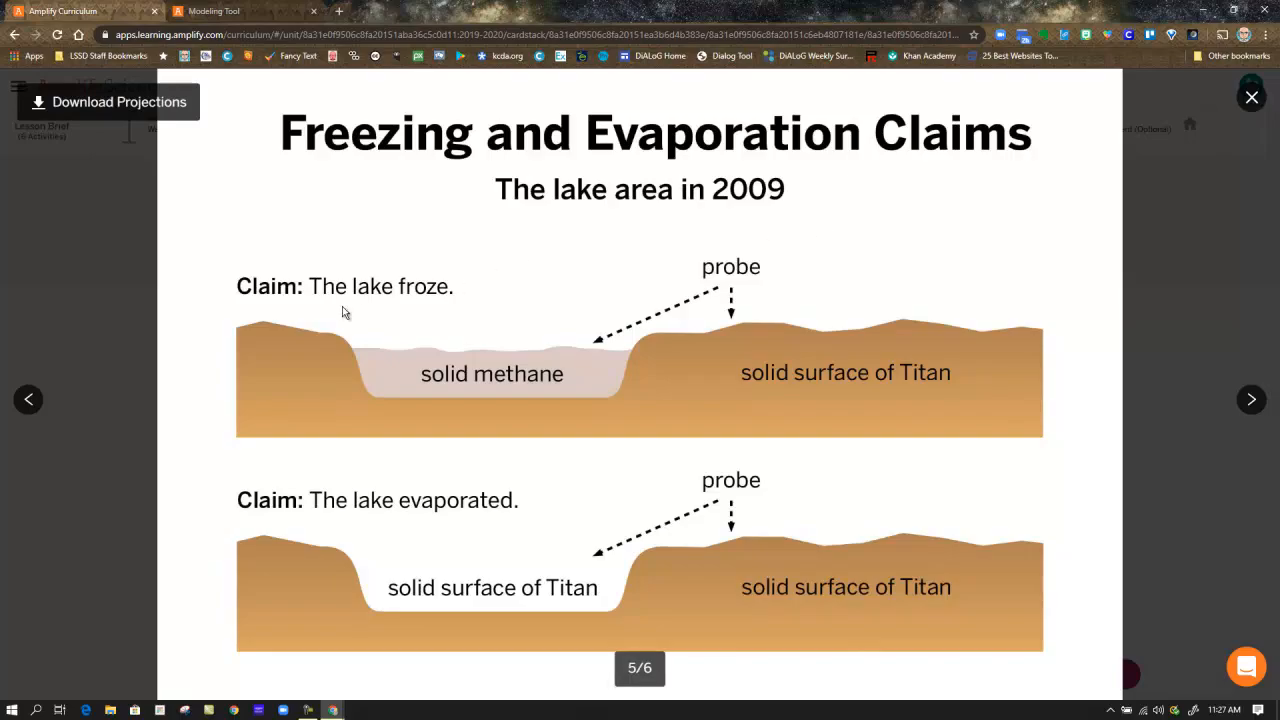
mouse_move(490, 354)
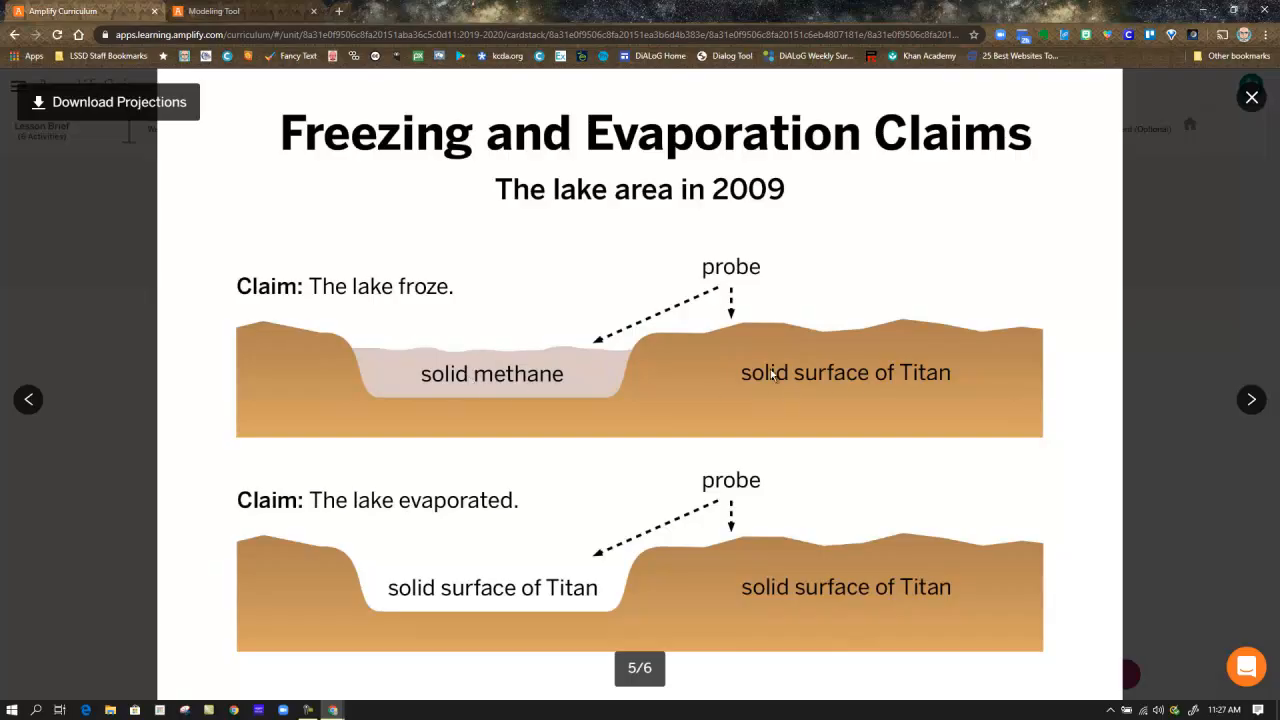
mouse_move(734, 504)
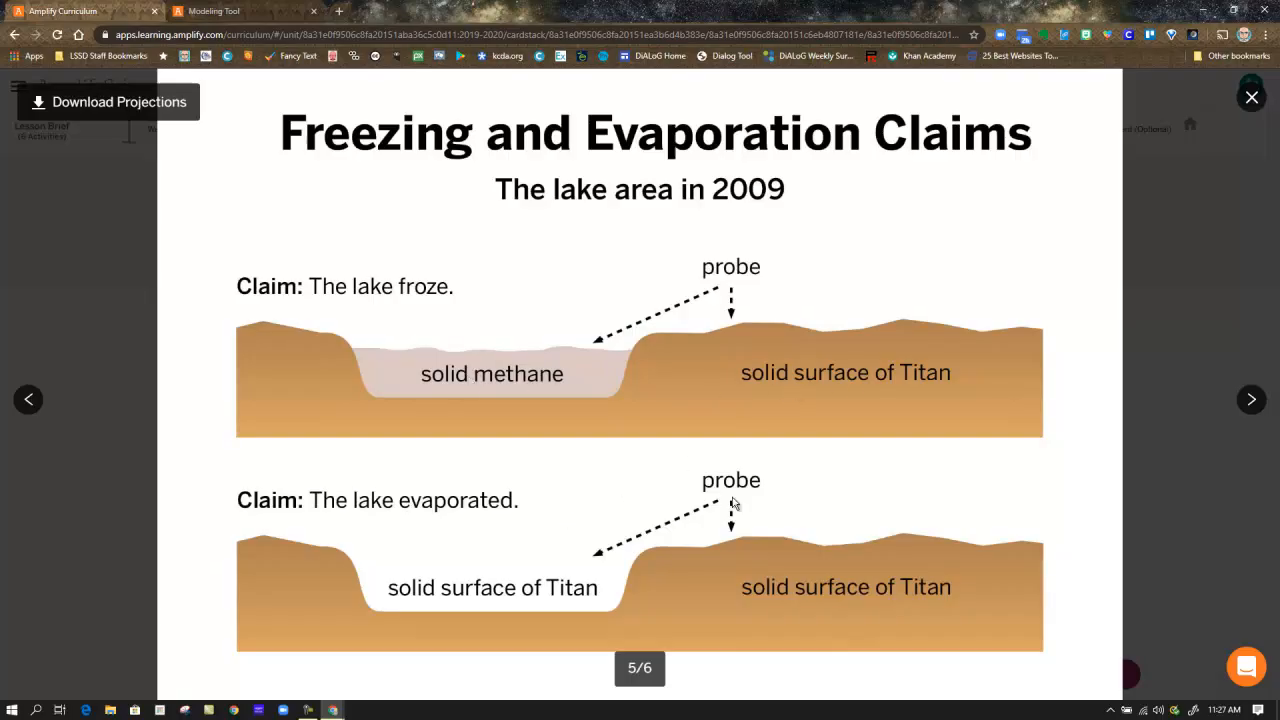
mouse_move(348, 368)
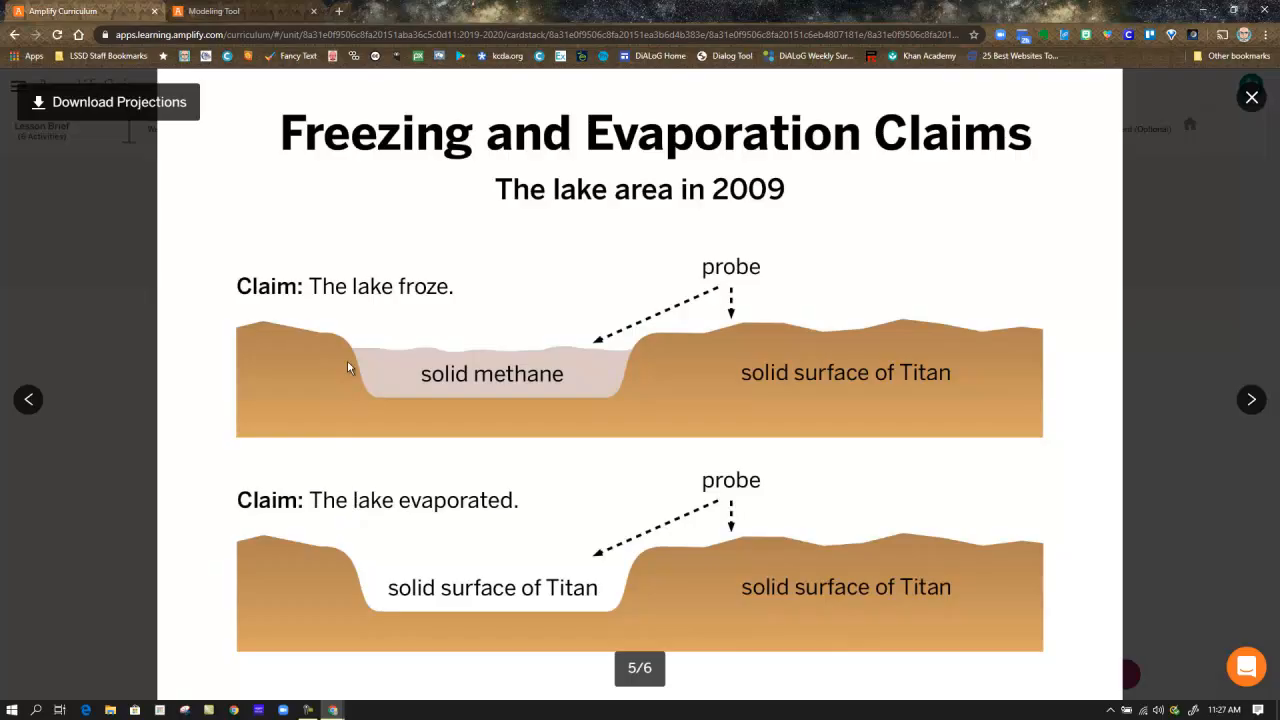
mouse_move(450, 596)
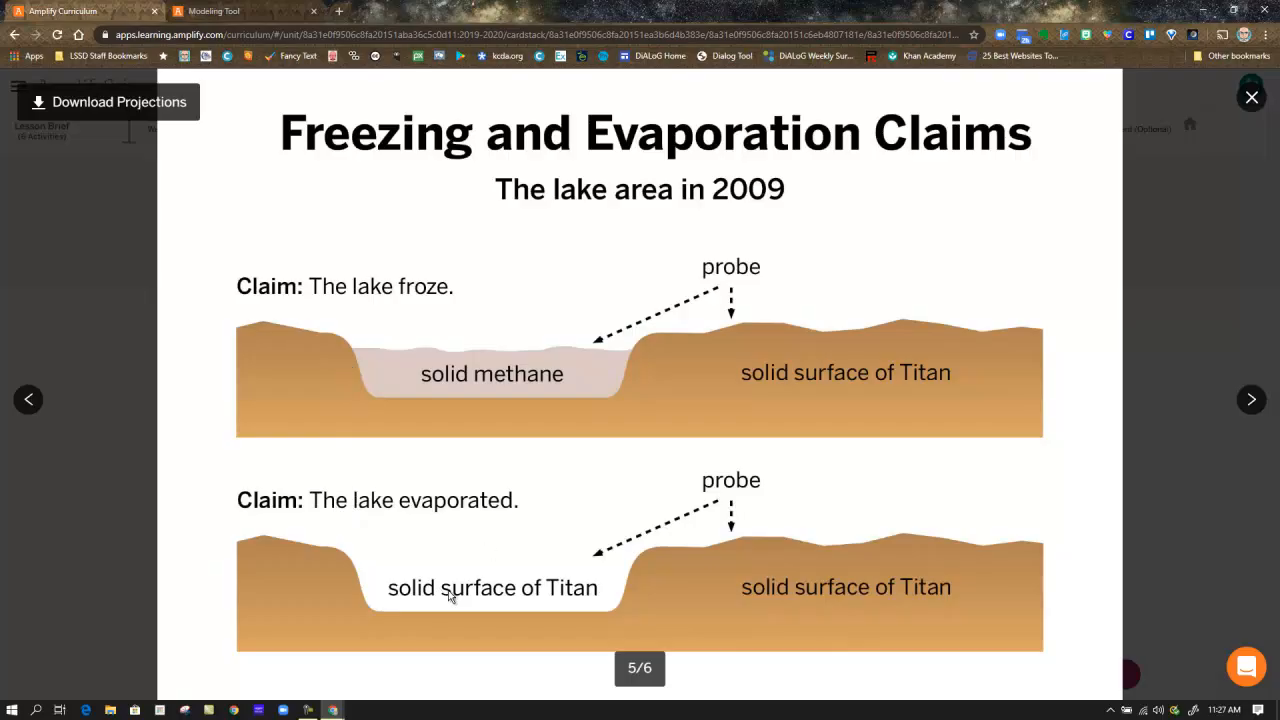
mouse_move(768, 608)
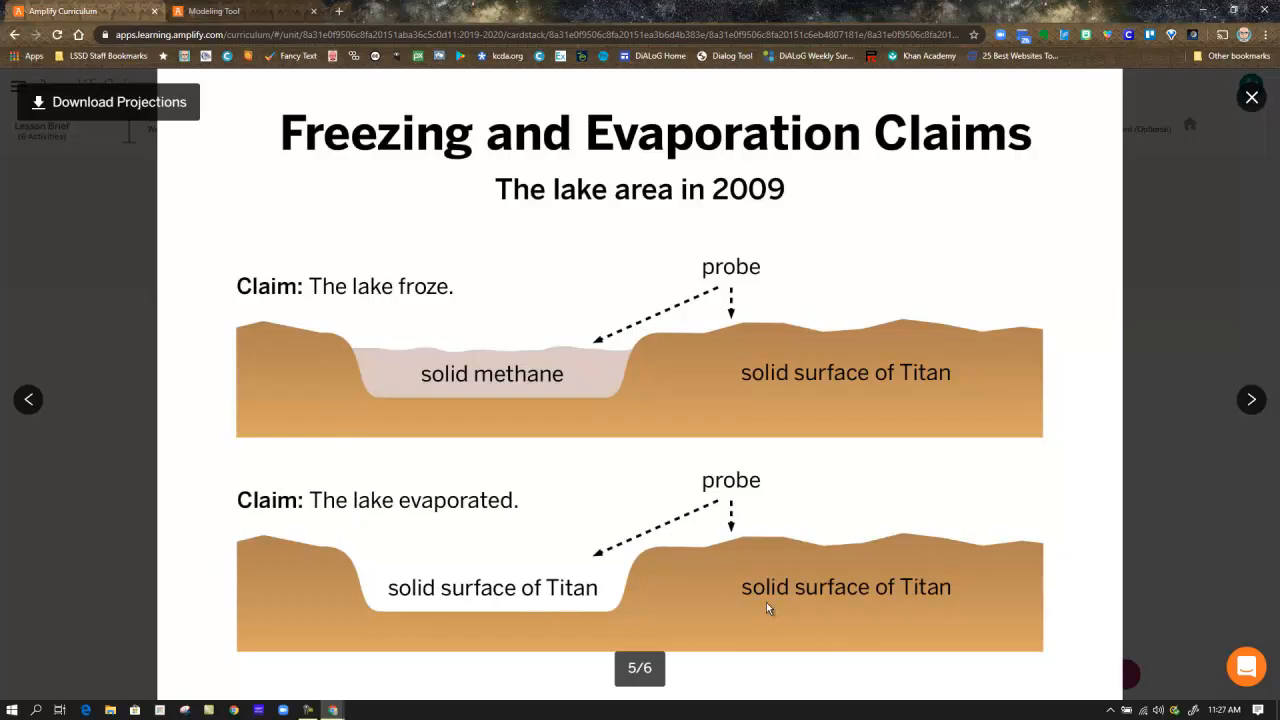
mouse_move(1004, 476)
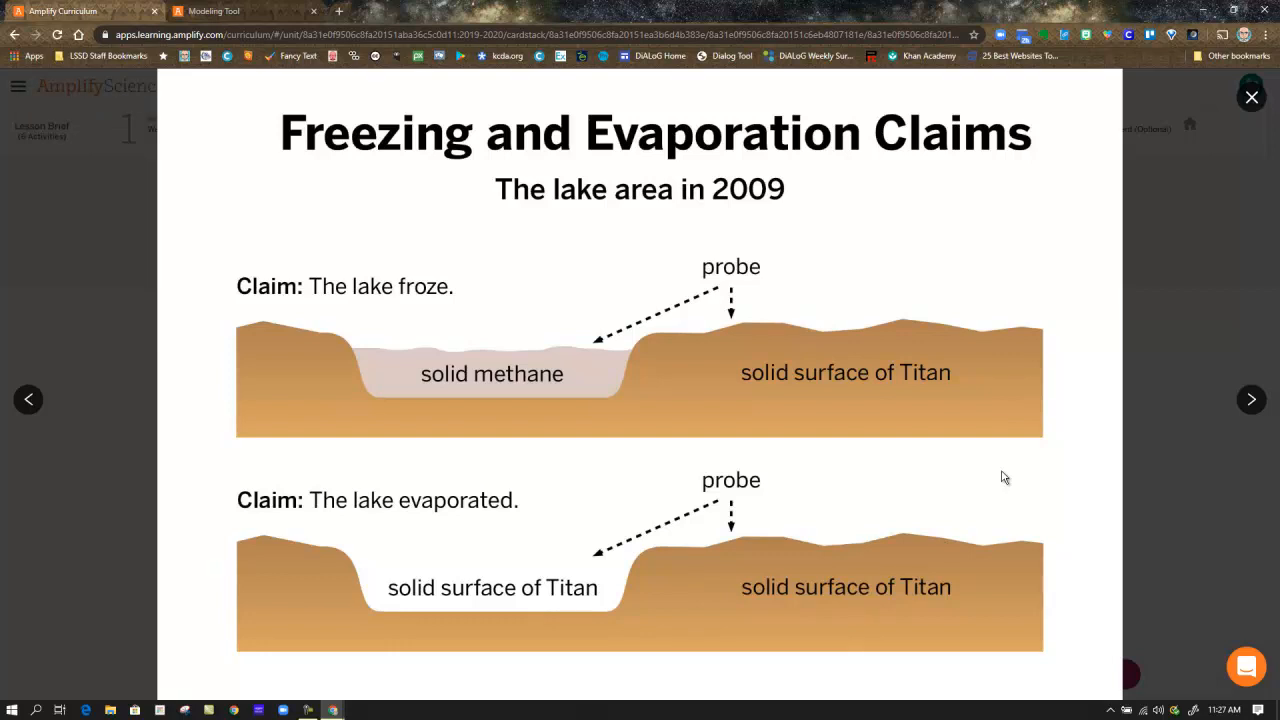
Close the Freezing and Evaporation Claims projection to return to the teaching steps.
left_click(1252, 96)
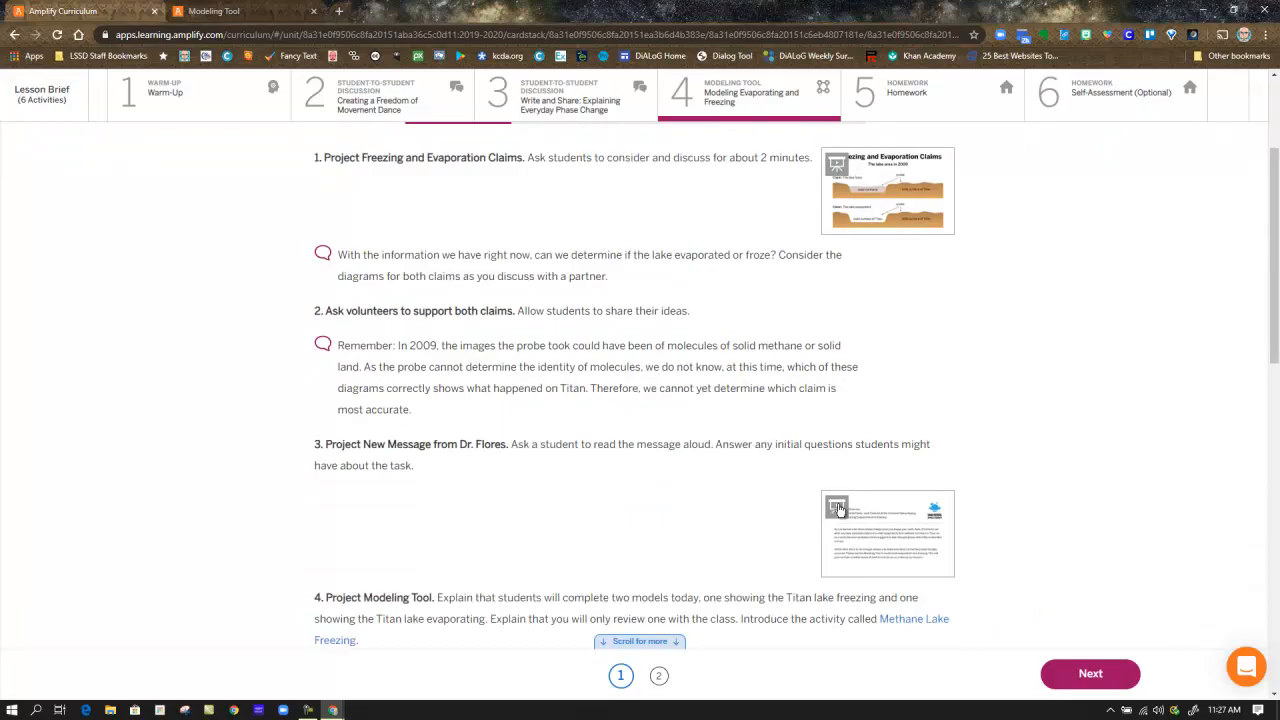
Project the Dr. Flores mission message slide 6/6, then close it.
left_click(888, 532)
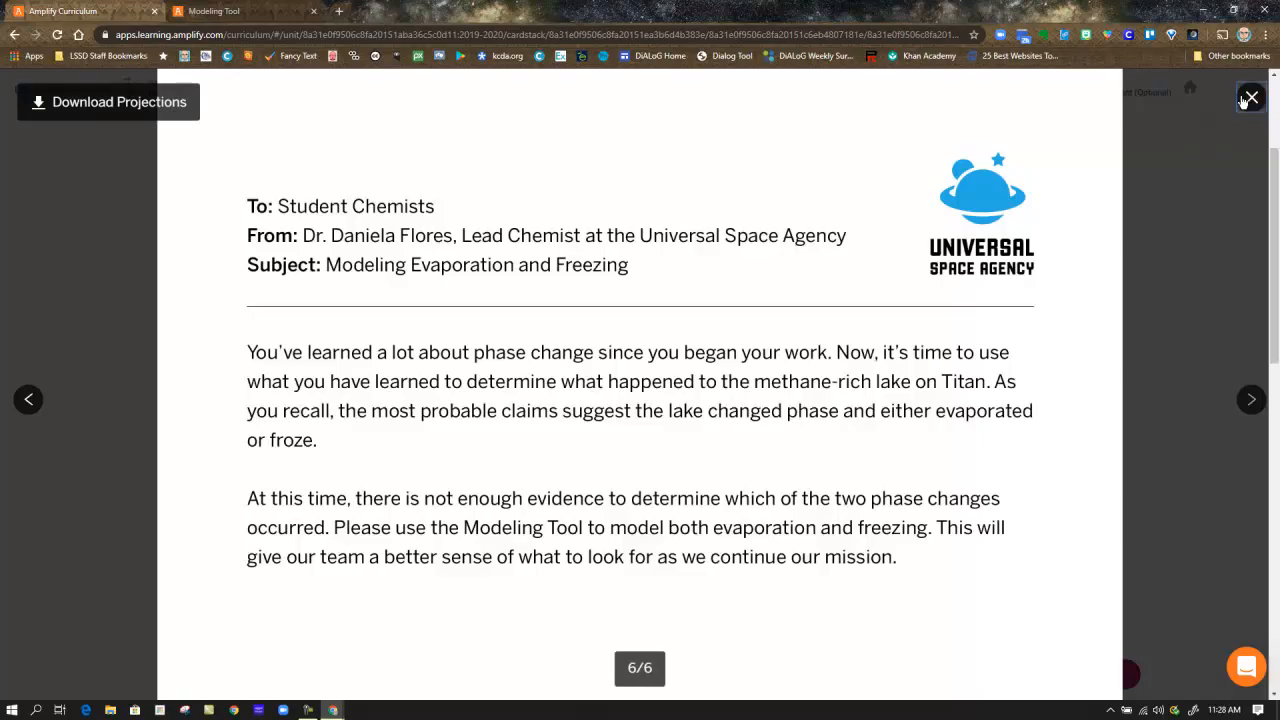
left_click(1248, 96)
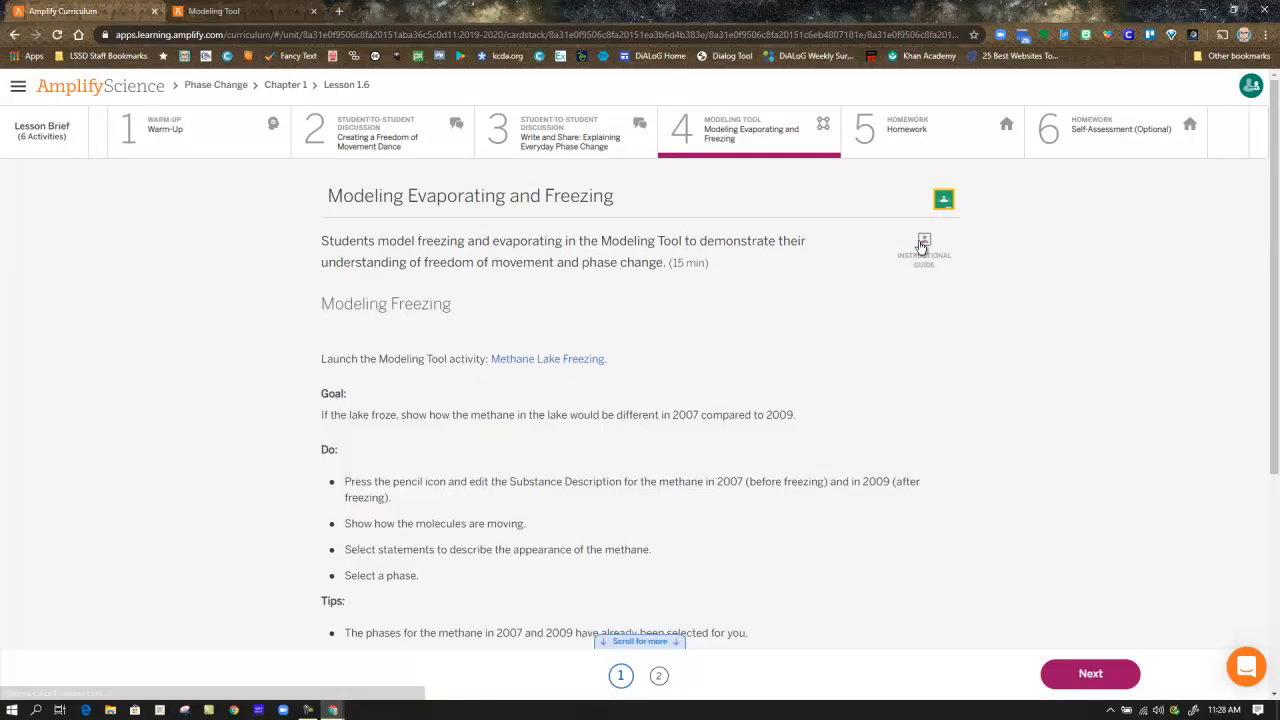
mouse_move(840, 292)
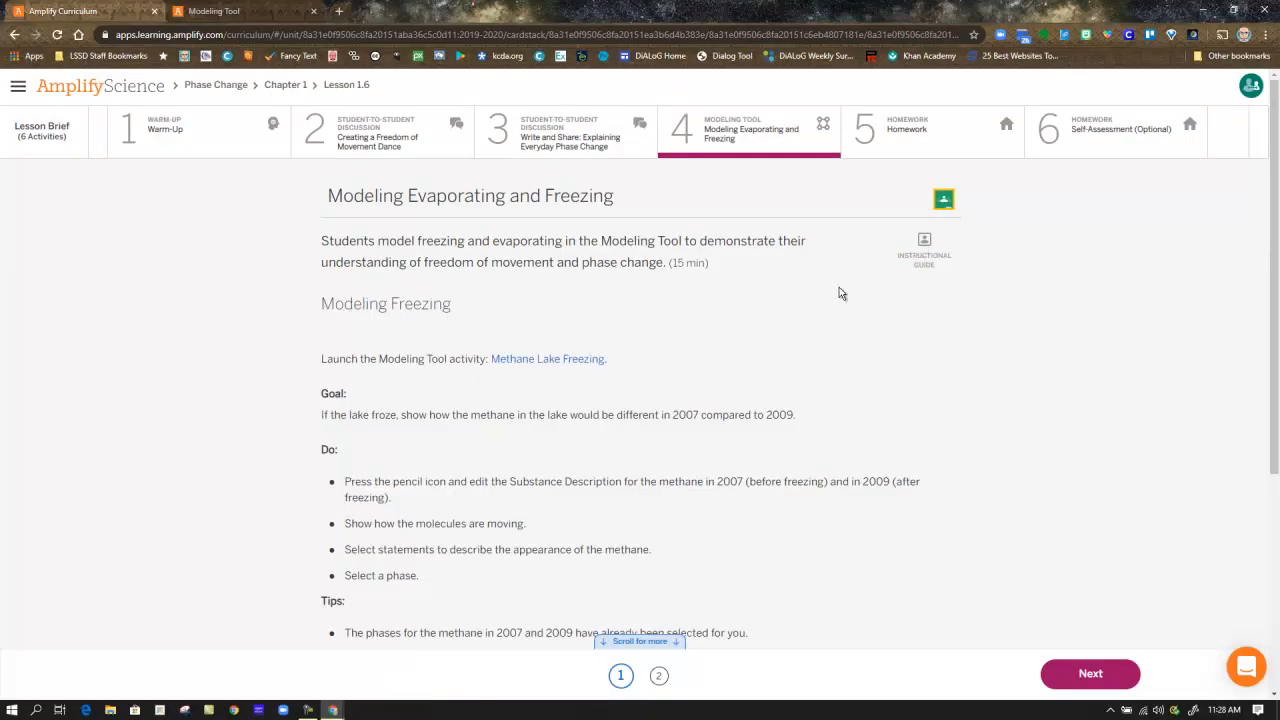
mouse_move(744, 396)
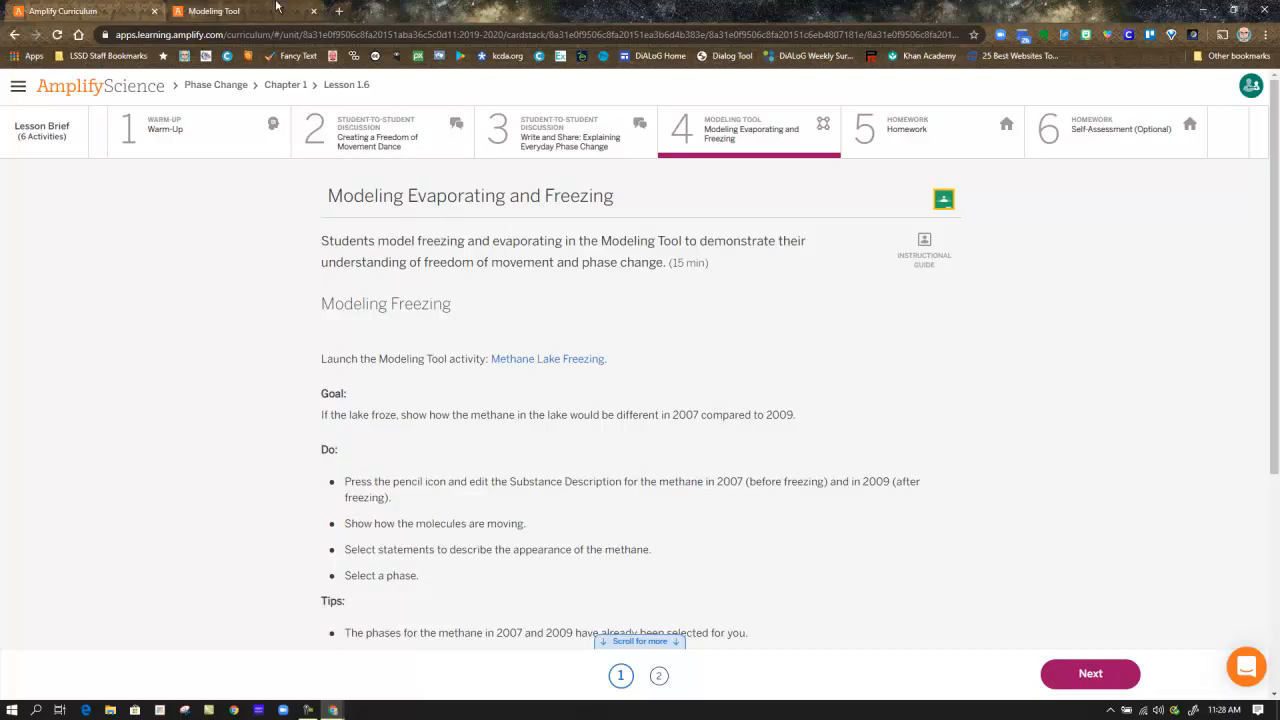
Launch the Methane Lake Freezing model comparing the lake's methane in 2007 and 2009.
left_click(548, 358)
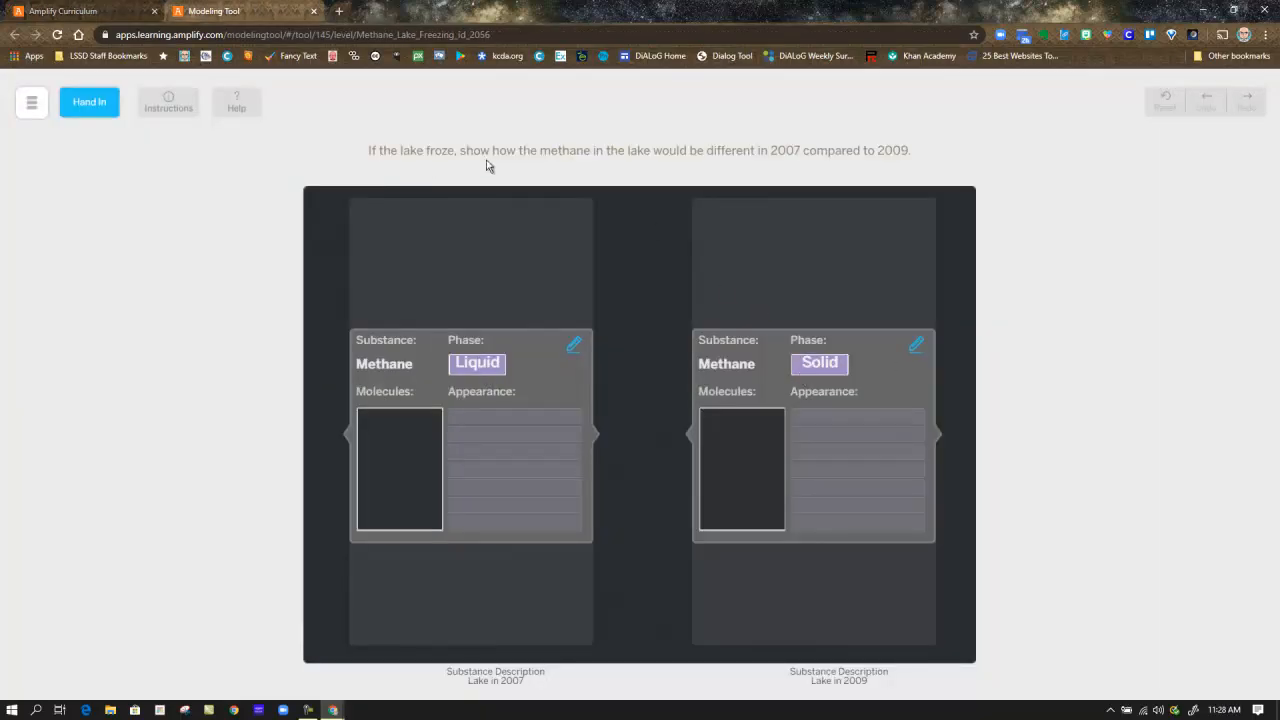
mouse_move(436, 160)
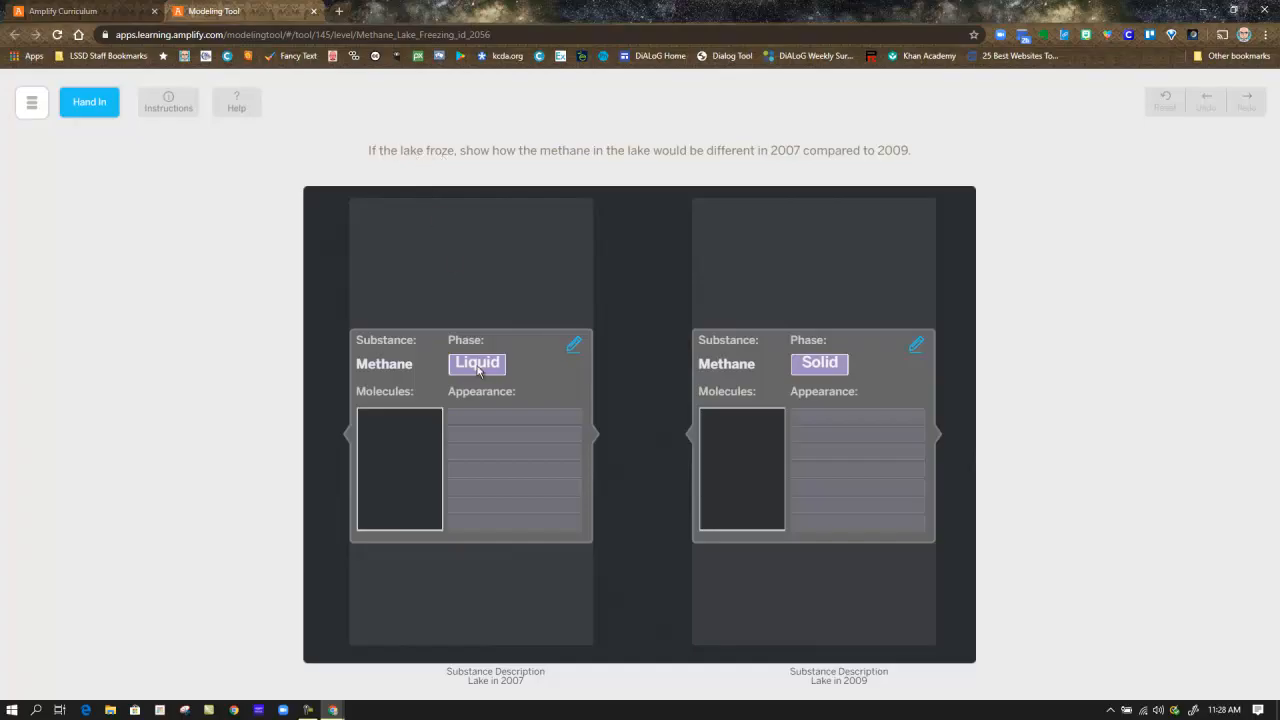
mouse_move(572, 344)
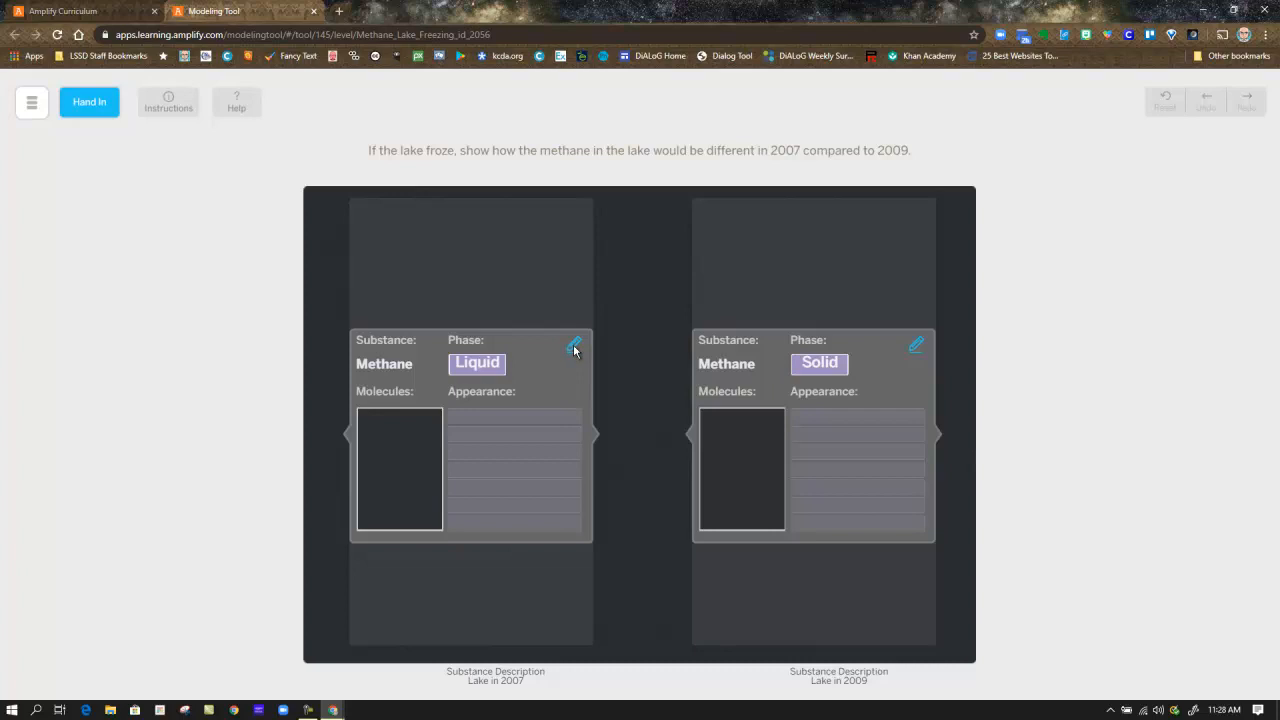
mouse_move(168, 108)
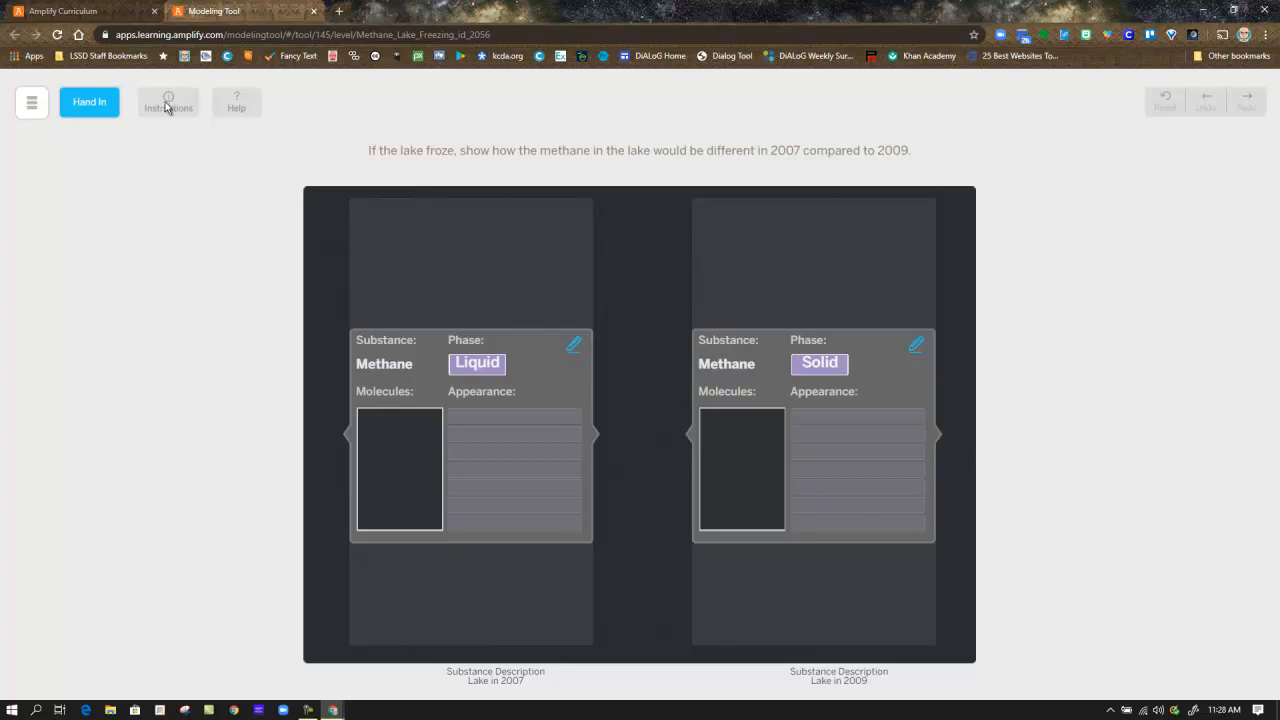
mouse_move(558, 376)
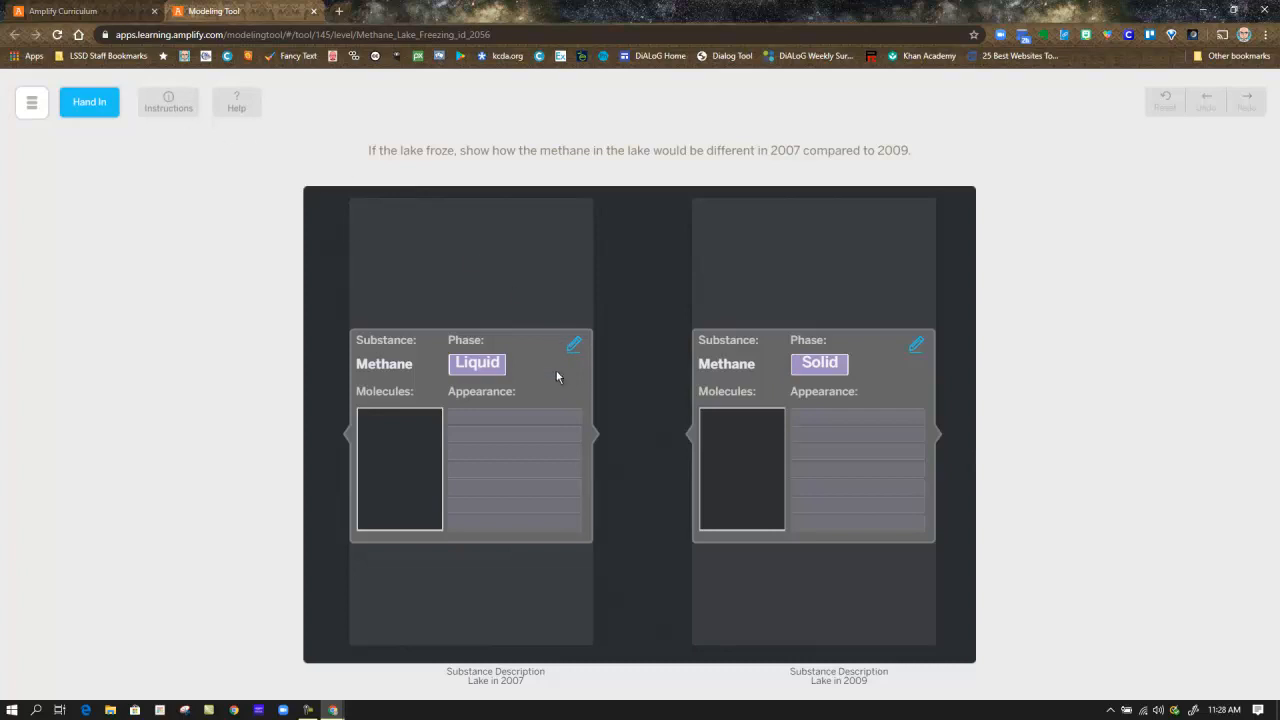
mouse_move(574, 344)
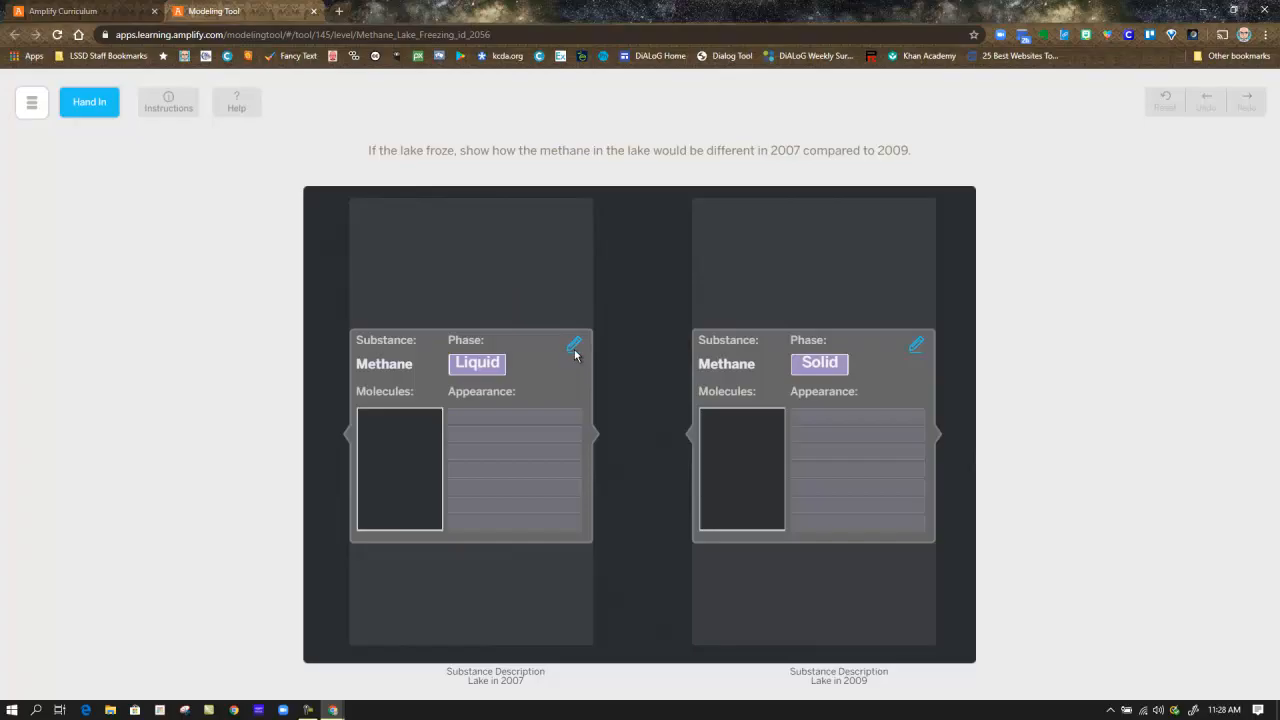
Edit the 2007 methane card, marking its molecules as moving in place.
left_click(574, 344)
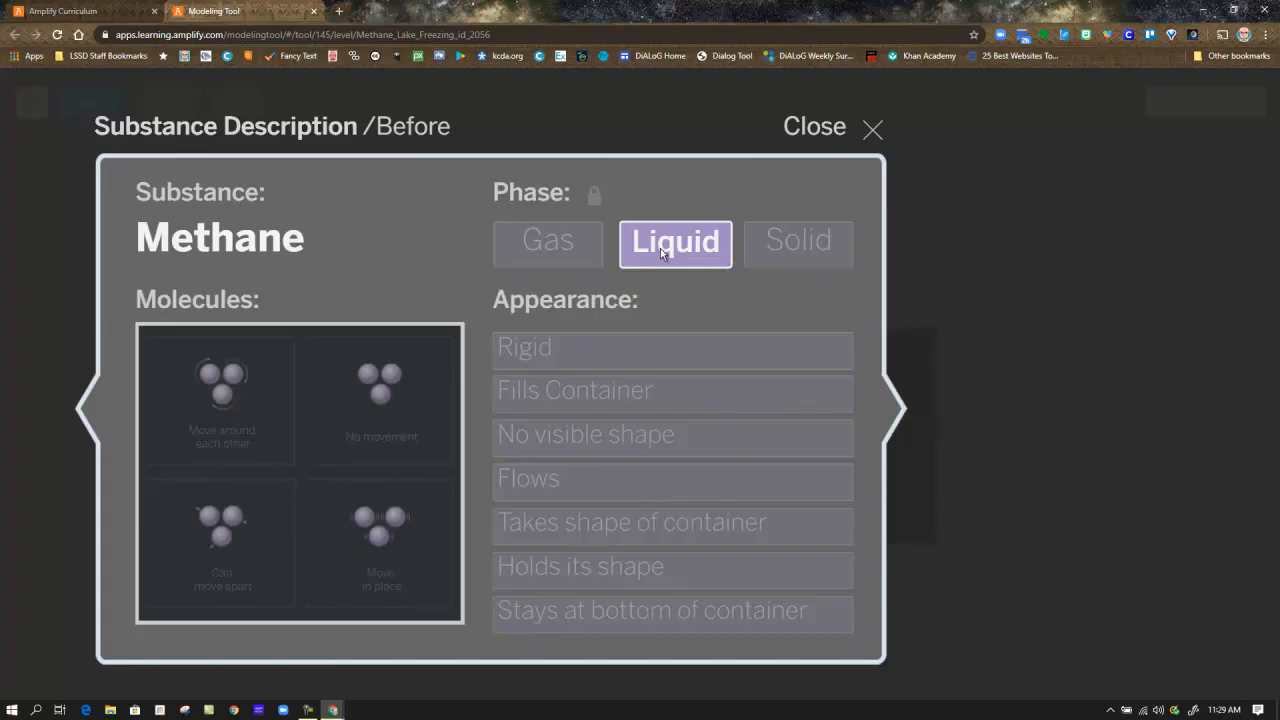
mouse_move(280, 522)
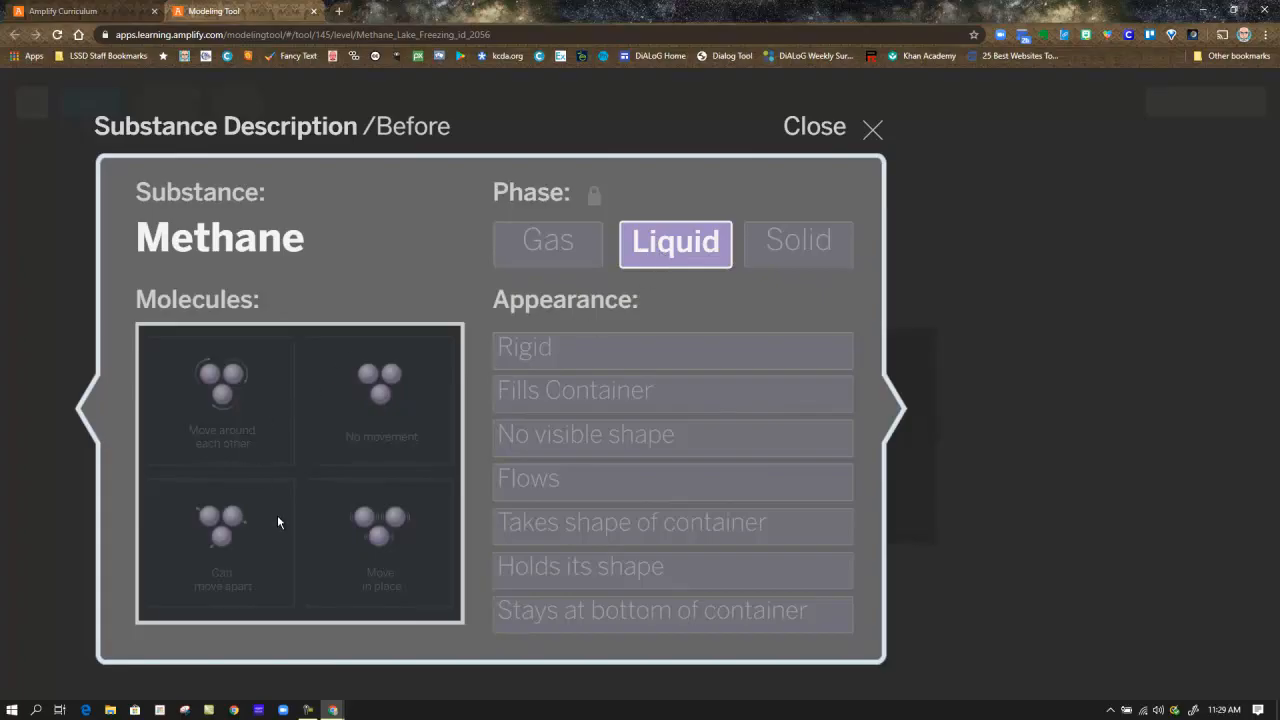
left_click(220, 400)
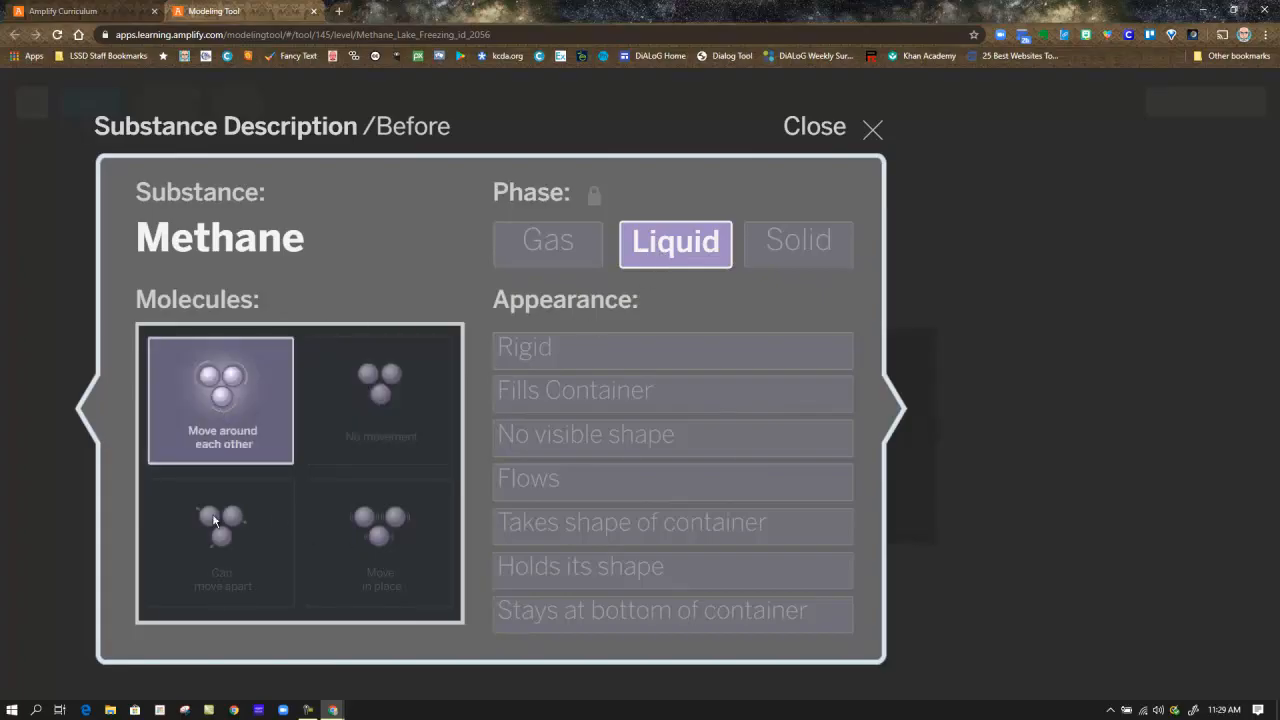
left_click(380, 544)
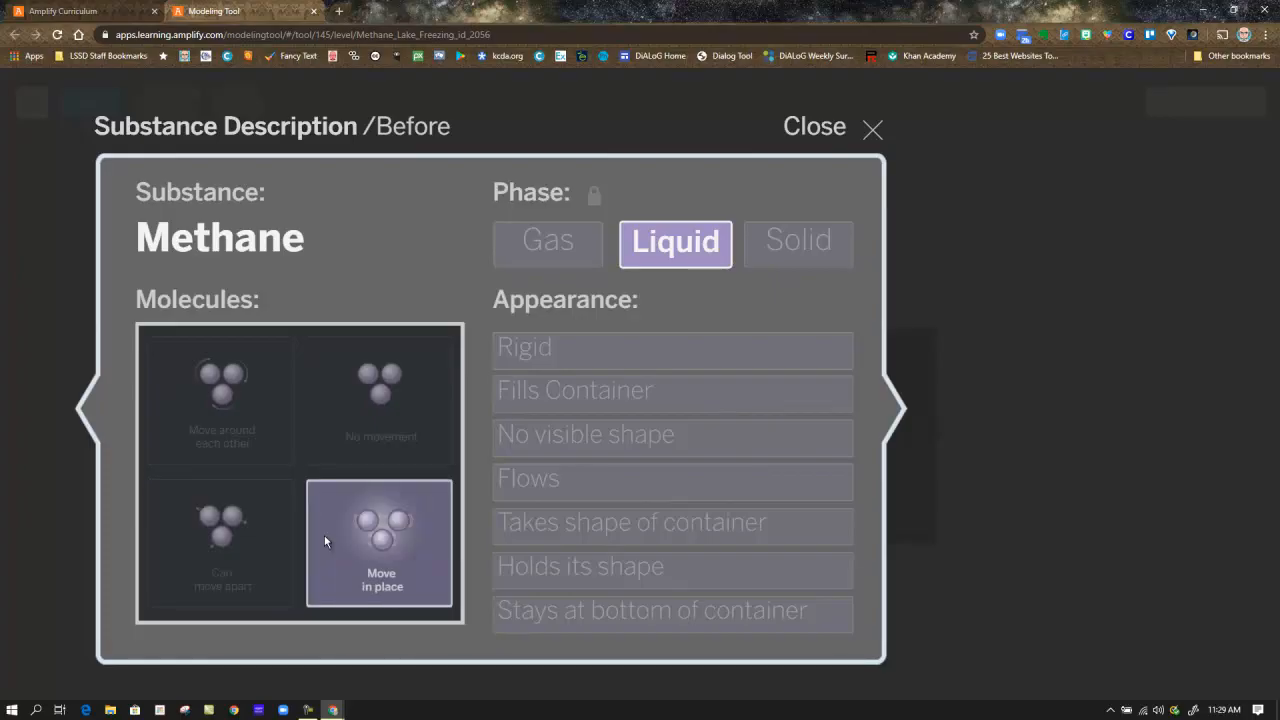
mouse_move(628, 358)
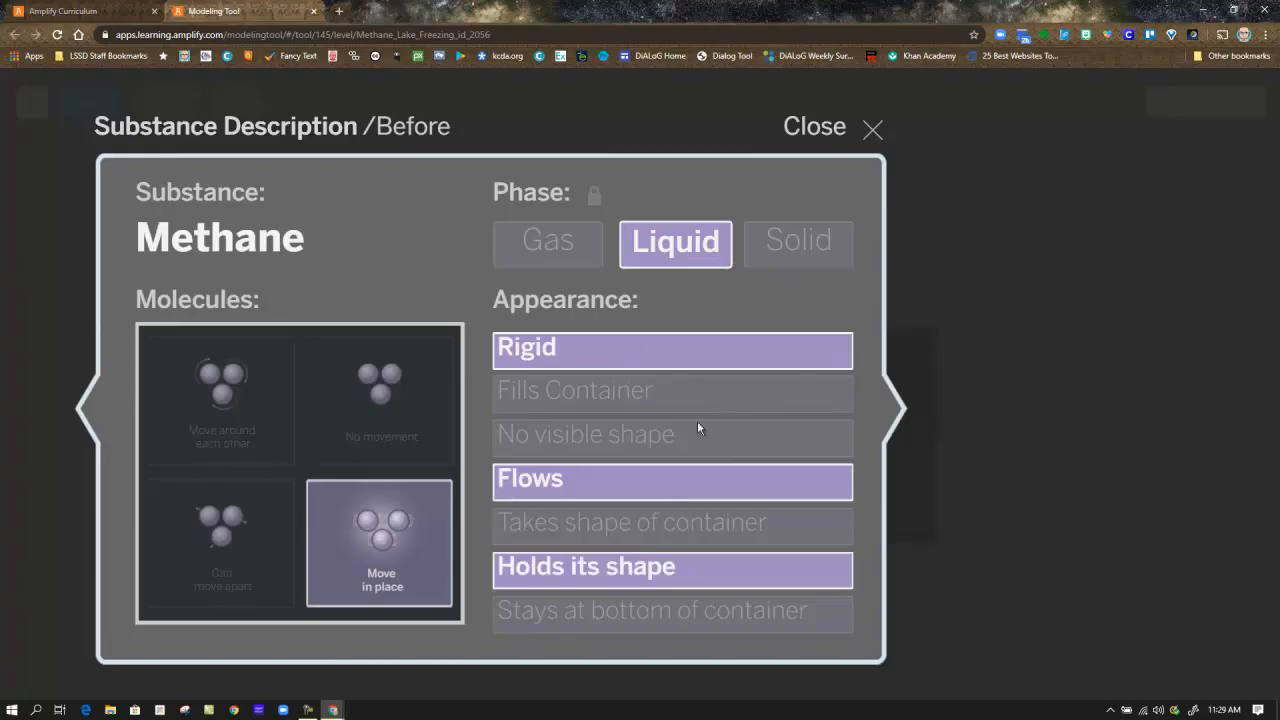
mouse_move(786, 288)
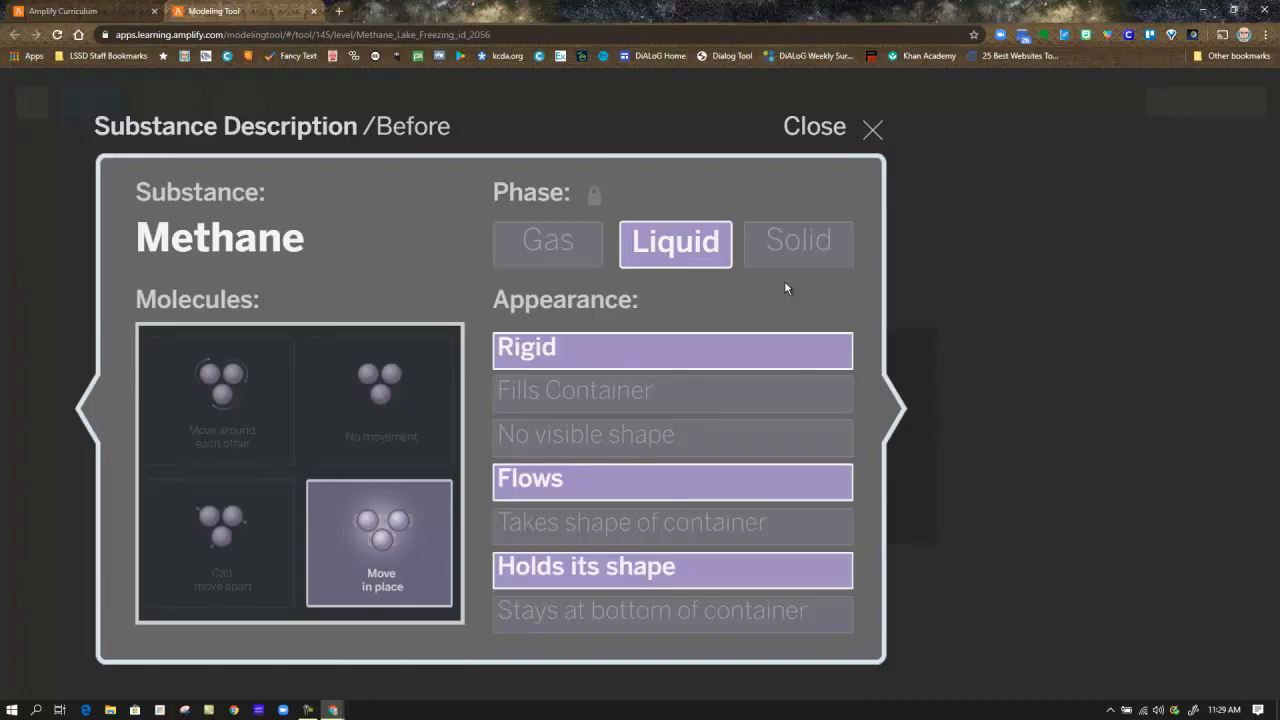
mouse_move(956, 108)
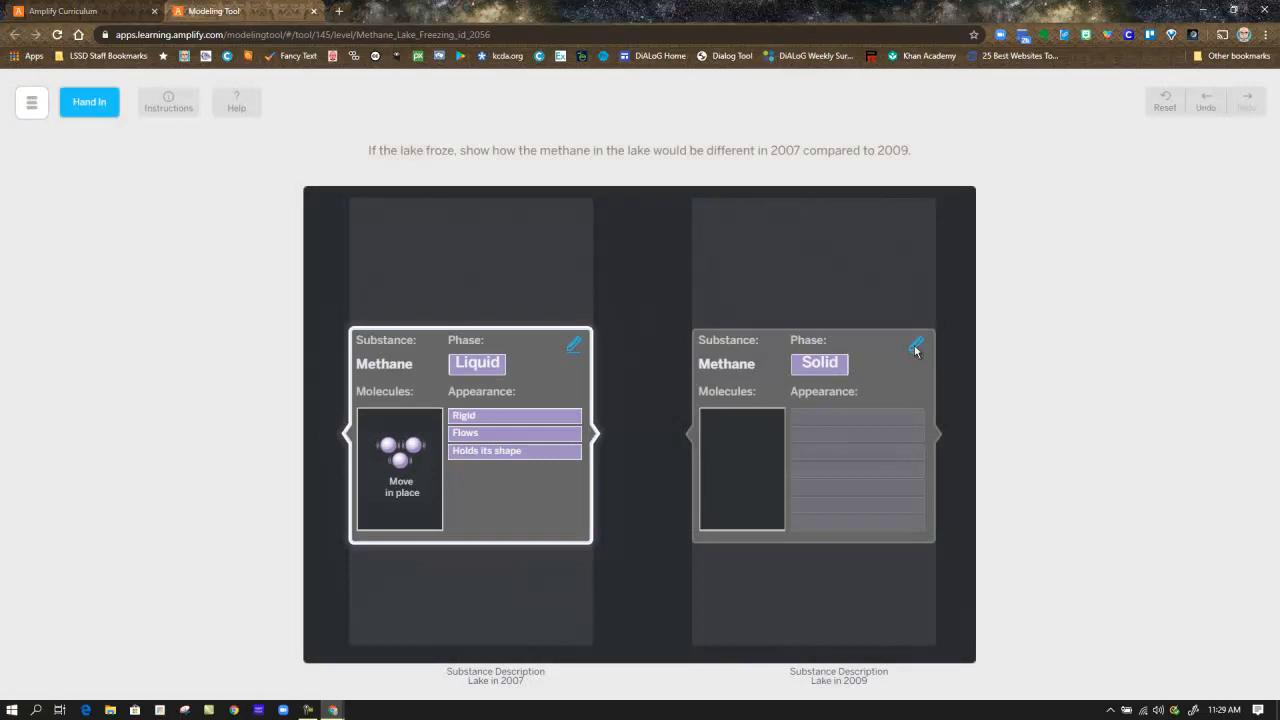
mouse_move(900, 386)
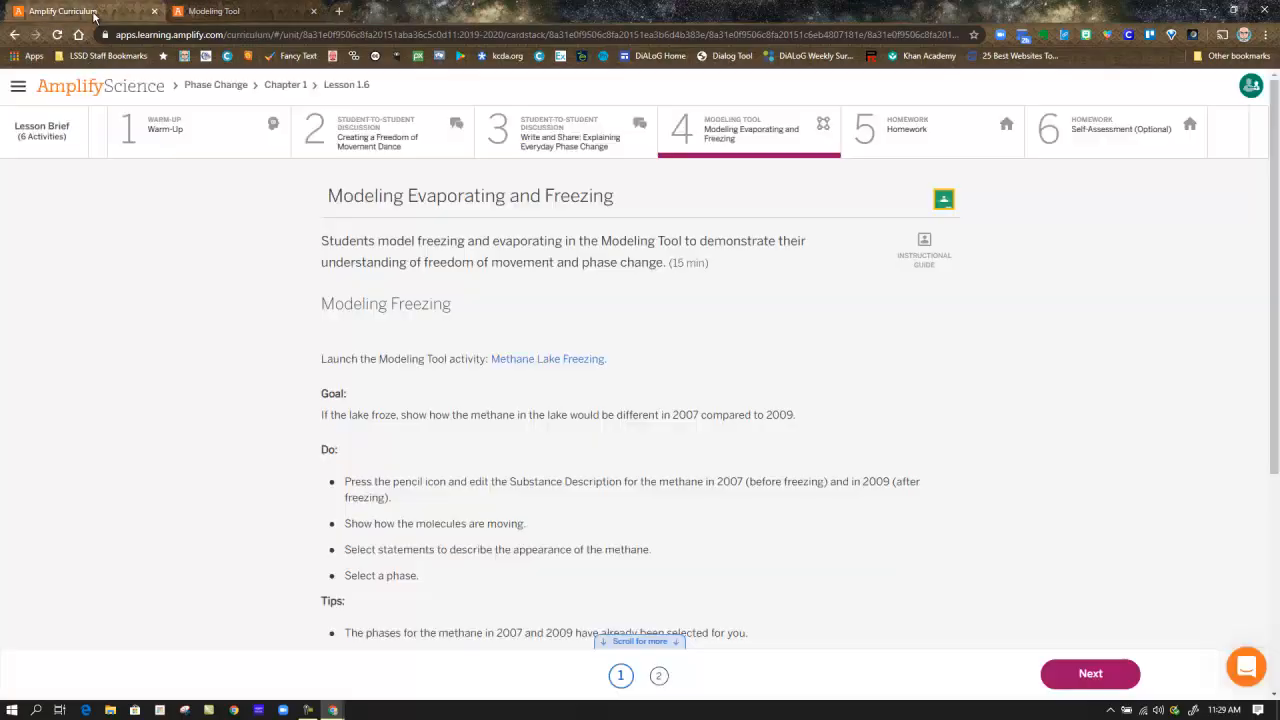
Go to page 2 and read through the Modeling Evaporating instructions.
scroll("down", 3)
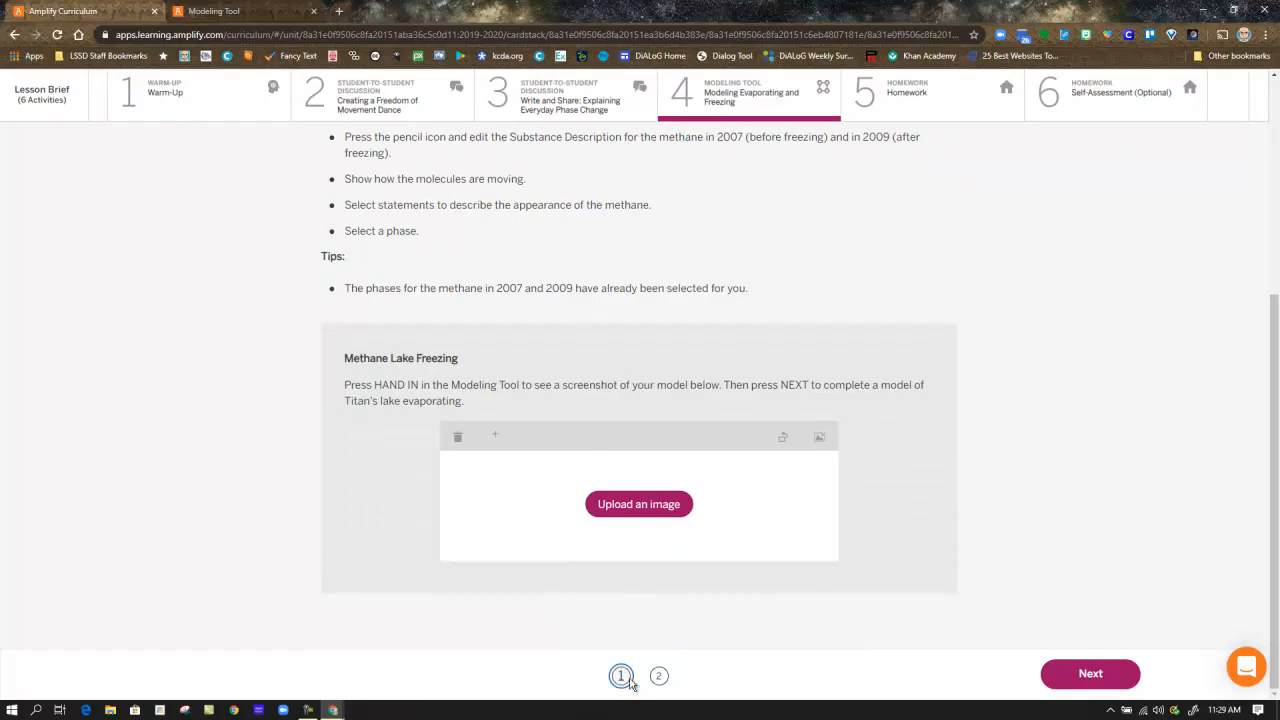
left_click(658, 676)
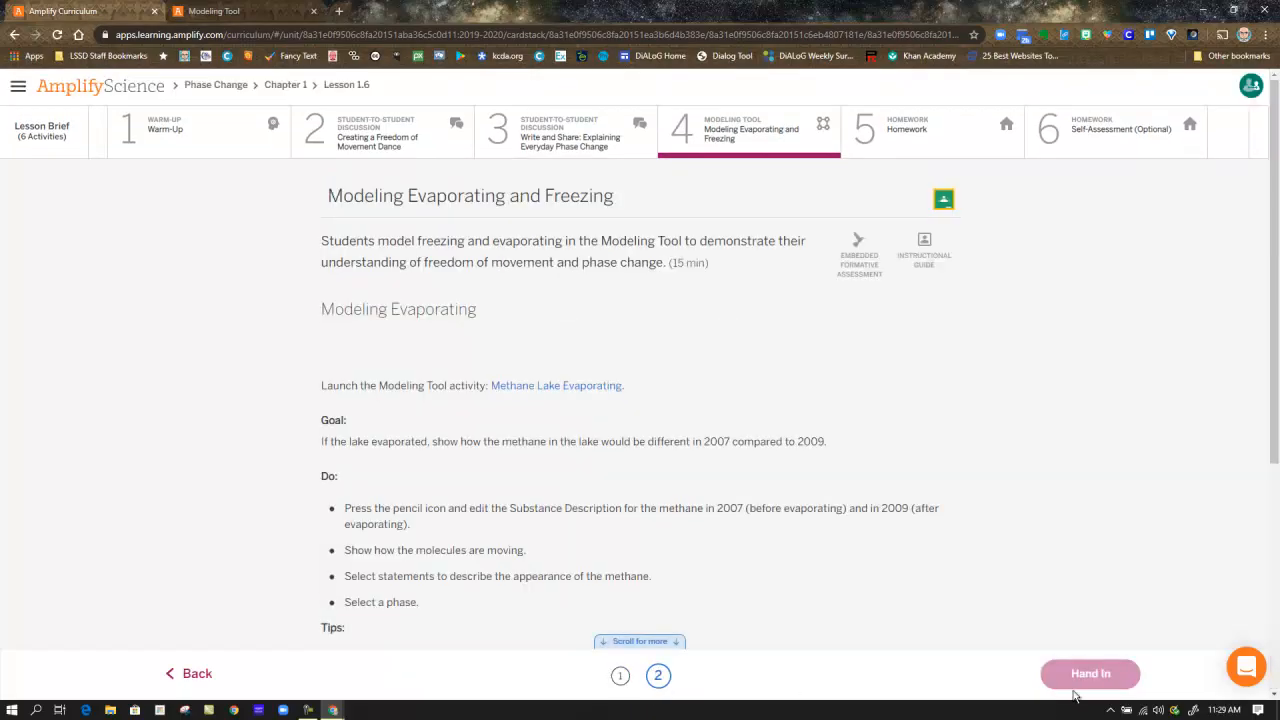
scroll("down", 3)
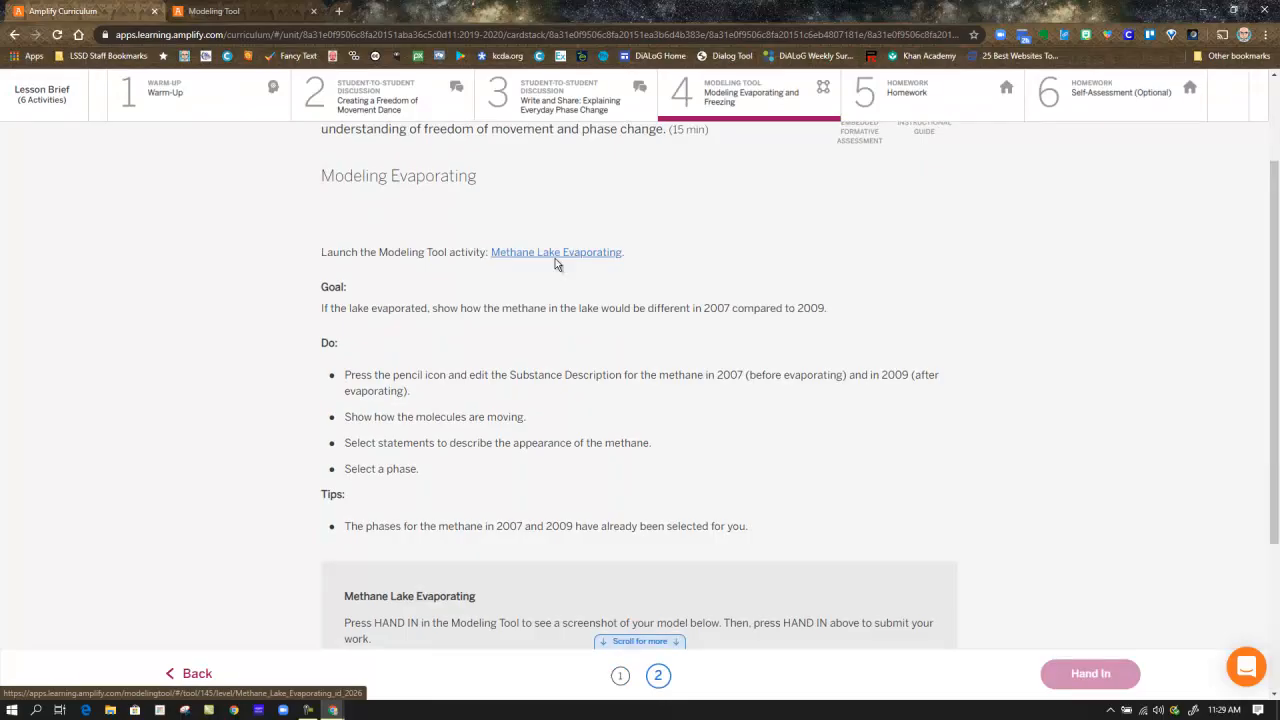
mouse_move(712, 126)
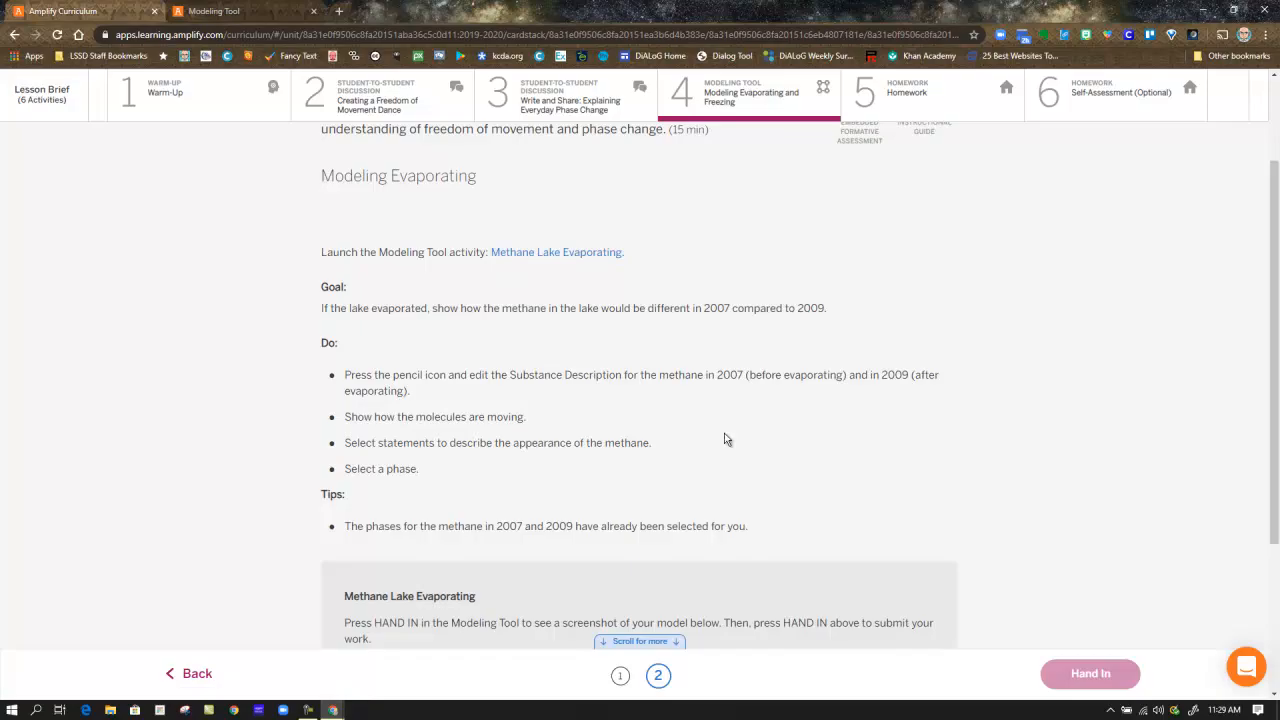
scroll("down", 3)
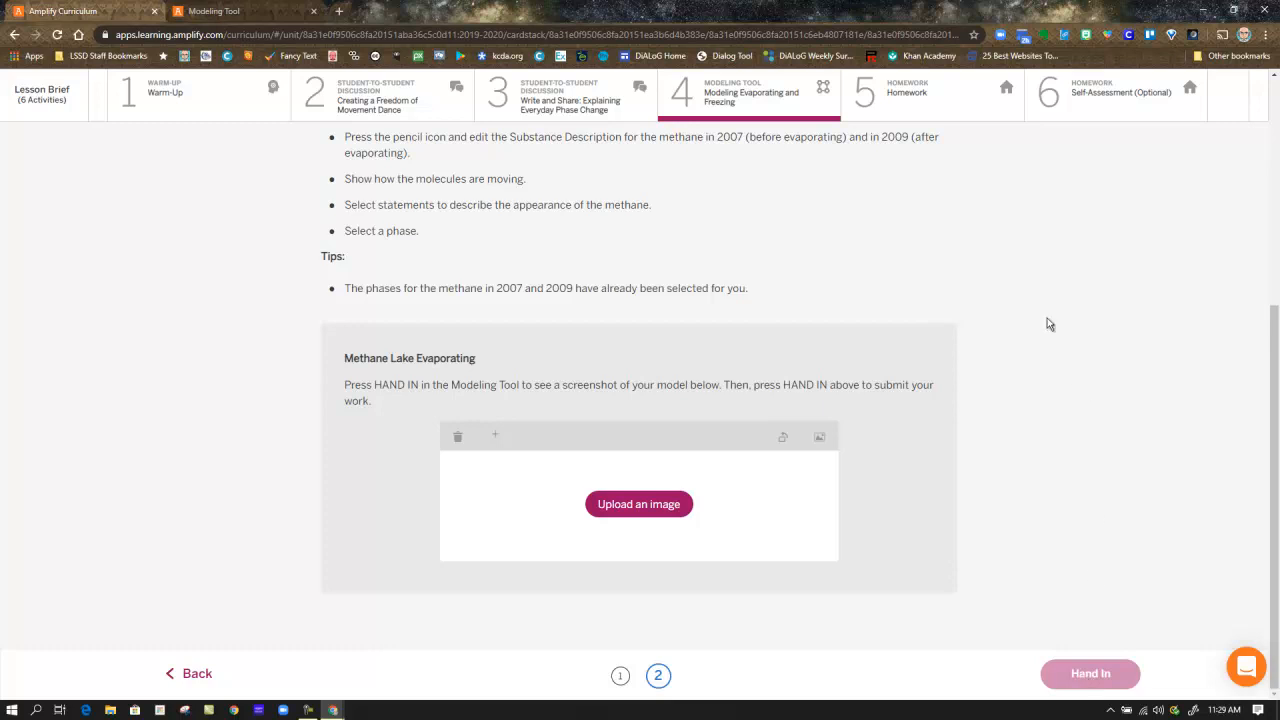
Advance to activity 5, Homework on the Titan claims.
left_click(930, 128)
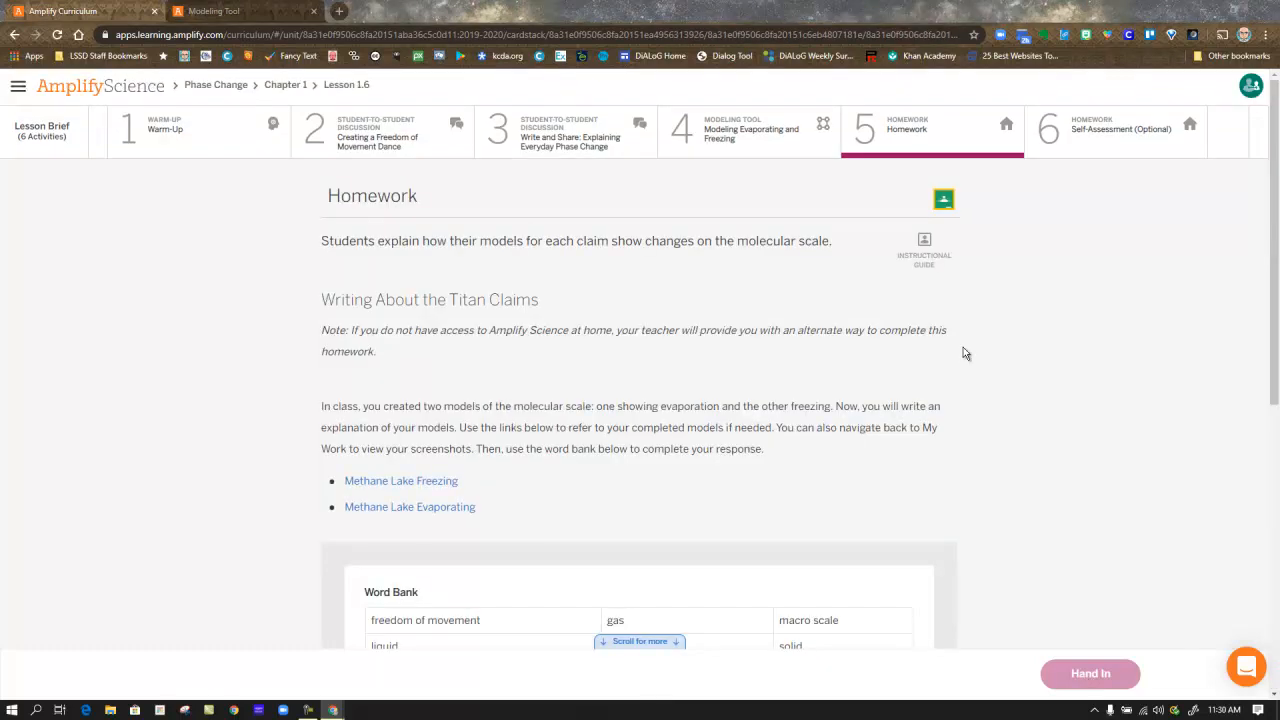
scroll("down", 3)
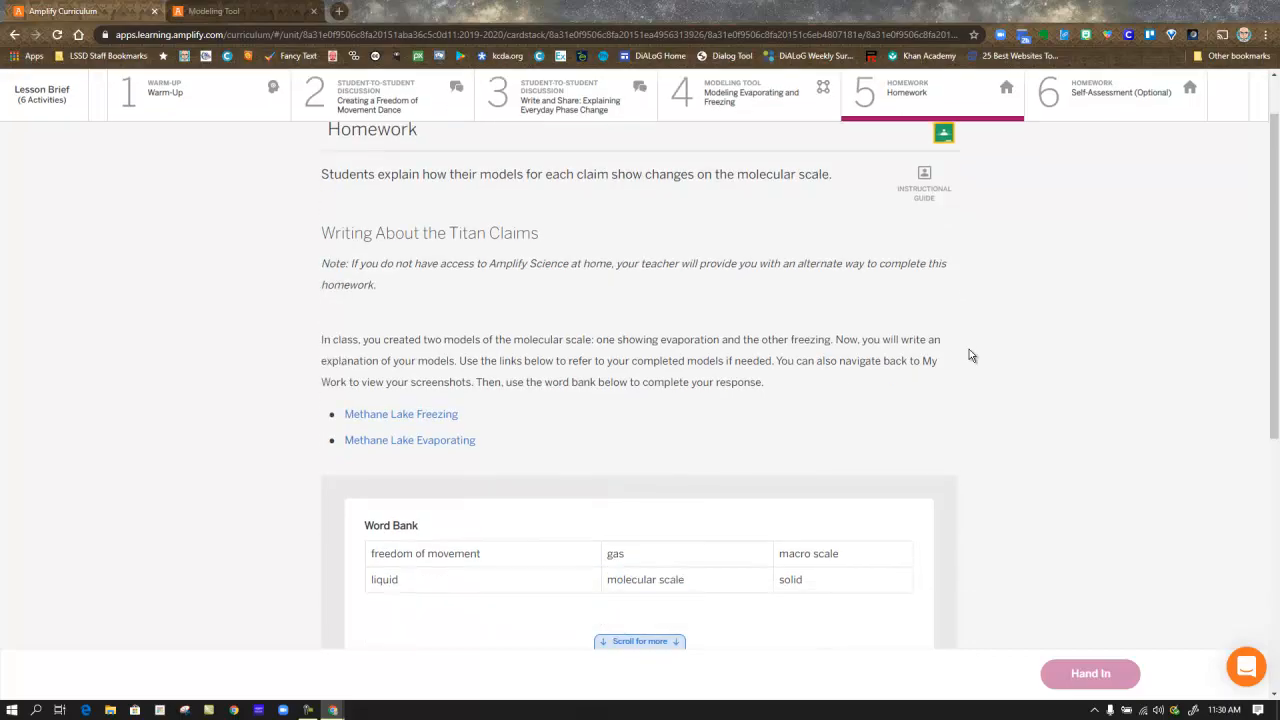
mouse_move(424, 424)
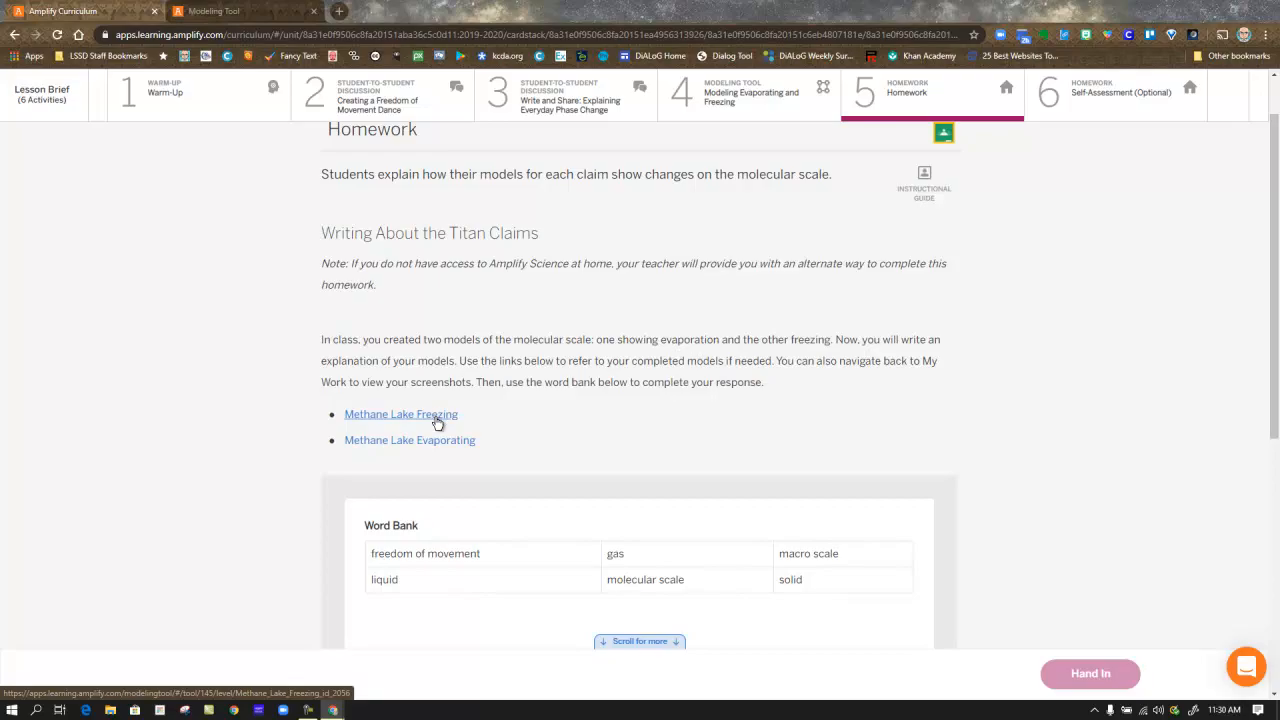
scroll("down", 3)
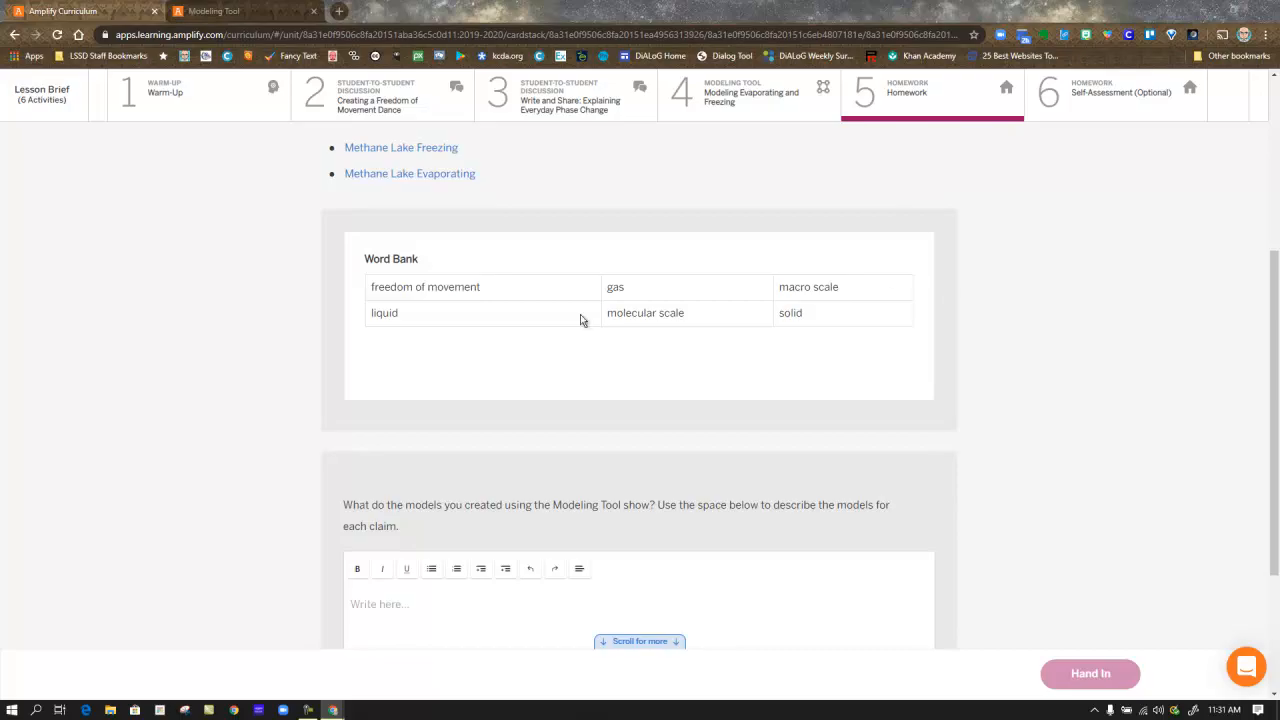
mouse_move(480, 316)
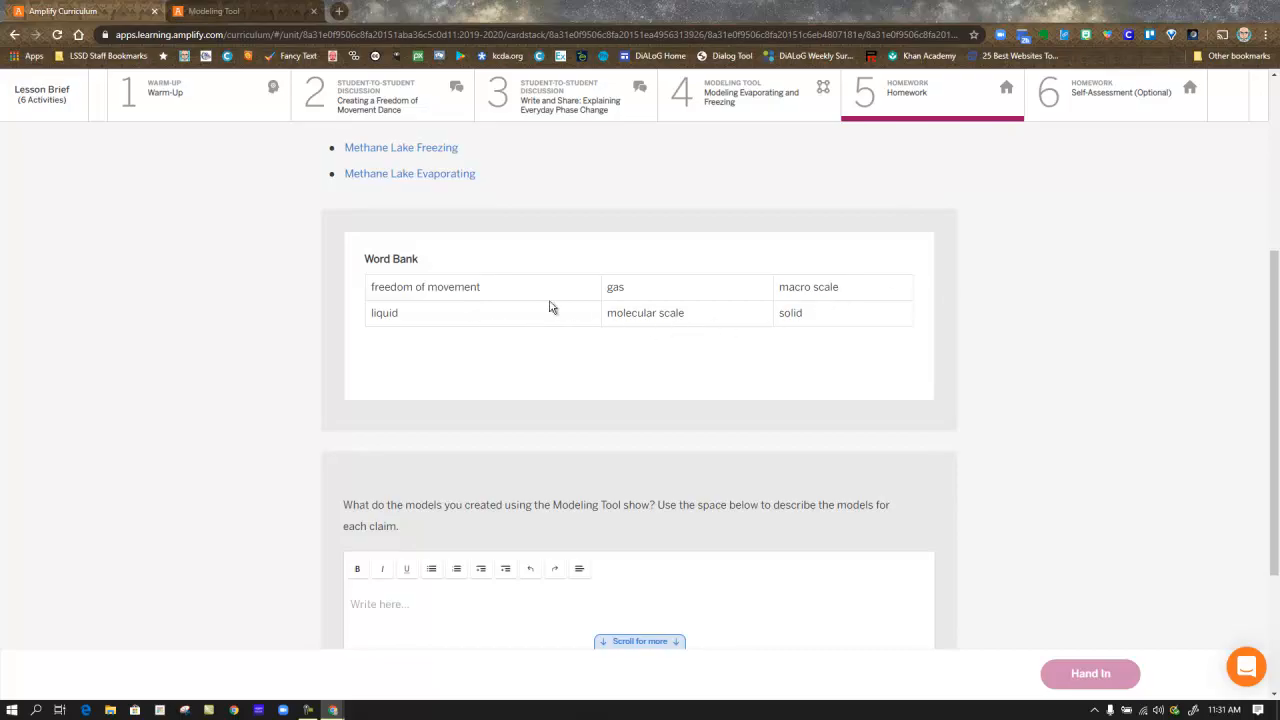
mouse_move(620, 362)
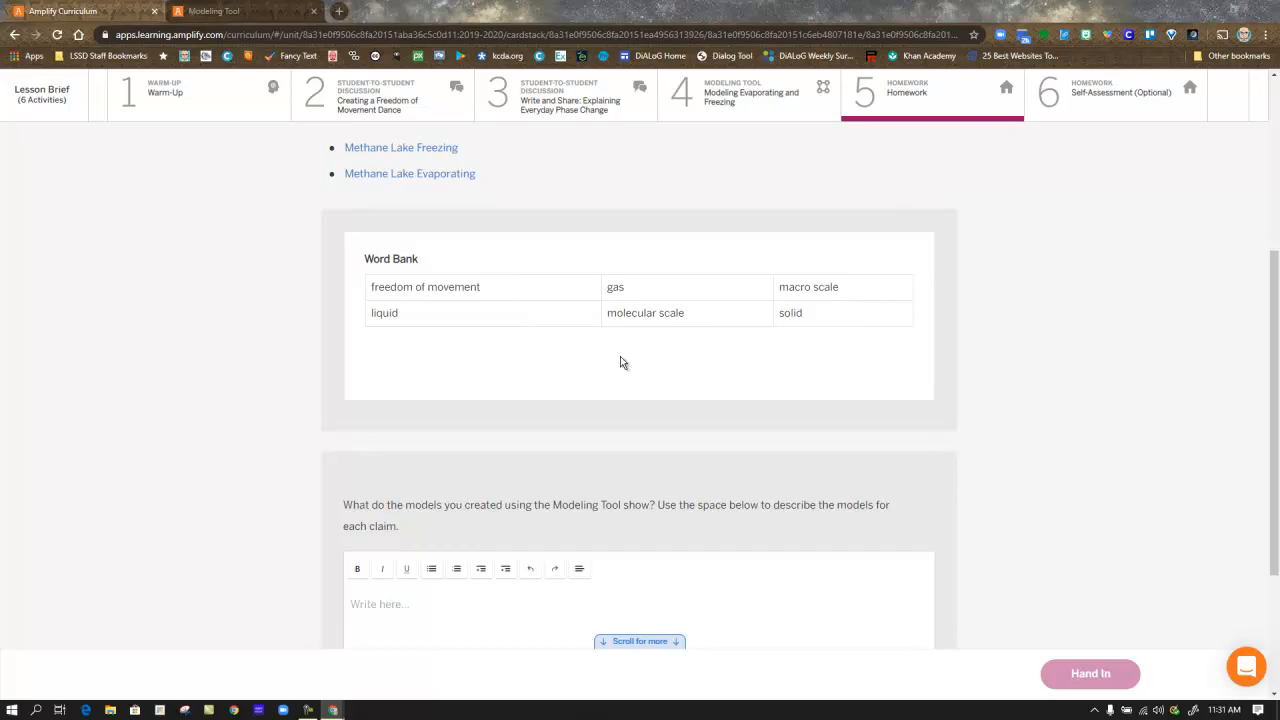
scroll("down", 3)
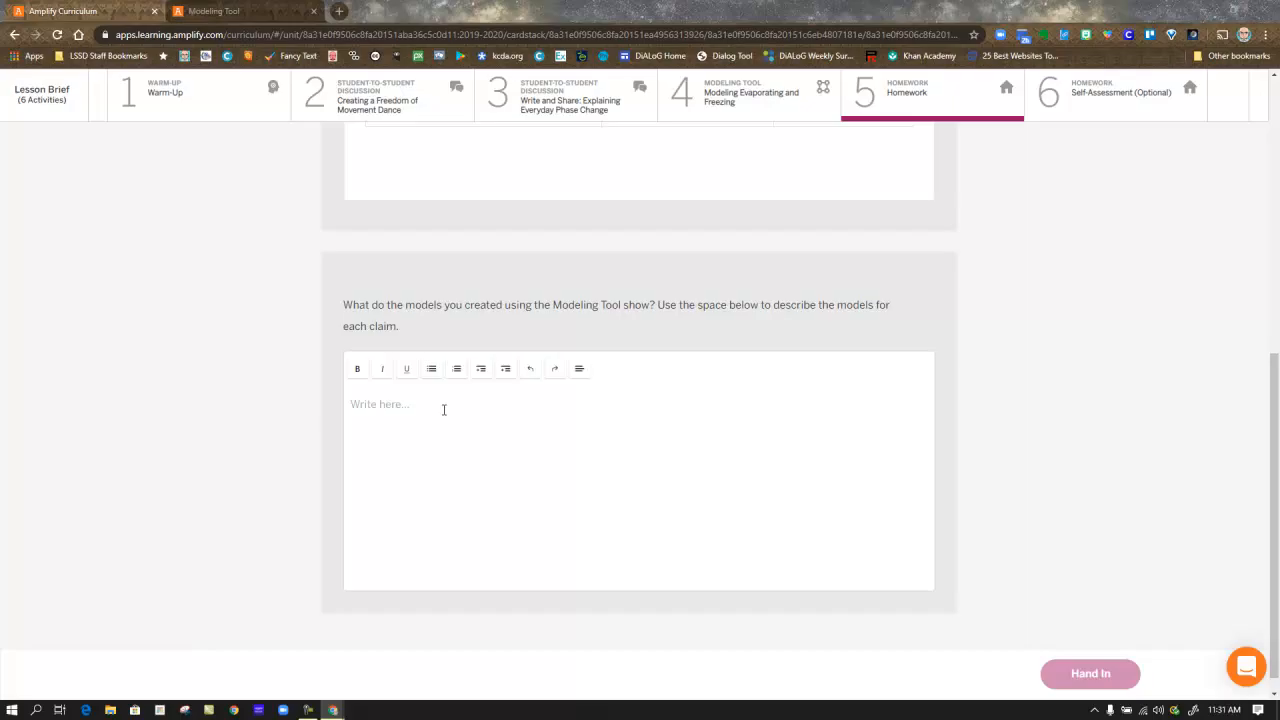
mouse_move(758, 426)
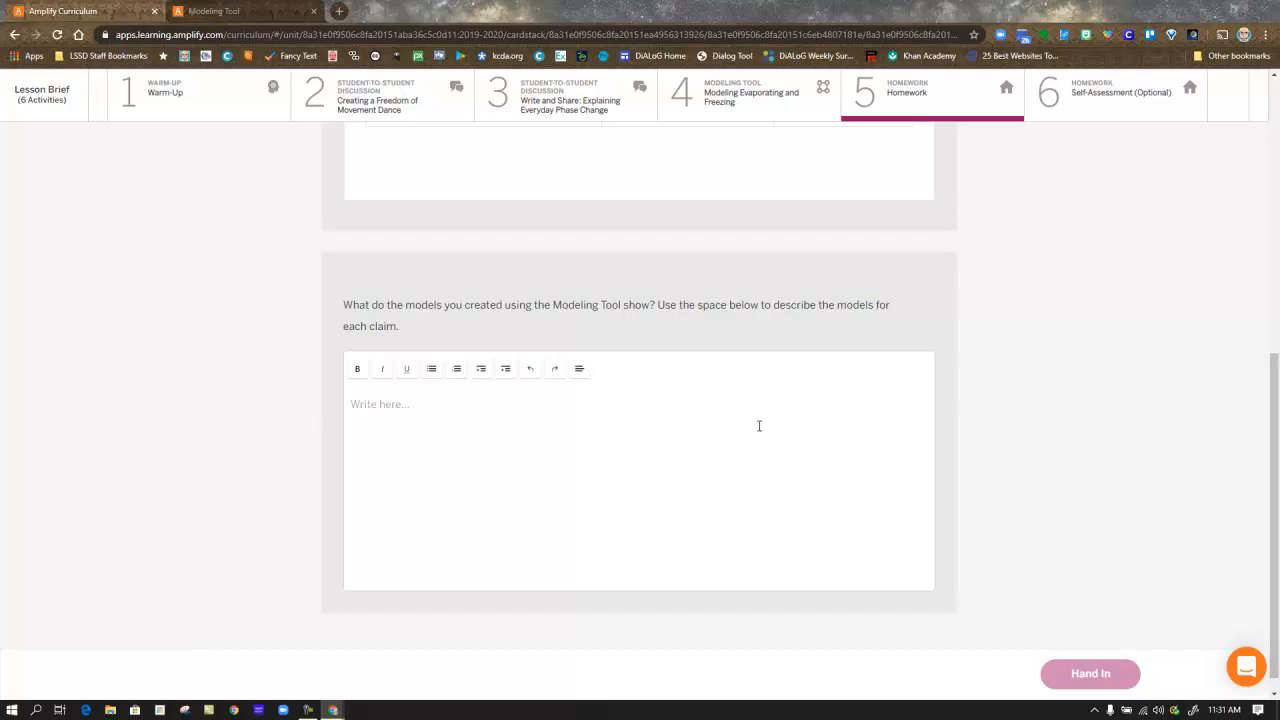
mouse_move(614, 456)
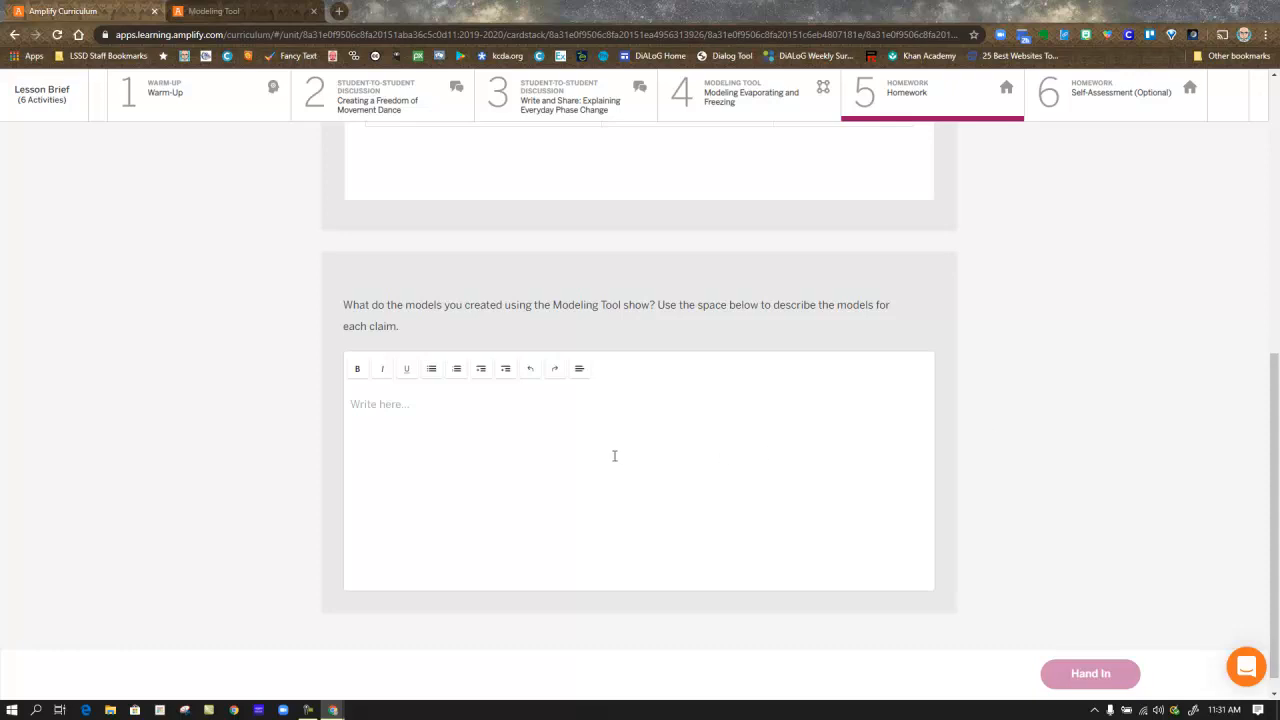
mouse_move(1124, 322)
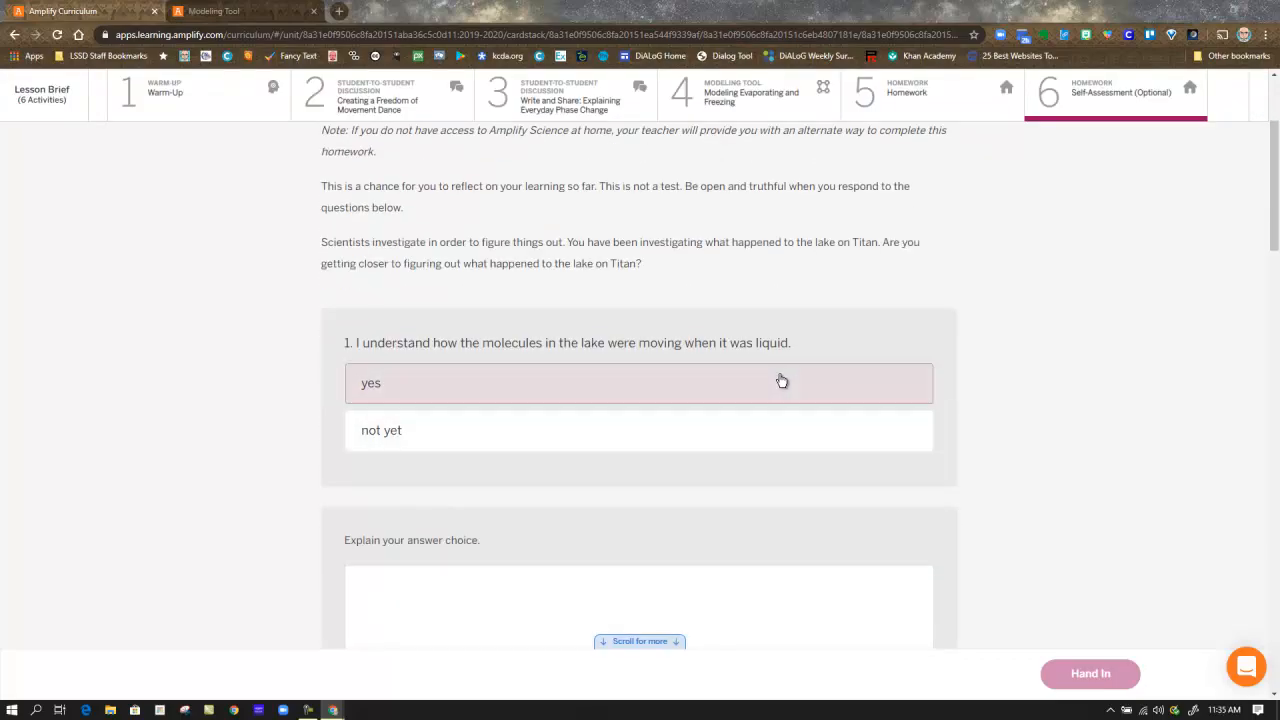
mouse_move(1072, 420)
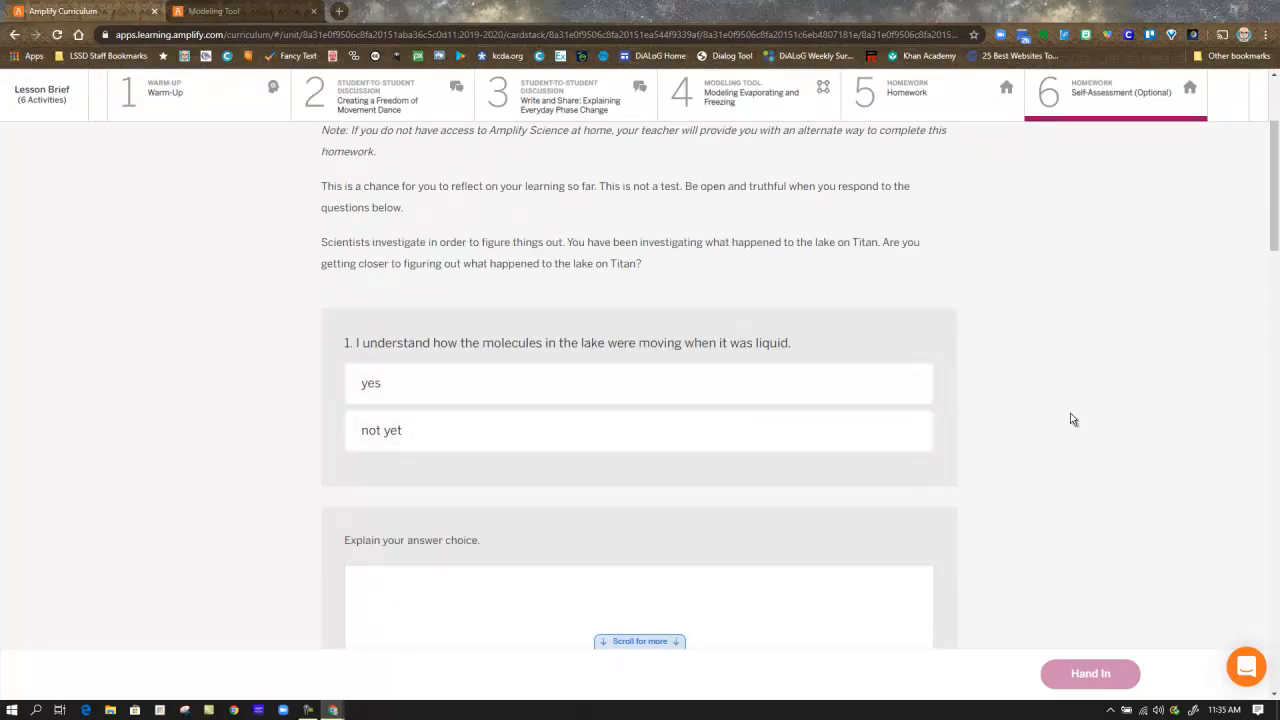
Scroll through the Self-Assessment's yes/not yet phase-change questions 1 to 6.
scroll("down", 3)
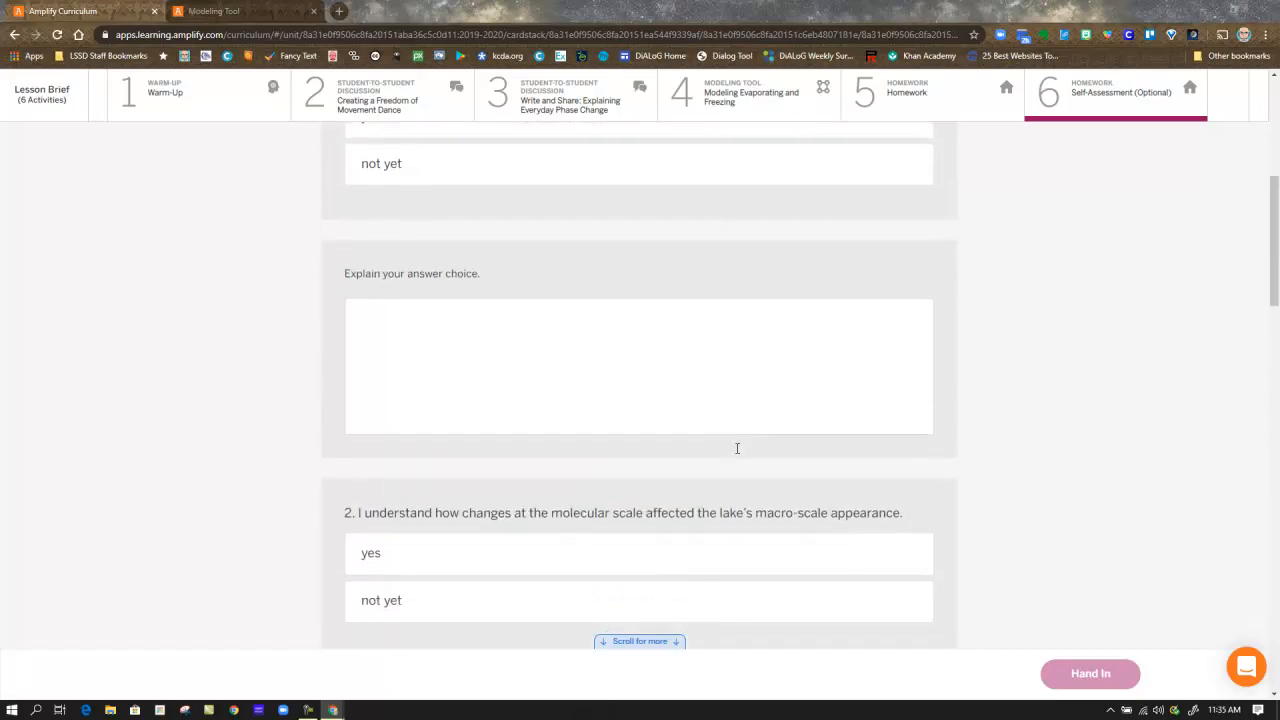
scroll("down", 3)
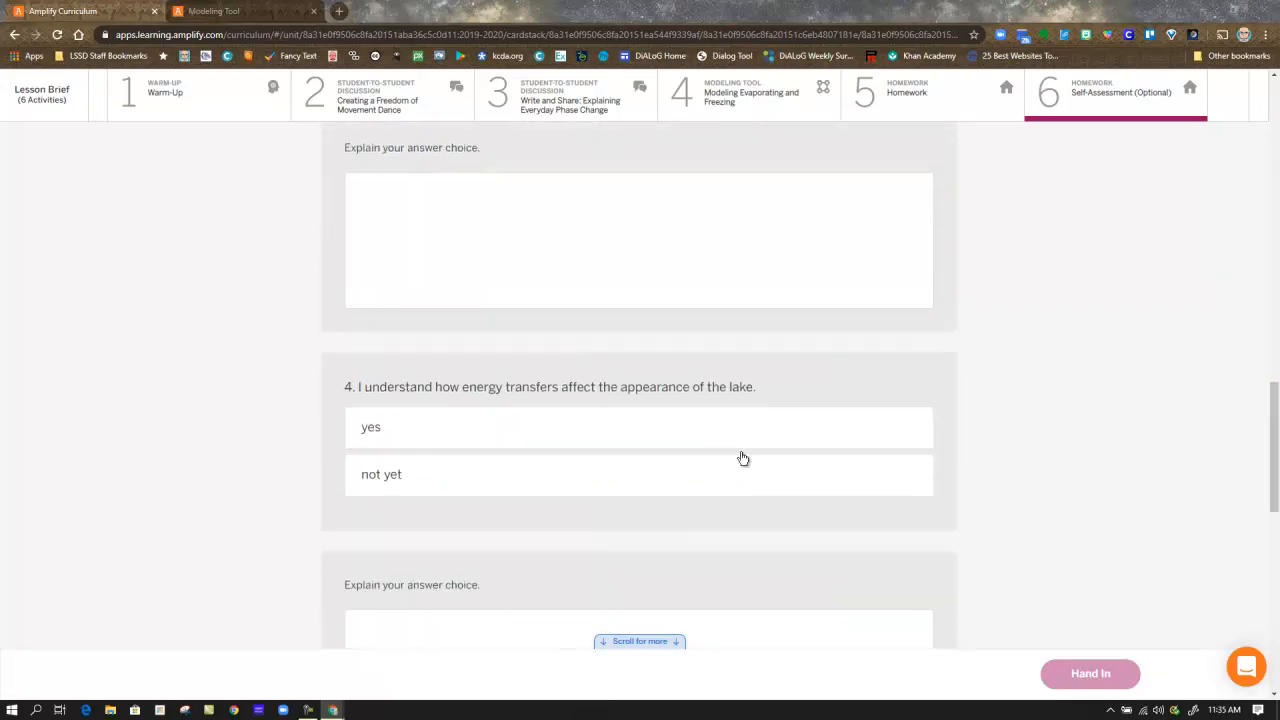
scroll("down", 3)
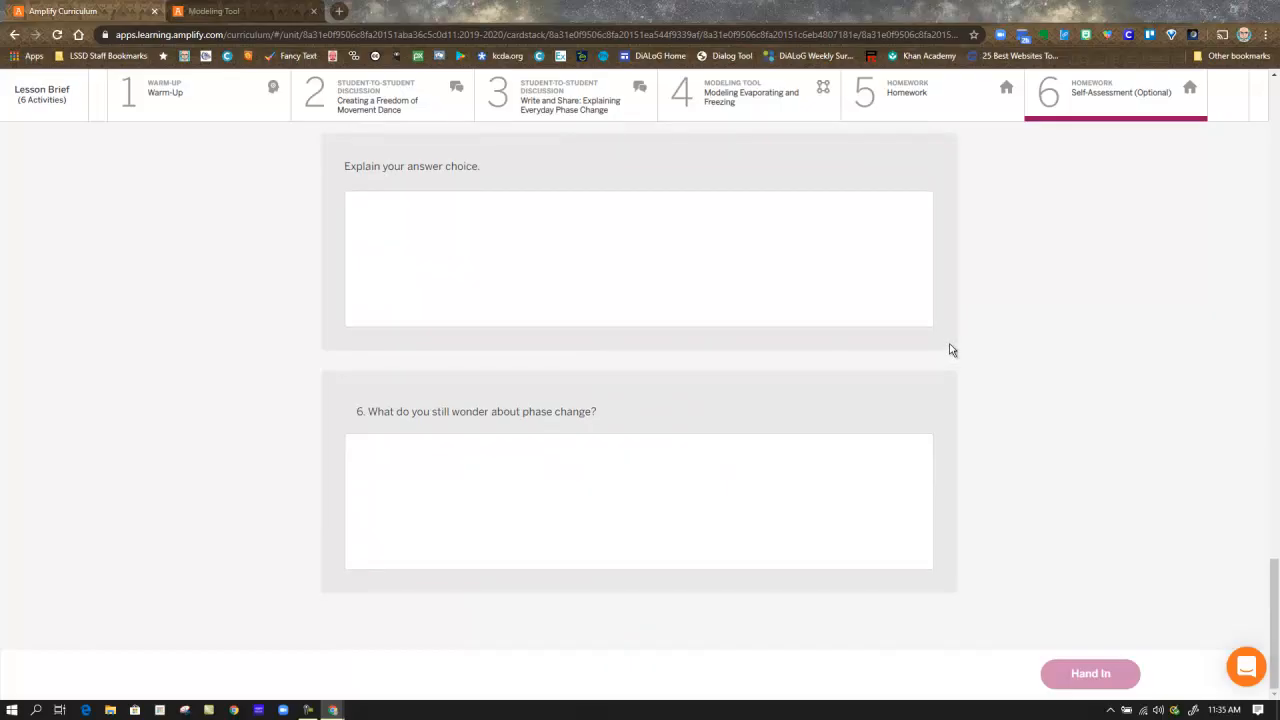
mouse_move(864, 392)
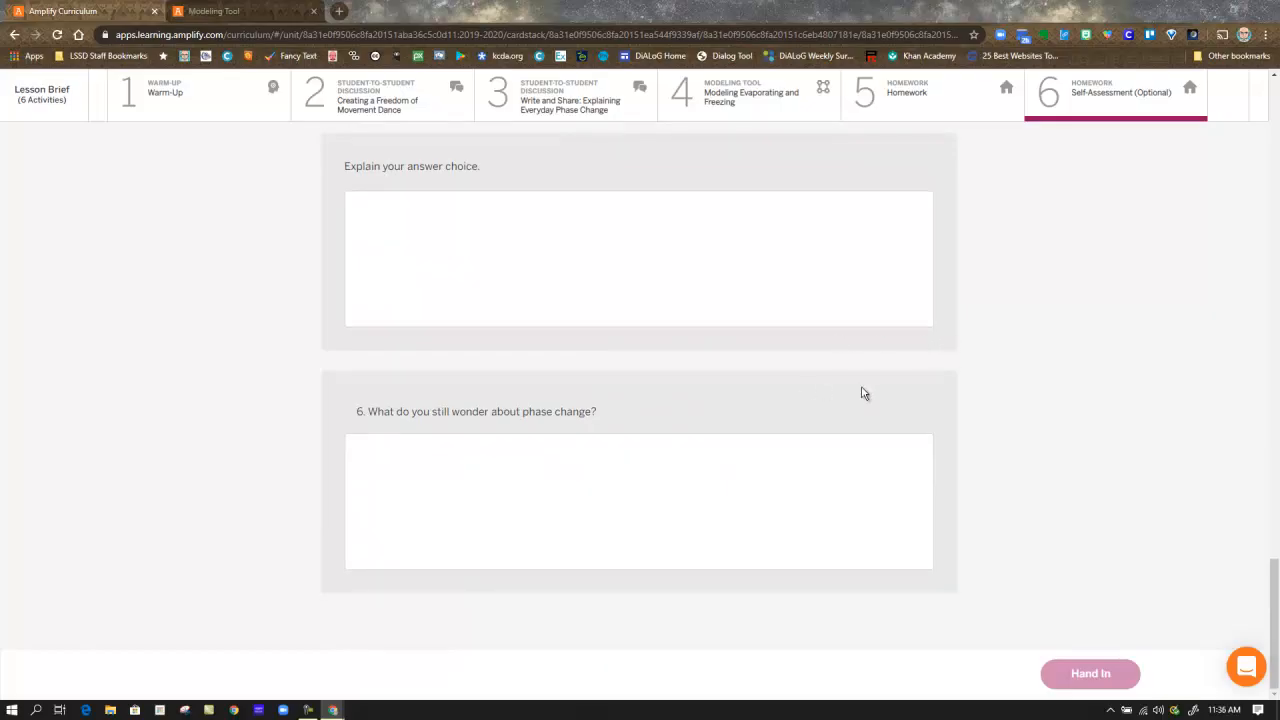